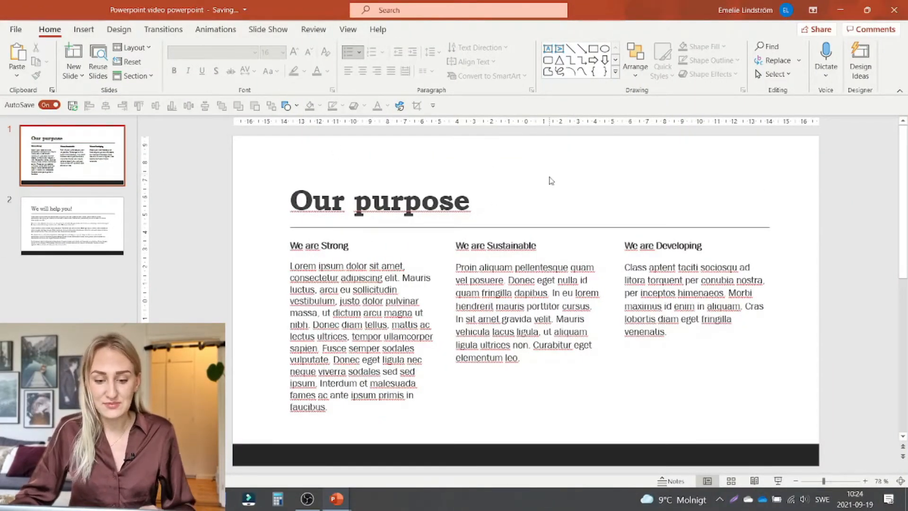
{"action": "mouse_move", "coordinate": [785, 179]}
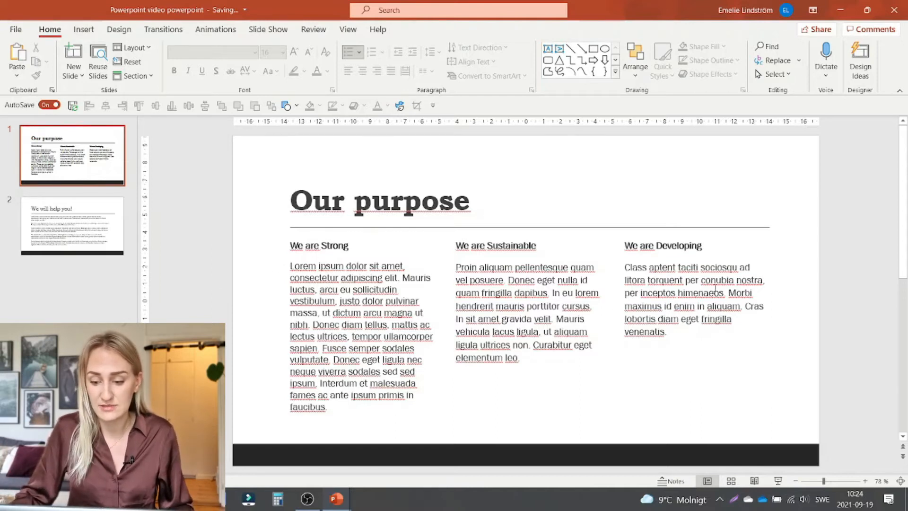
Review the We will help you! slide and the Our purpose title on slide 1
{"action": "left_click", "coordinate": [73, 225]}
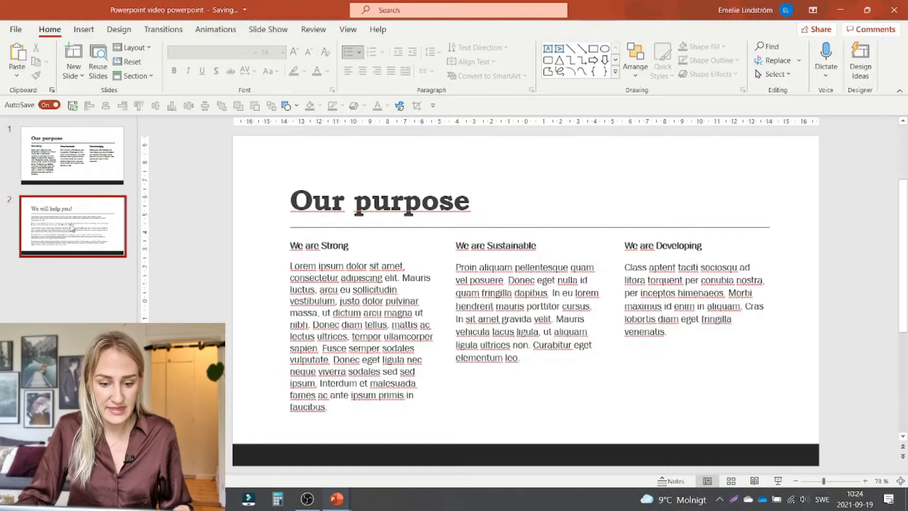
{"action": "left_click", "coordinate": [72, 226]}
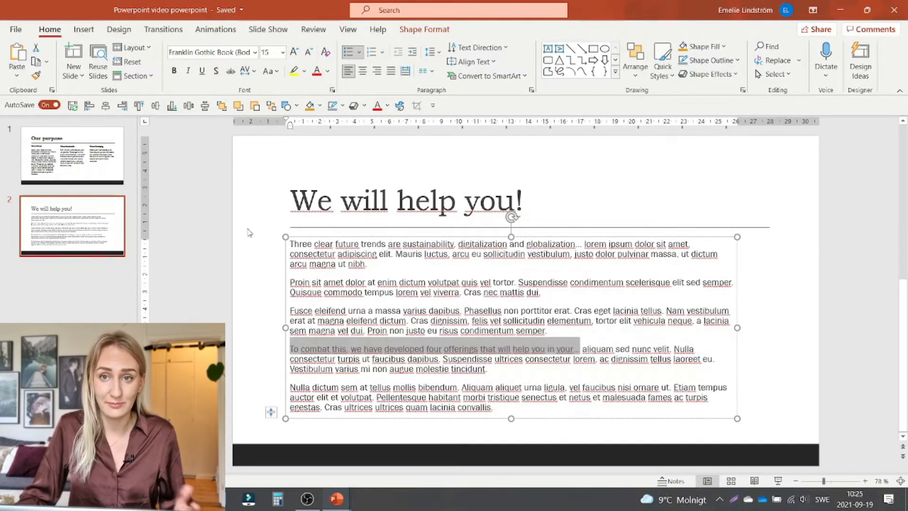
{"action": "left_click", "coordinate": [72, 155]}
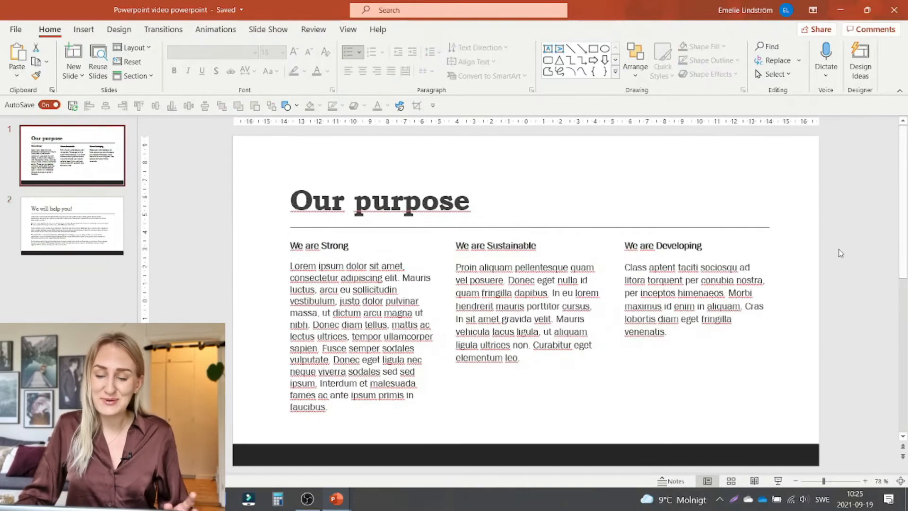
{"action": "mouse_move", "coordinate": [837, 193]}
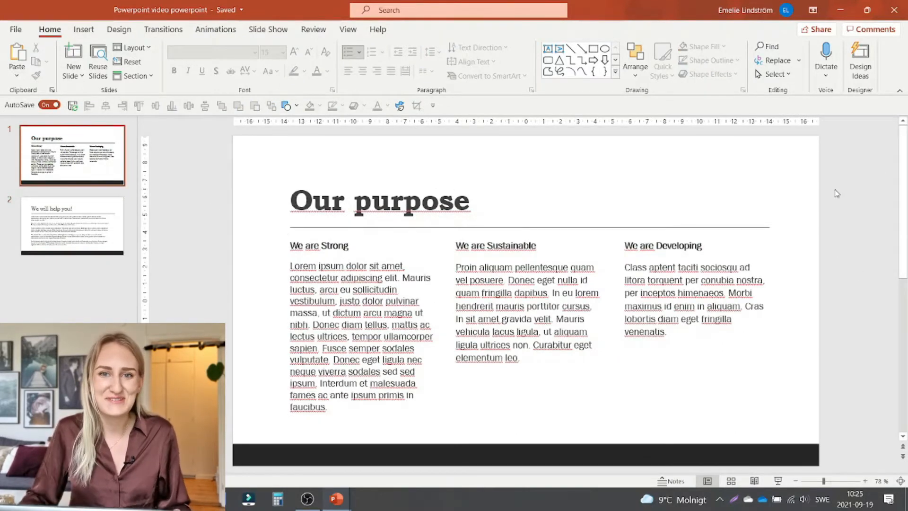
{"action": "mouse_move", "coordinate": [817, 192]}
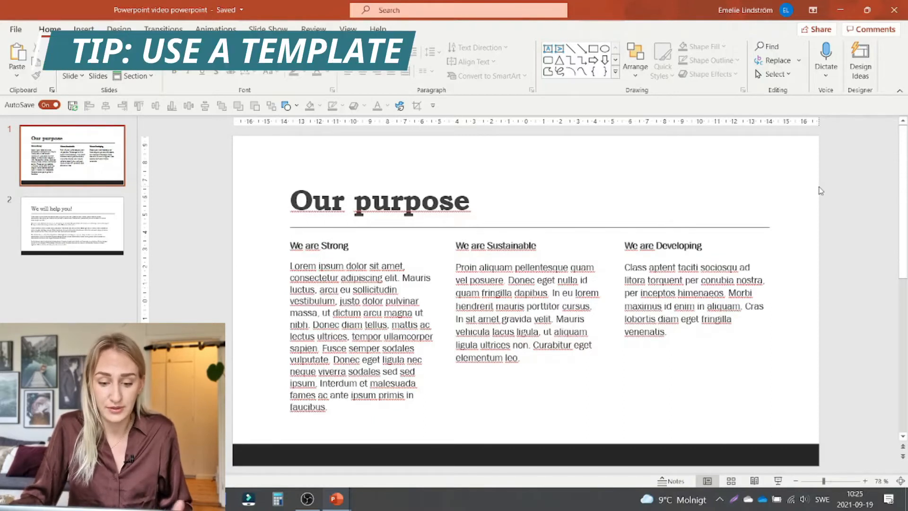
{"action": "left_click", "coordinate": [309, 105]}
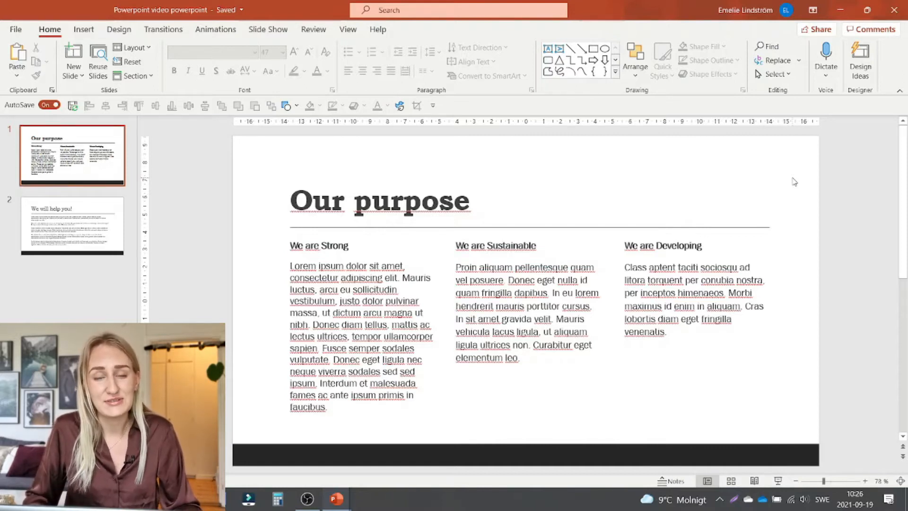
{"action": "mouse_move", "coordinate": [825, 197]}
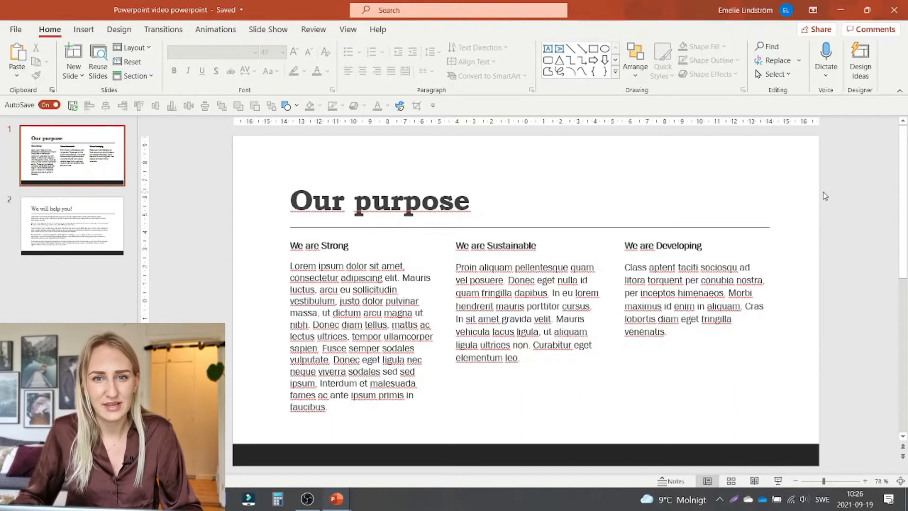
{"action": "mouse_move", "coordinate": [845, 192]}
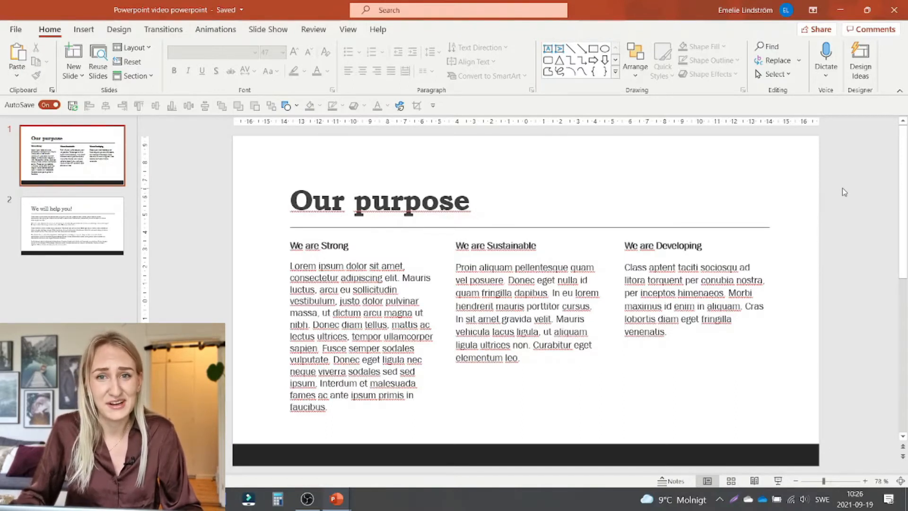
{"action": "mouse_move", "coordinate": [844, 168]}
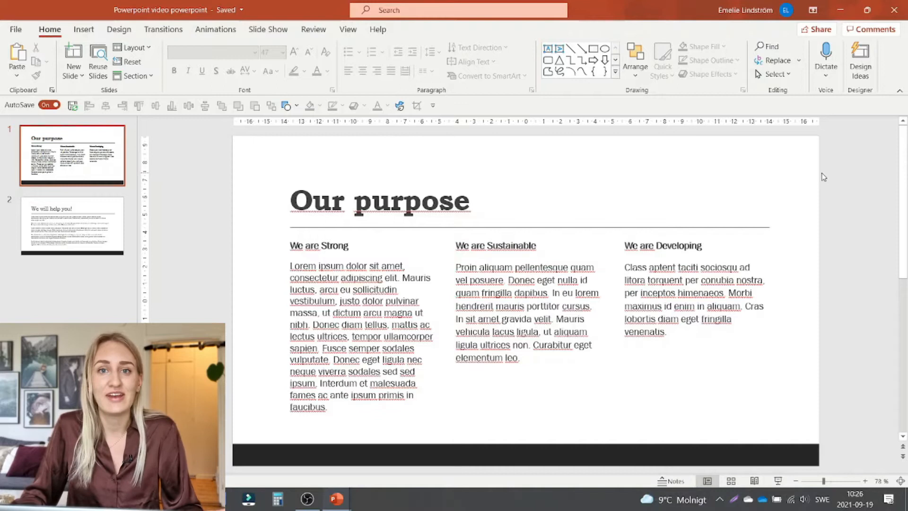
{"action": "mouse_move", "coordinate": [829, 203]}
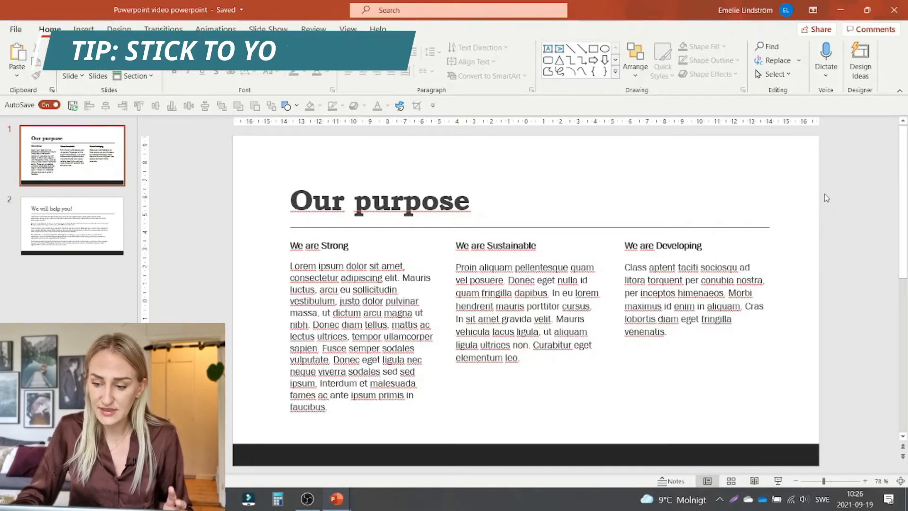
{"action": "left_click", "coordinate": [312, 105]}
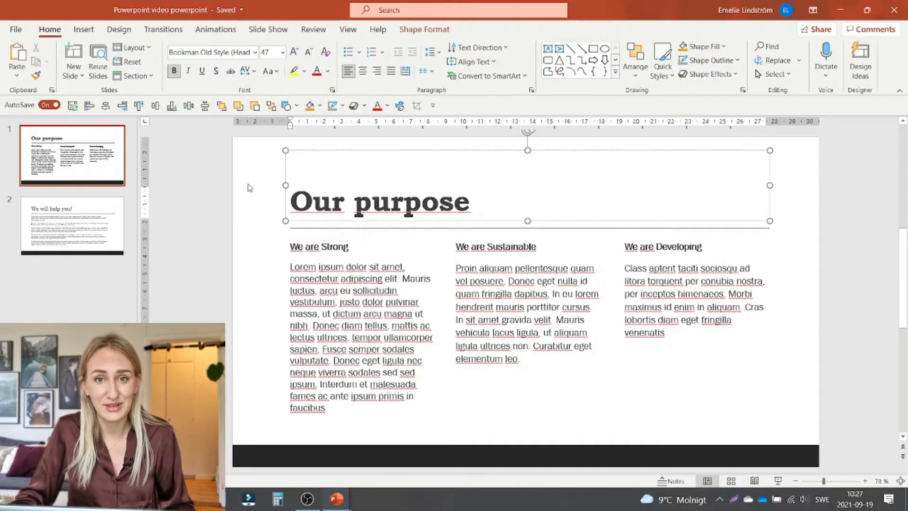
{"action": "left_click", "coordinate": [818, 199]}
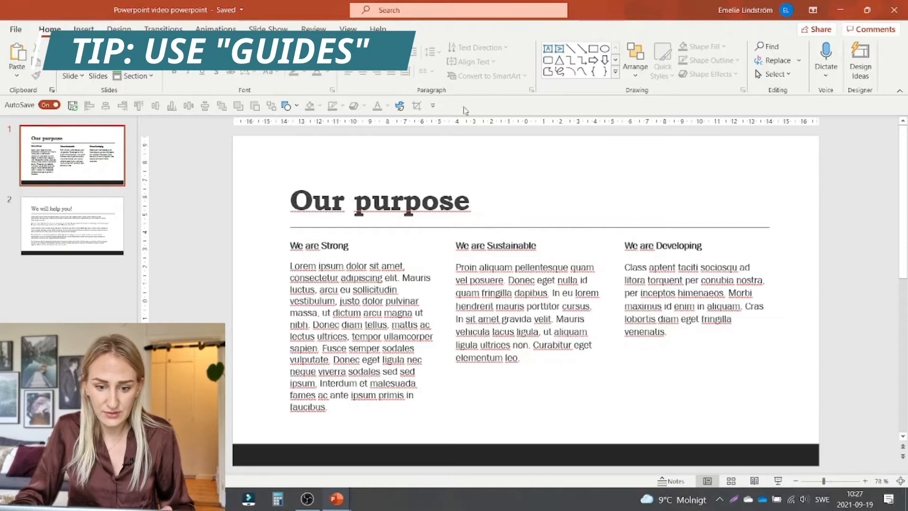
Toggle gridlines on and off and glance at the Transitions options before returning to Home
{"action": "left_click", "coordinate": [347, 29]}
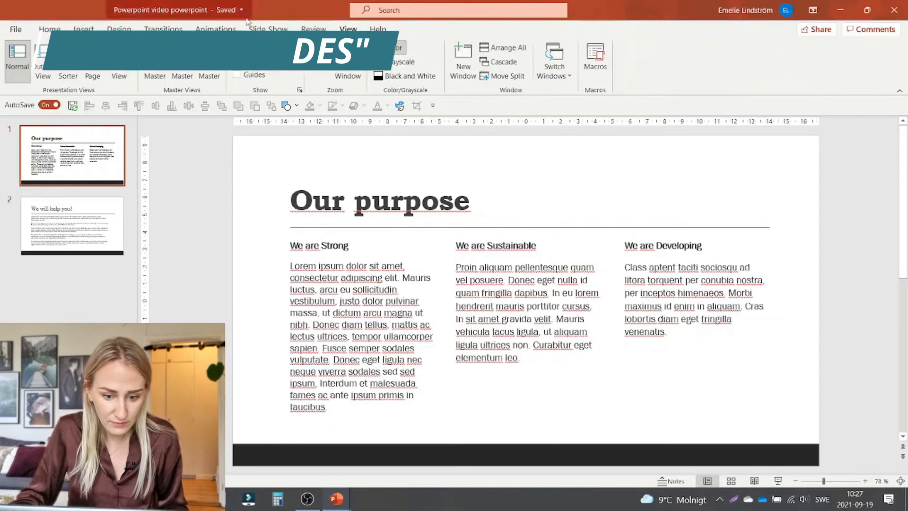
{"action": "left_click", "coordinate": [237, 61]}
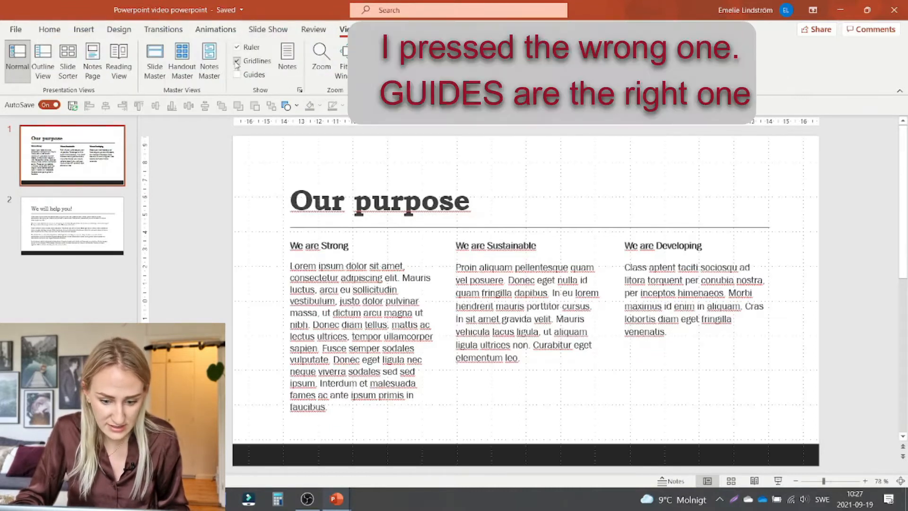
{"action": "left_click", "coordinate": [237, 60]}
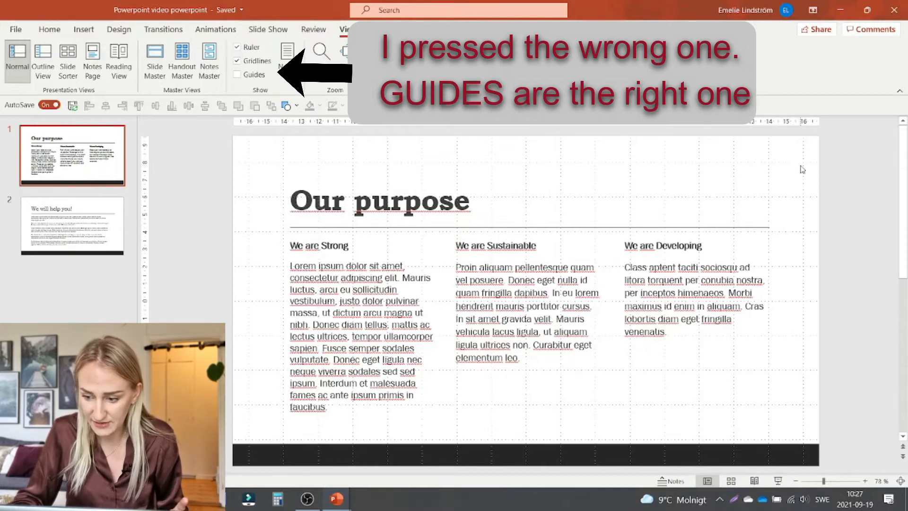
{"action": "left_click", "coordinate": [238, 74]}
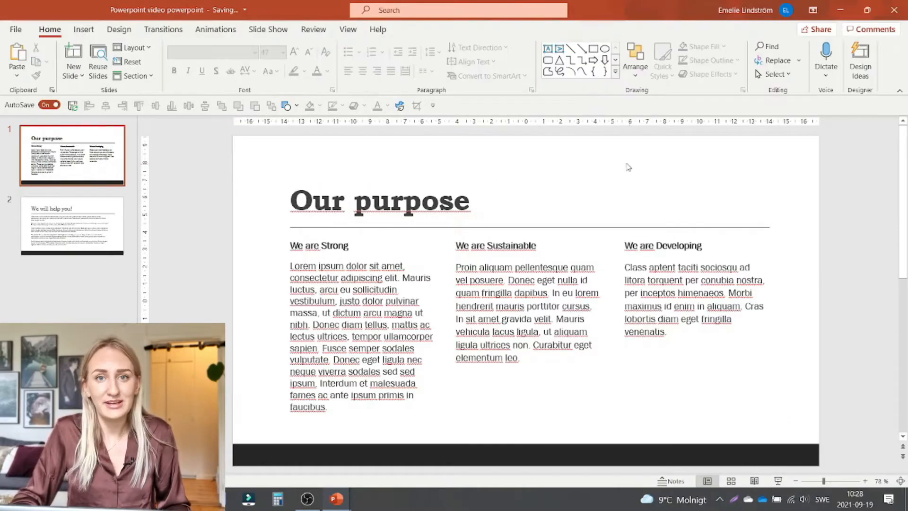
{"action": "mouse_move", "coordinate": [811, 259]}
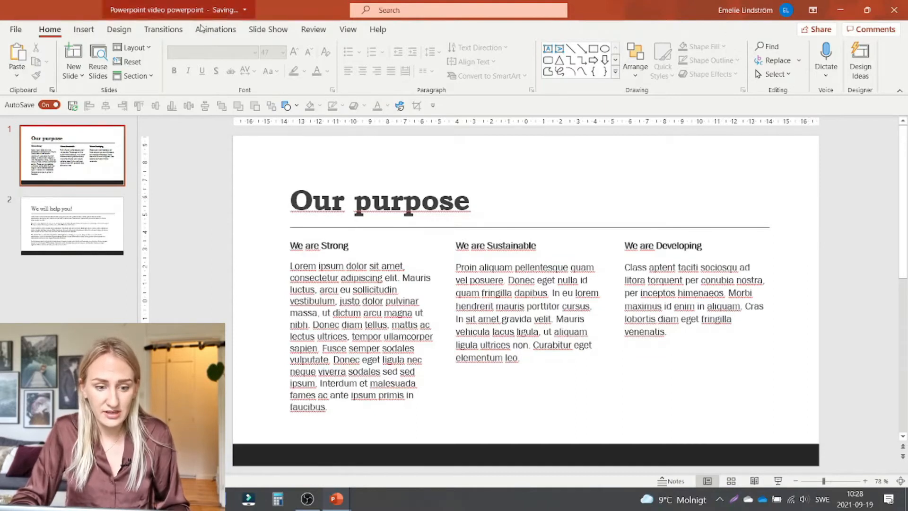
{"action": "left_click", "coordinate": [163, 30]}
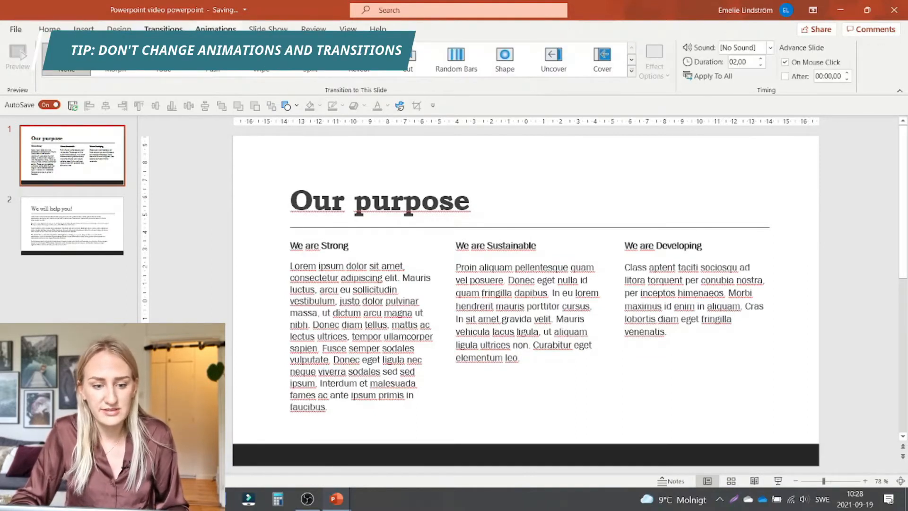
{"action": "left_click", "coordinate": [49, 29]}
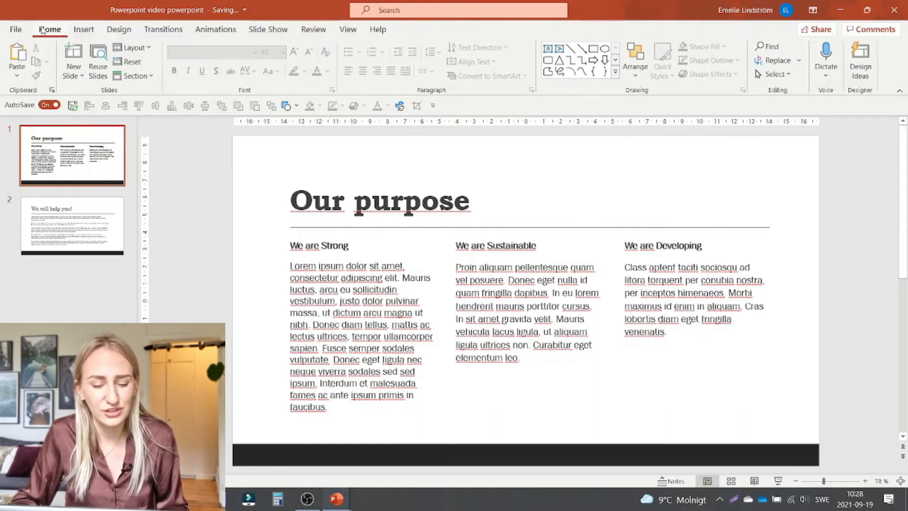
{"action": "left_click", "coordinate": [164, 29]}
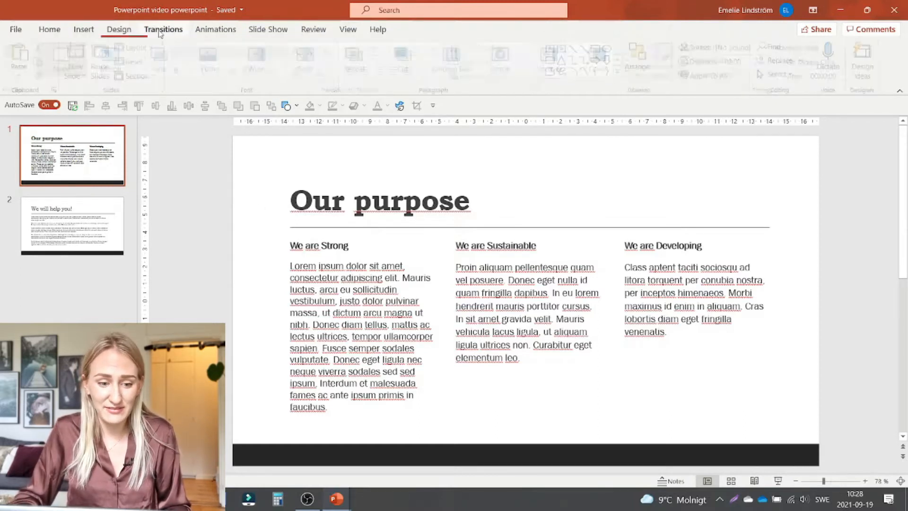
{"action": "left_click", "coordinate": [163, 29]}
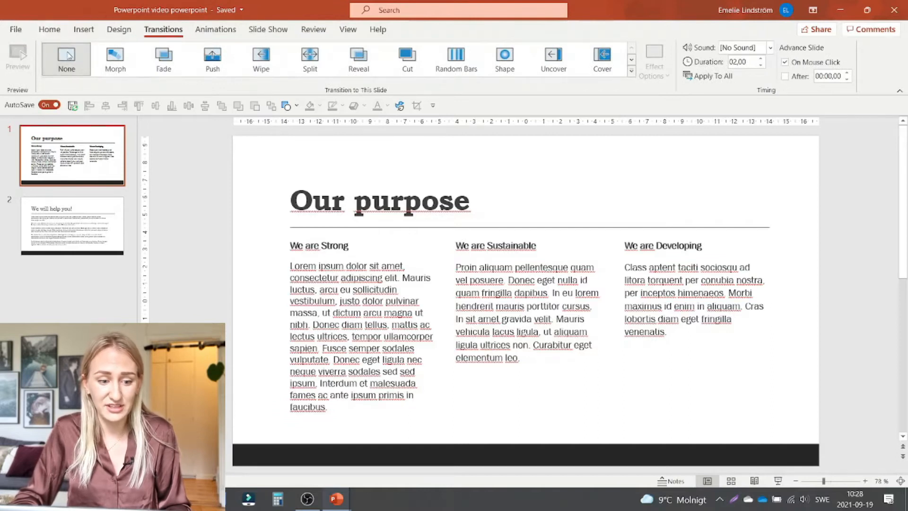
{"action": "left_click", "coordinate": [49, 29]}
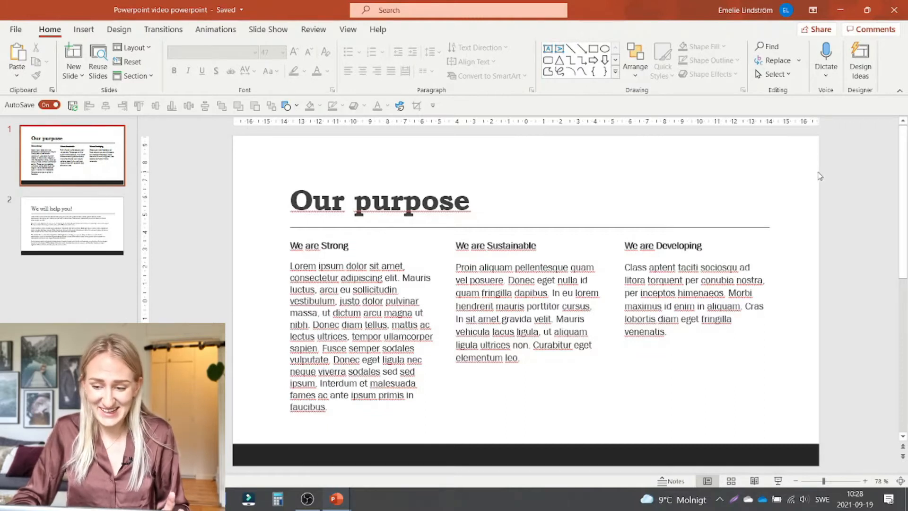
{"action": "mouse_move", "coordinate": [808, 182]}
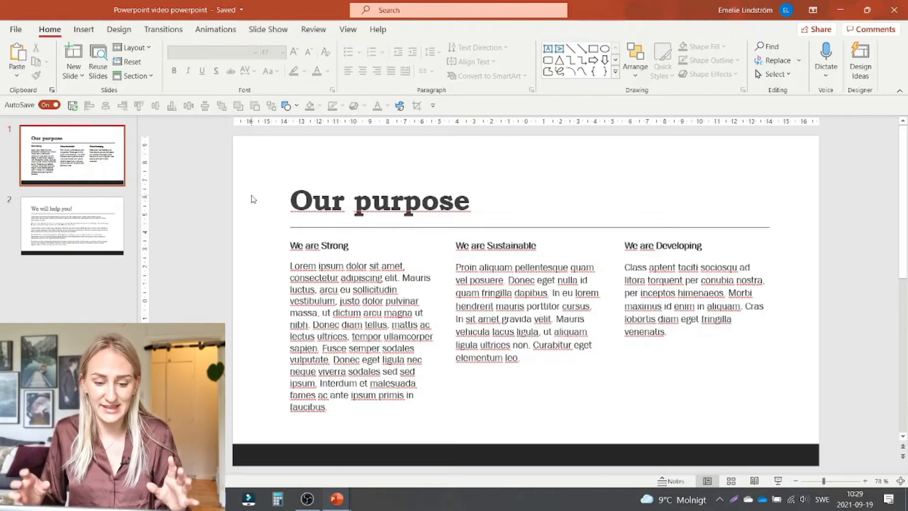
{"action": "mouse_move", "coordinate": [247, 239]}
{"action": "type", "text": "W"}
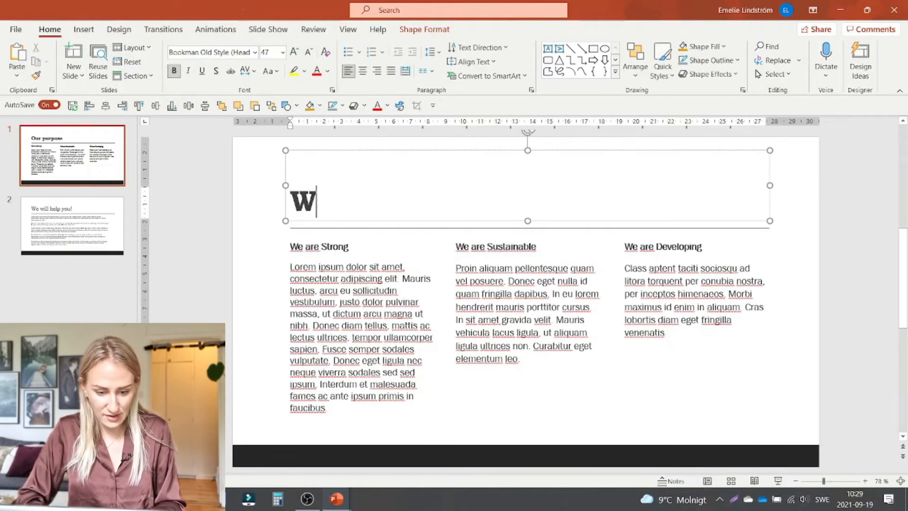
Retitle the first slide 'We are the future' in place of 'Our purpose'
{"action": "type", "text": "e are the future"}
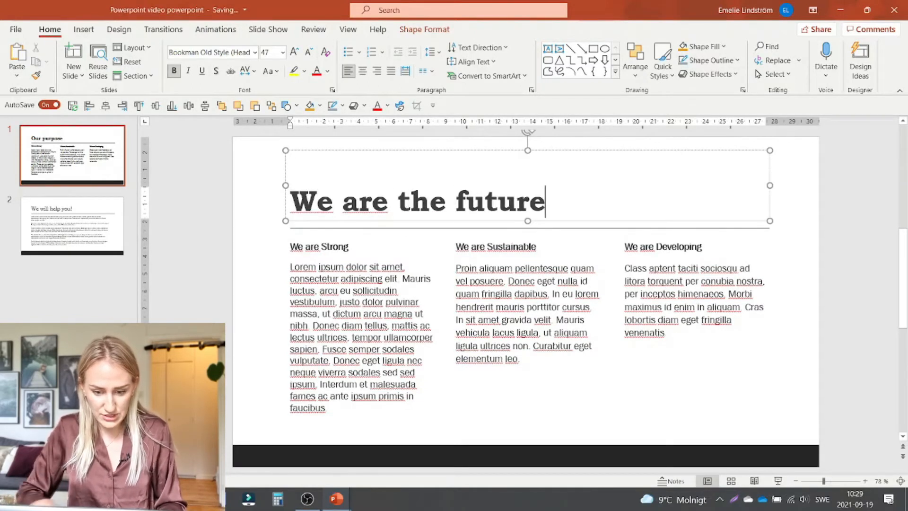
{"action": "left_click", "coordinate": [560, 202]}
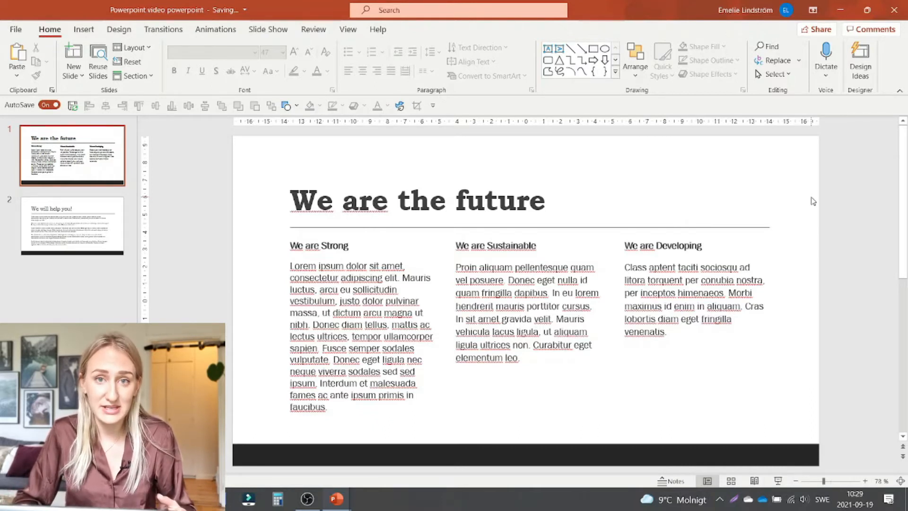
{"action": "mouse_move", "coordinate": [822, 201]}
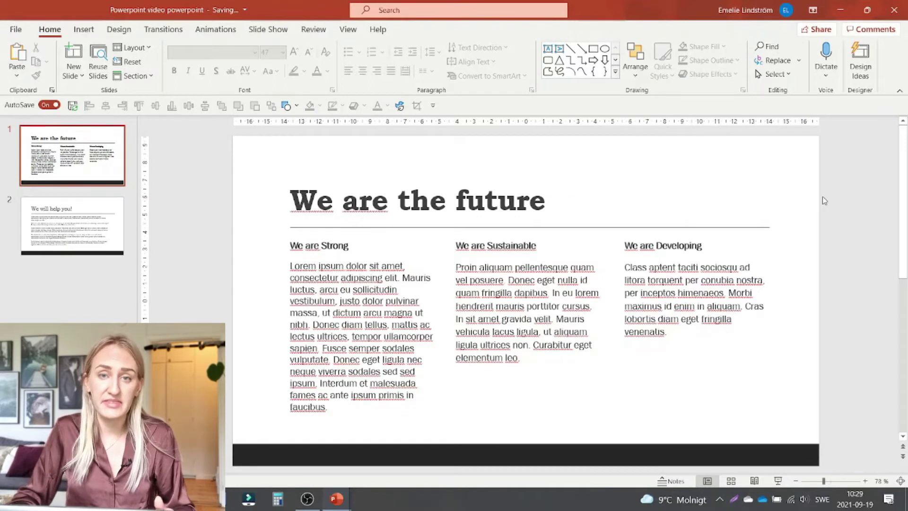
{"action": "mouse_move", "coordinate": [820, 203]}
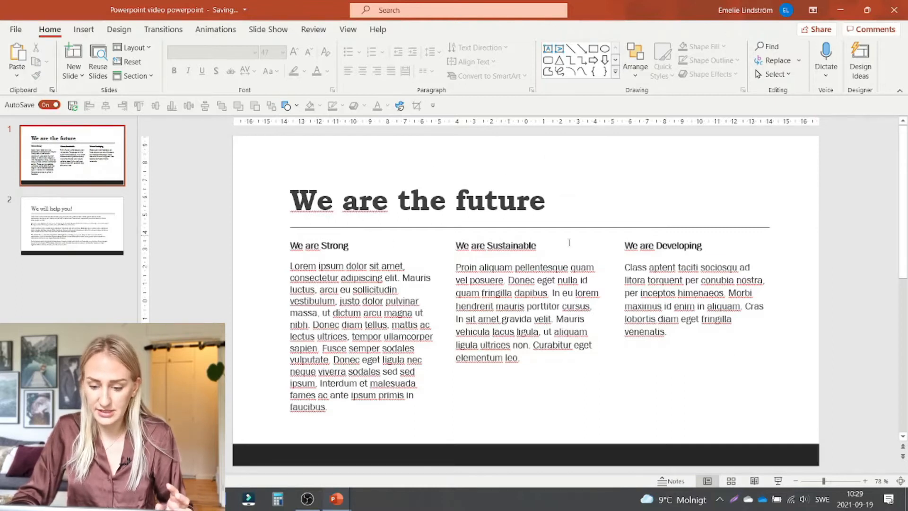
{"action": "mouse_move", "coordinate": [830, 242]}
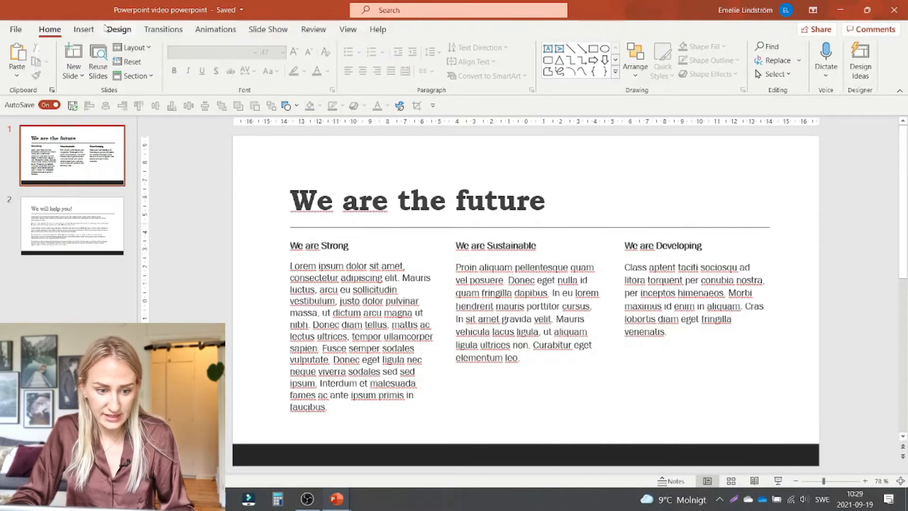
Insert the gray stones stock photo found by searching 'stro' into the We are Strong column
{"action": "left_click", "coordinate": [84, 29]}
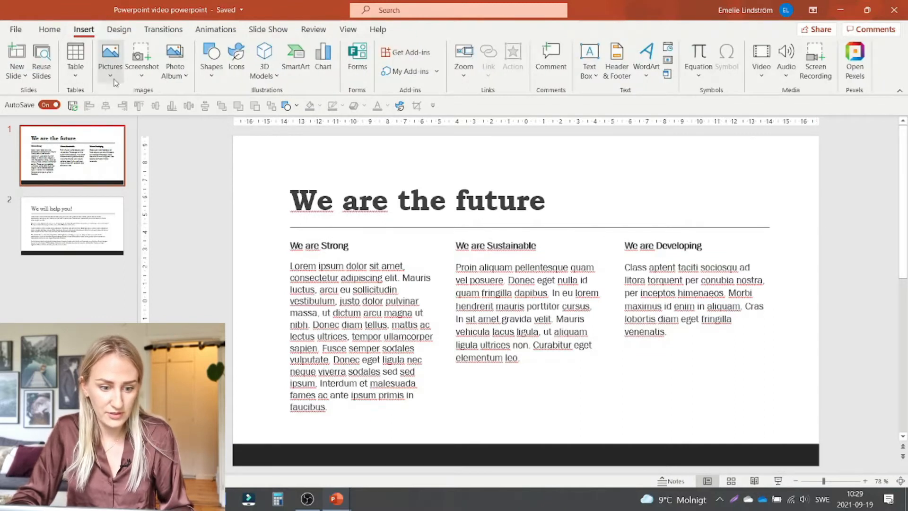
{"action": "left_click", "coordinate": [109, 59]}
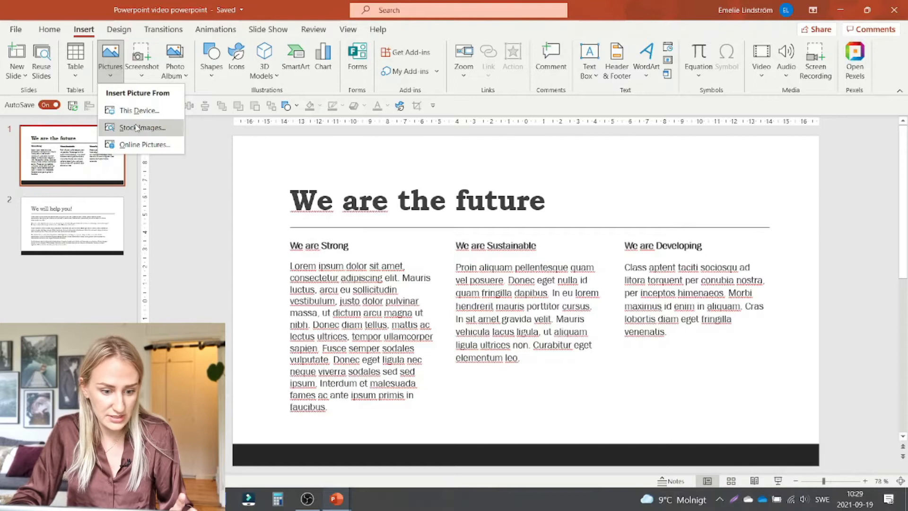
{"action": "left_click", "coordinate": [141, 127]}
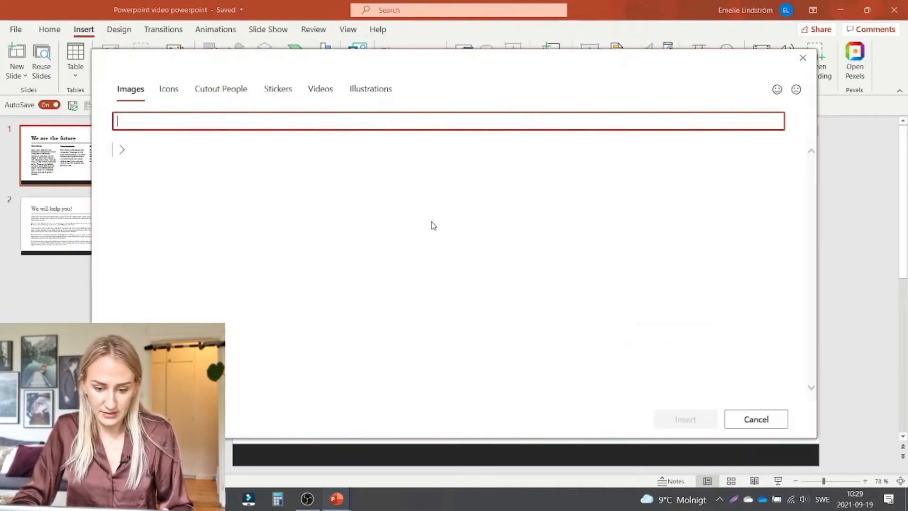
{"action": "type", "text": "strong"}
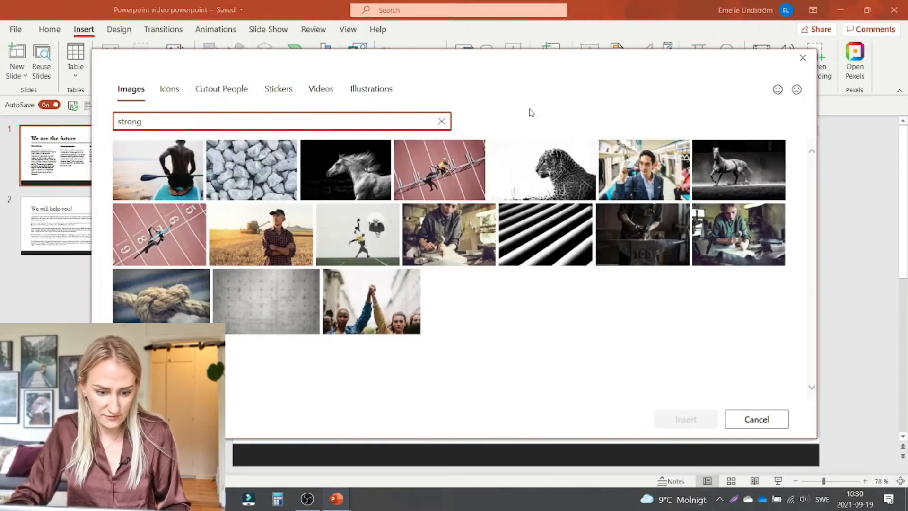
{"action": "left_click", "coordinate": [252, 169]}
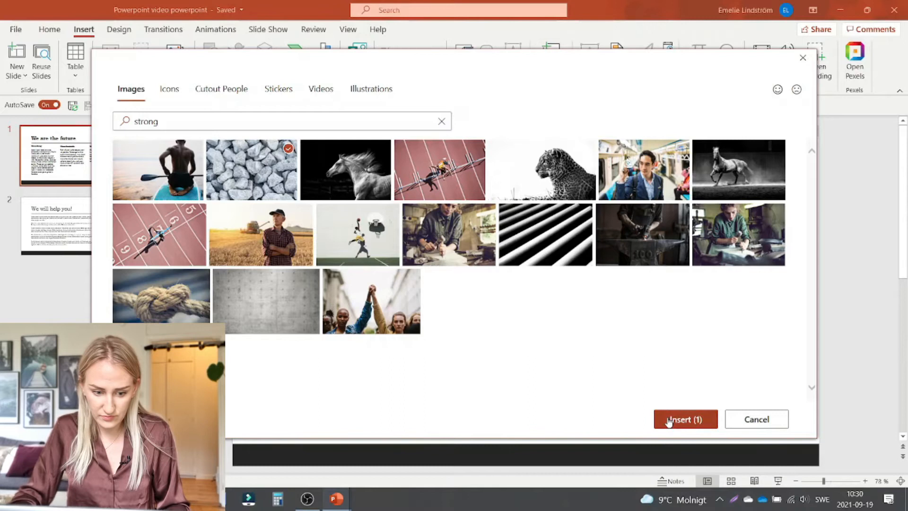
{"action": "left_click", "coordinate": [685, 419]}
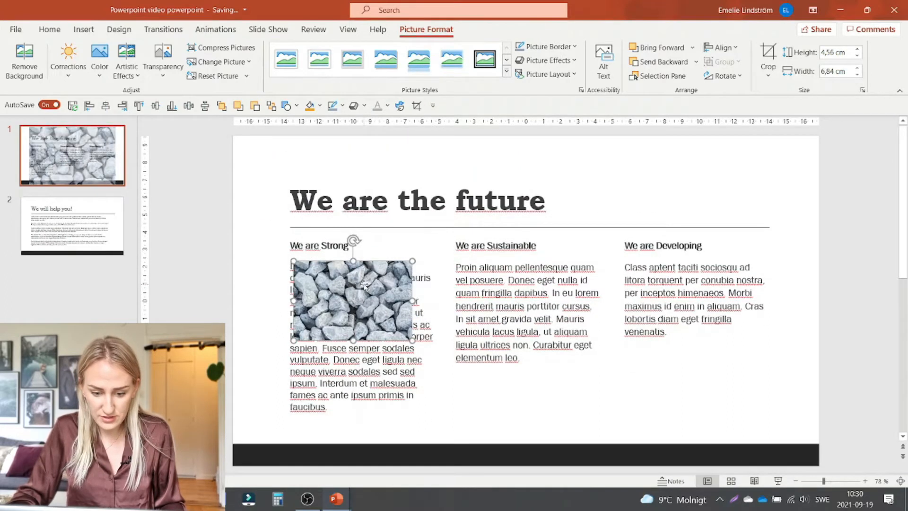
{"action": "left_click", "coordinate": [796, 174]}
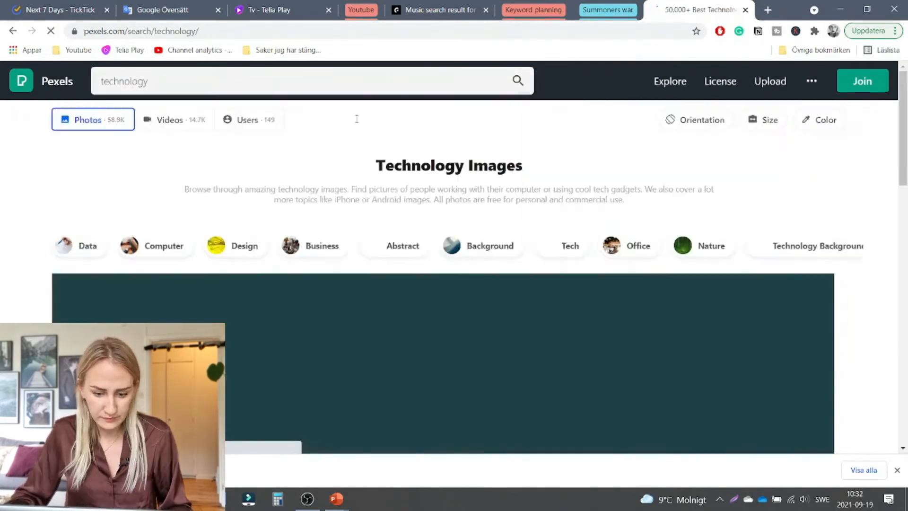
Show the Pexels search results for technology photos in Chrome
{"action": "left_click", "coordinate": [336, 498]}
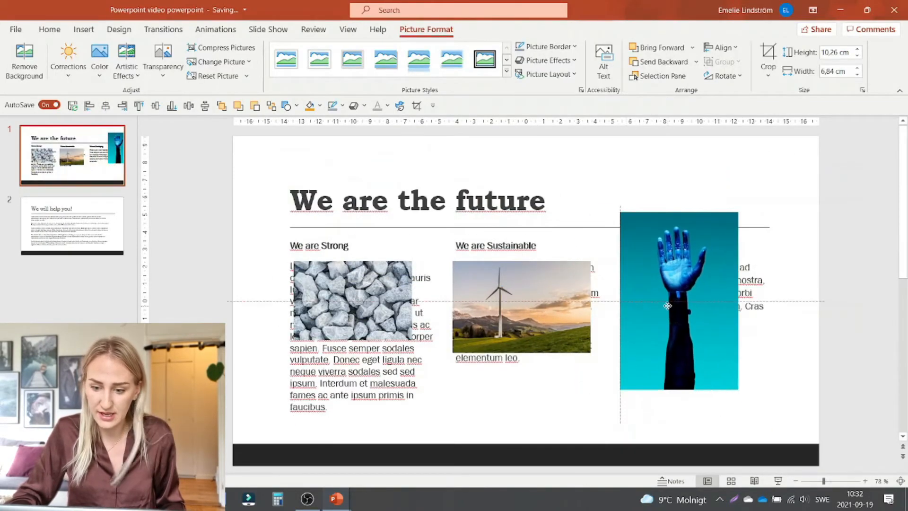
Crop the wind turbine photo square and select all three photos for circular cropping
{"action": "left_click", "coordinate": [679, 301]}
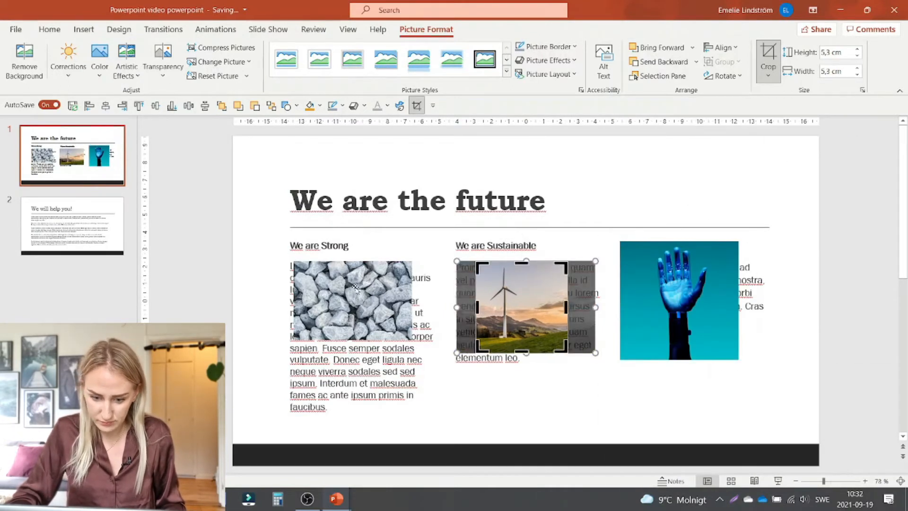
{"action": "left_click", "coordinate": [586, 153]}
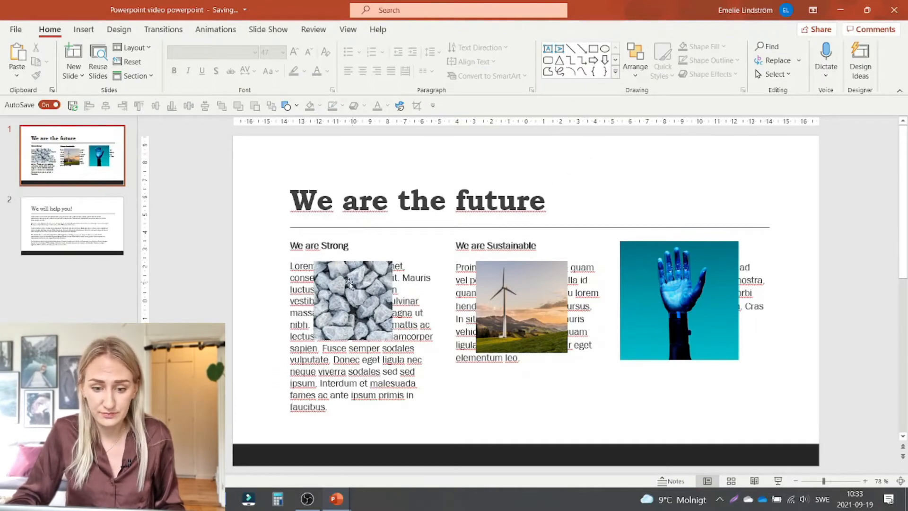
{"action": "left_click", "coordinate": [768, 76]}
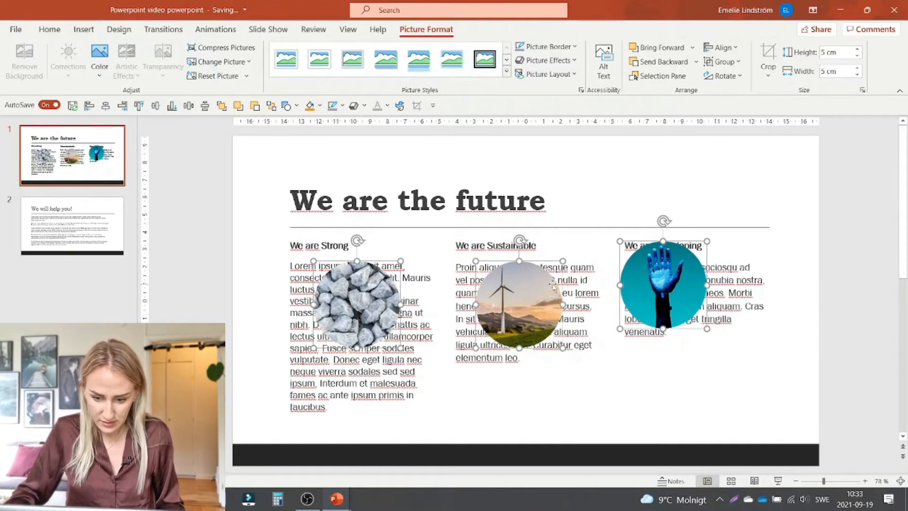
{"action": "mouse_move", "coordinate": [816, 286]}
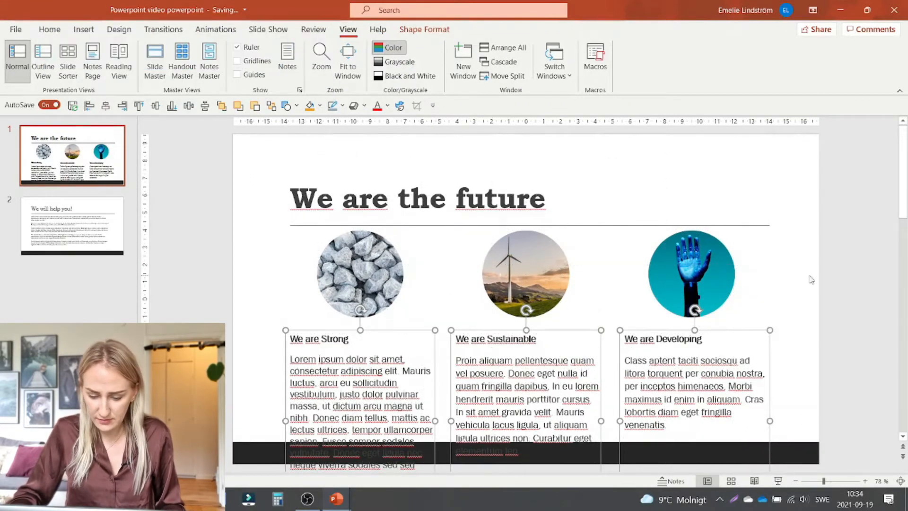
Move the wind turbine photo above its column heading
{"action": "left_click", "coordinate": [814, 330]}
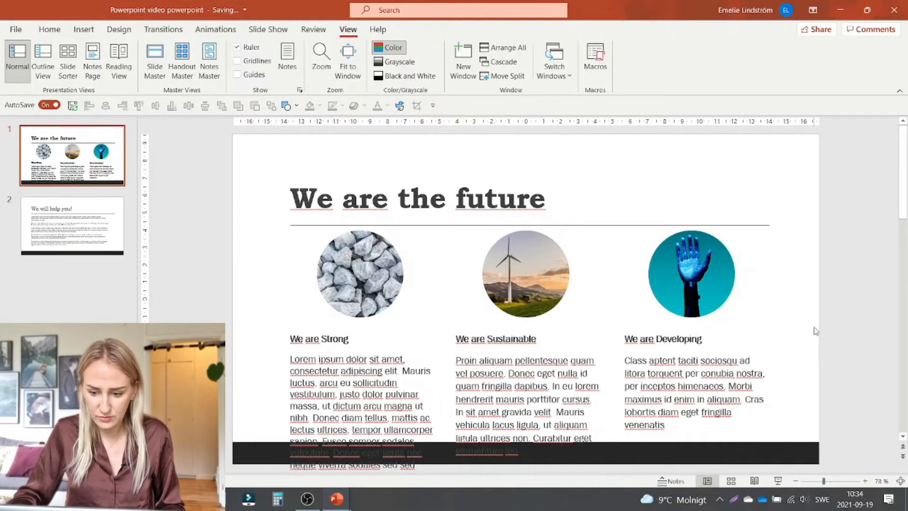
{"action": "left_click", "coordinate": [525, 273]}
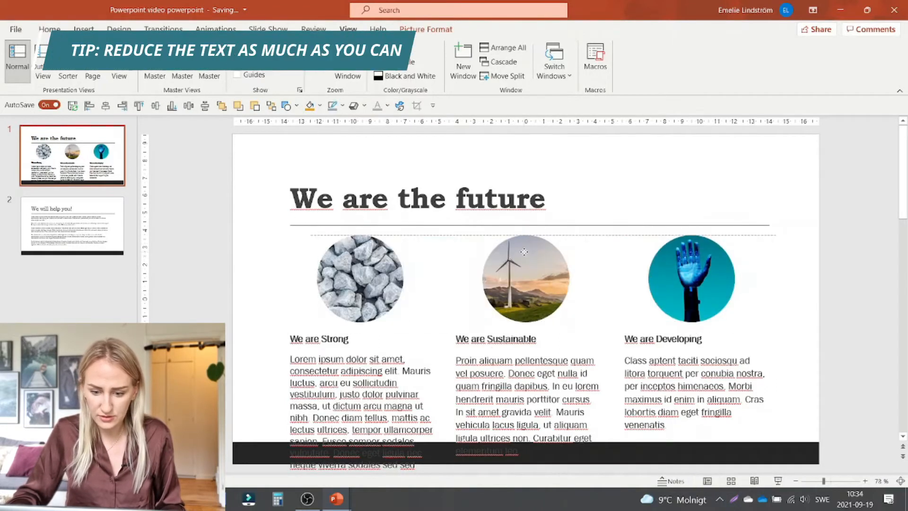
{"action": "left_click", "coordinate": [823, 264]}
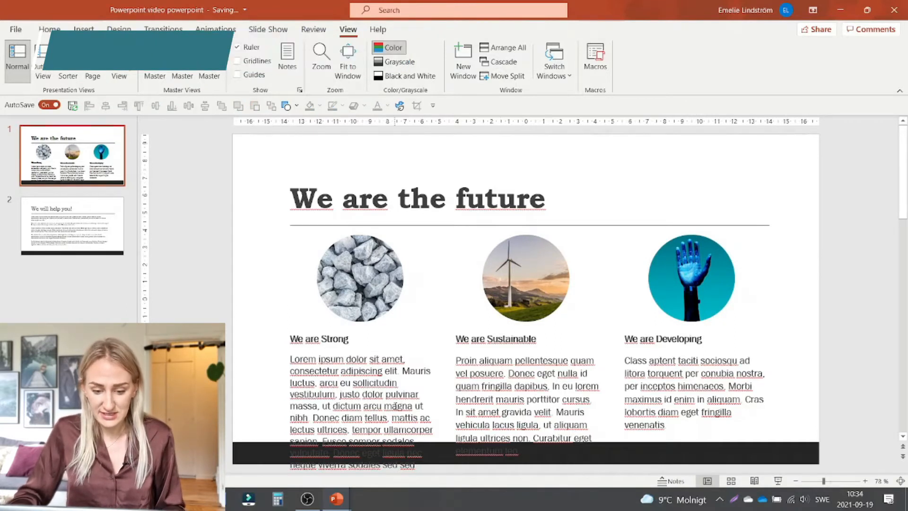
Shorten the We are Strong and We are Sustainable paragraphs
{"action": "left_click", "coordinate": [359, 383]}
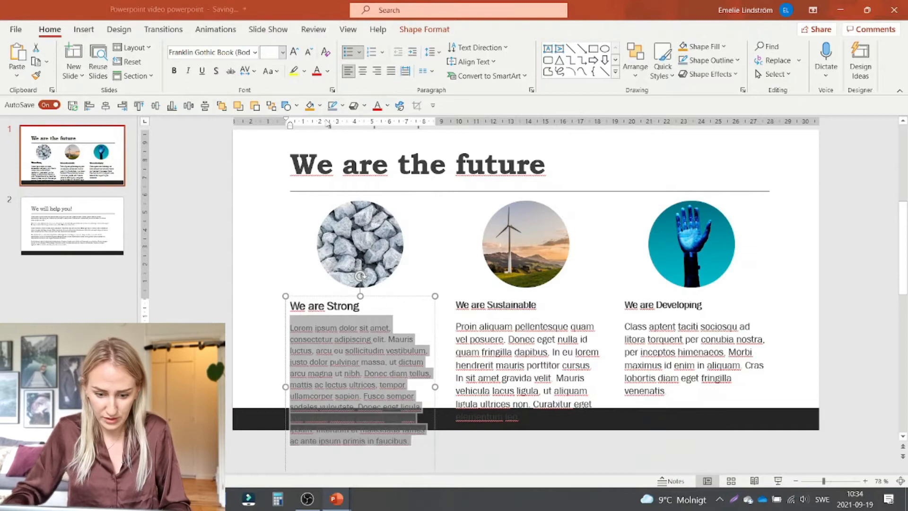
{"action": "left_click", "coordinate": [524, 348]}
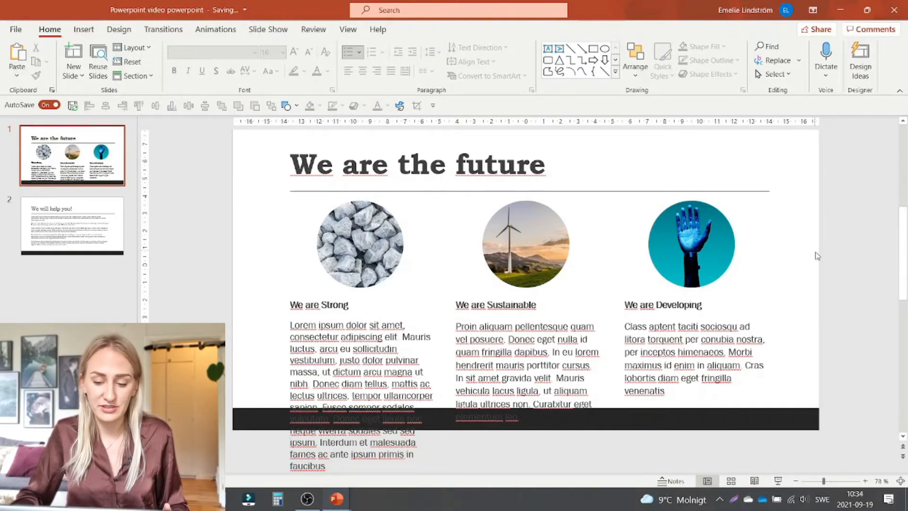
{"action": "mouse_move", "coordinate": [817, 259]}
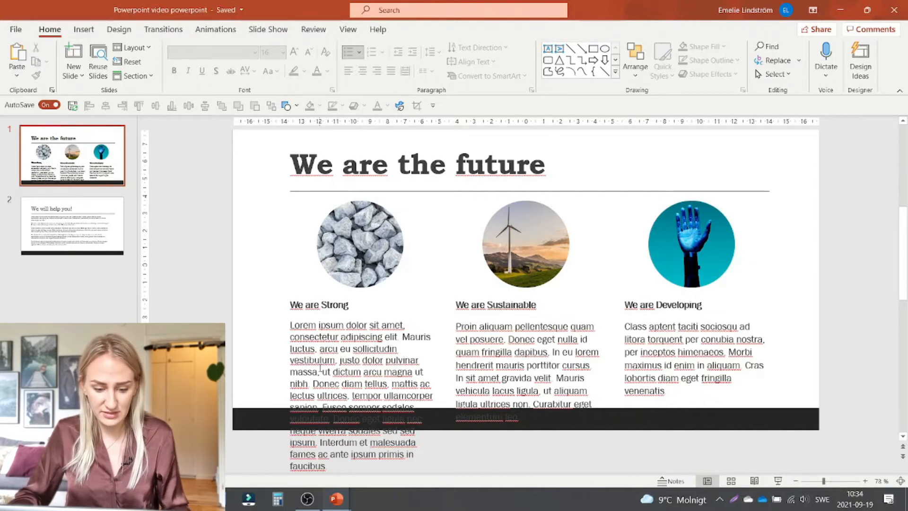
{"action": "left_click", "coordinate": [359, 347]}
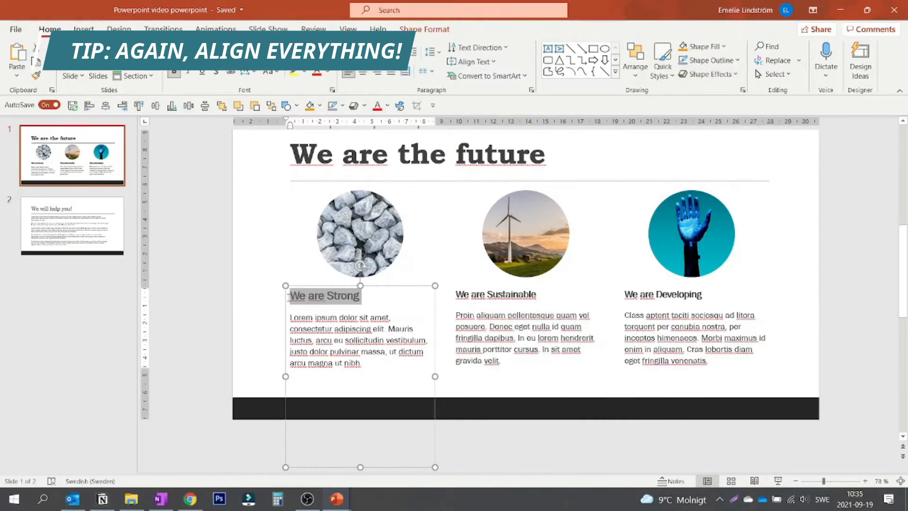
Centre the We are Developing and We are Sustainable column text under their photos
{"action": "left_click", "coordinate": [668, 295]}
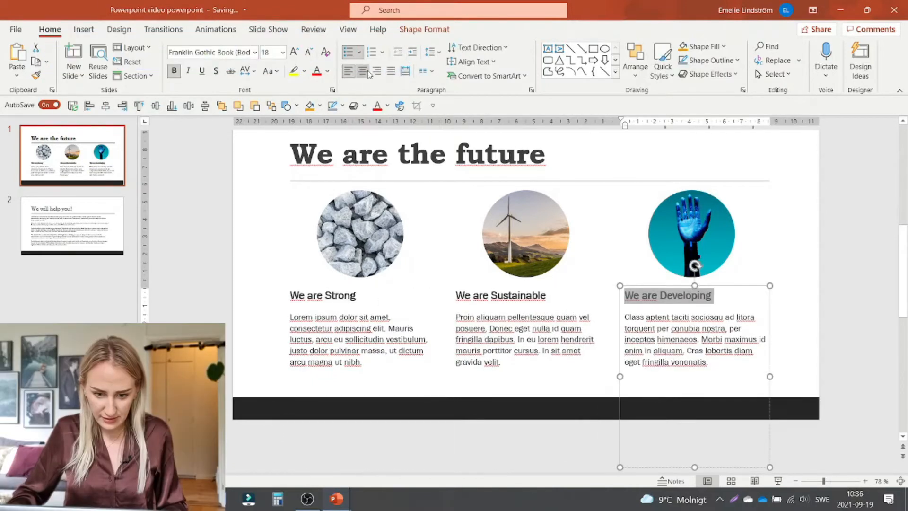
{"action": "left_click", "coordinate": [501, 295]}
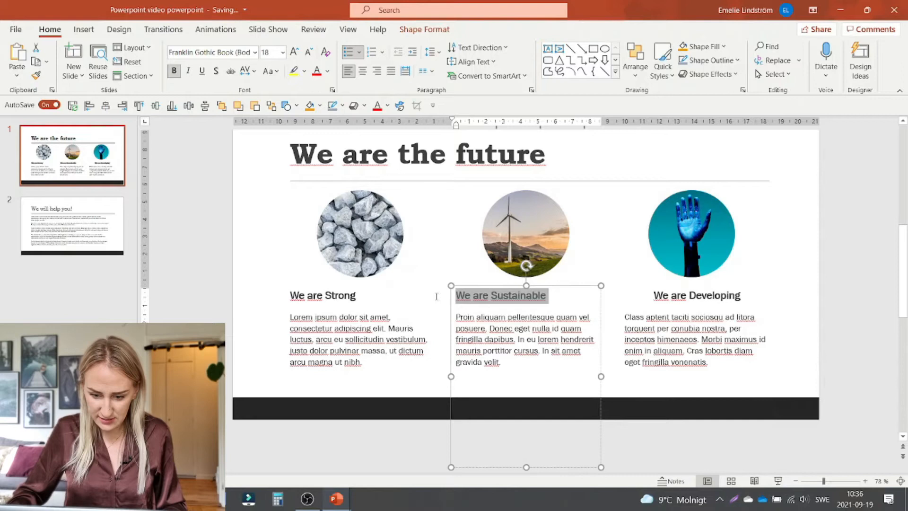
{"action": "left_click", "coordinate": [322, 295]}
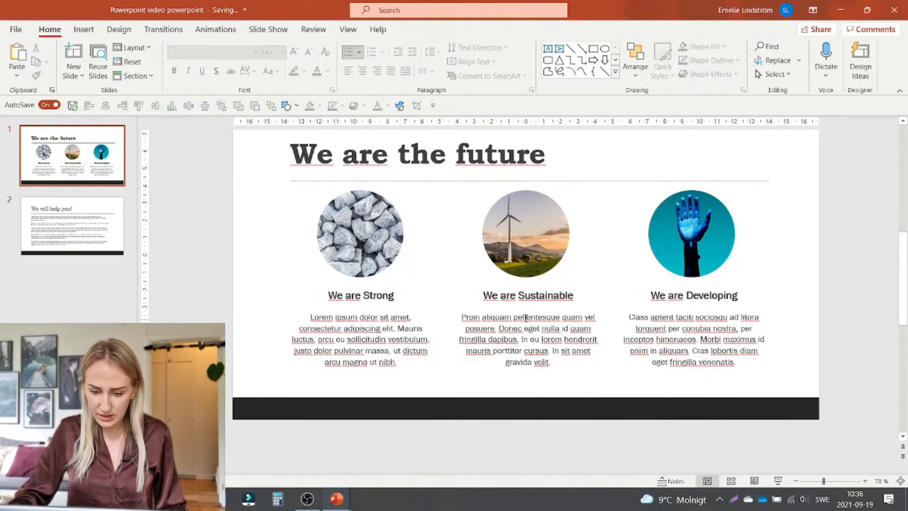
{"action": "mouse_move", "coordinate": [801, 267]}
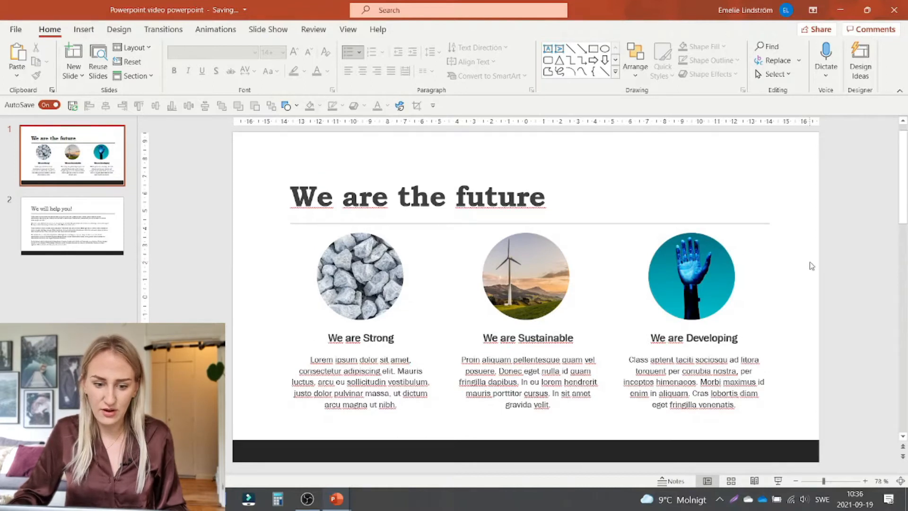
{"action": "mouse_move", "coordinate": [809, 265]}
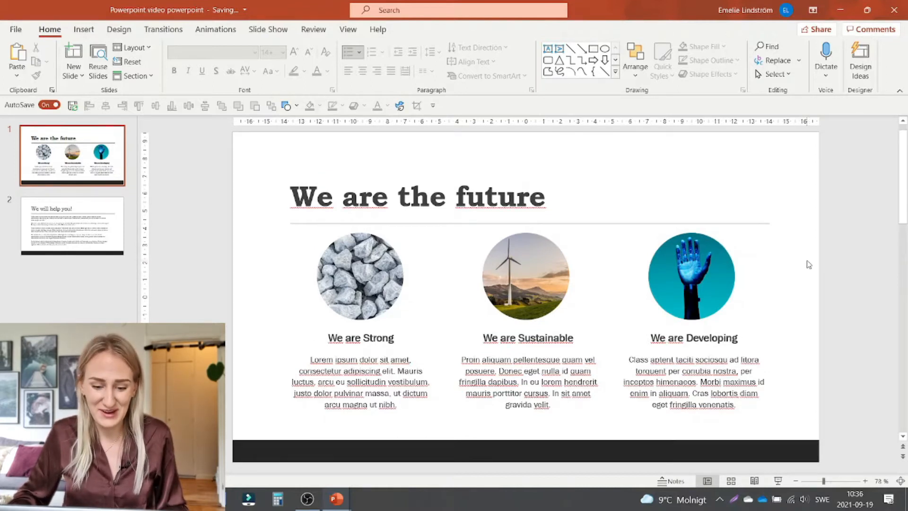
{"action": "mouse_move", "coordinate": [805, 260]}
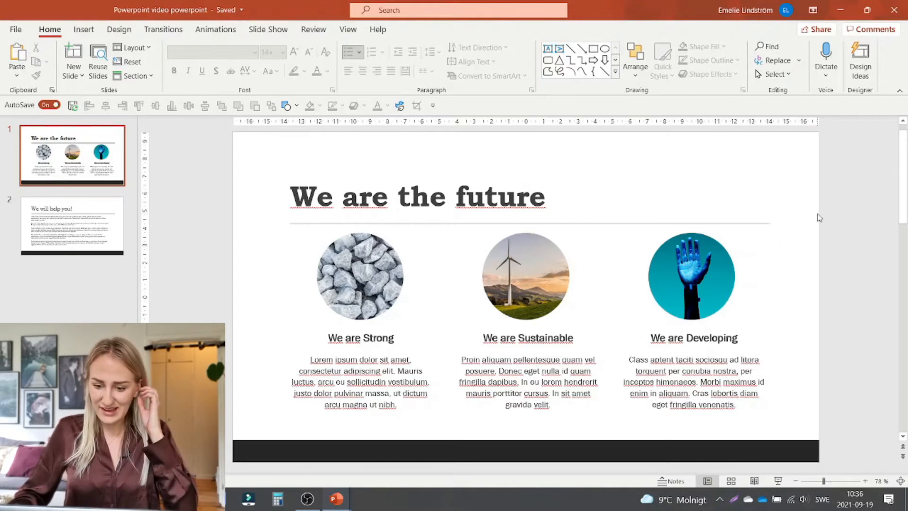
{"action": "mouse_move", "coordinate": [827, 219]}
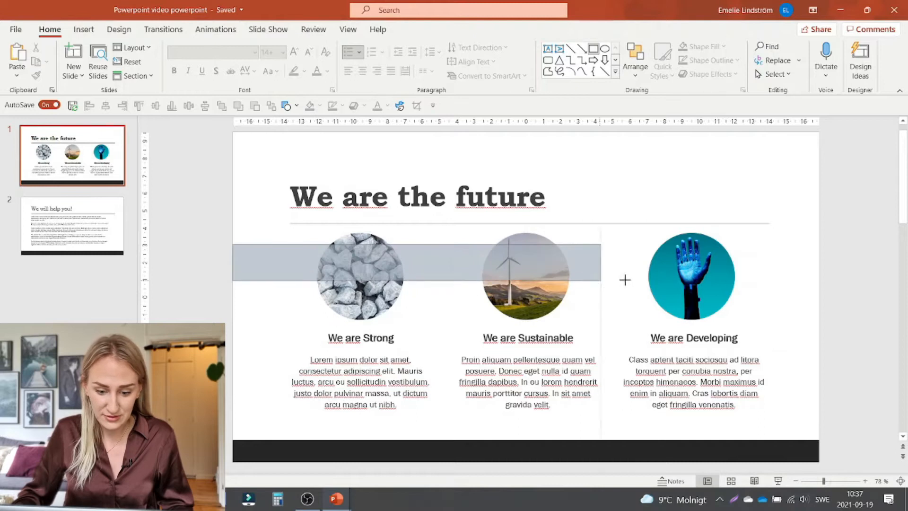
Colour the wide band behind the photos a muted taupe and preview the slide full screen with F5
{"action": "left_click", "coordinate": [406, 271]}
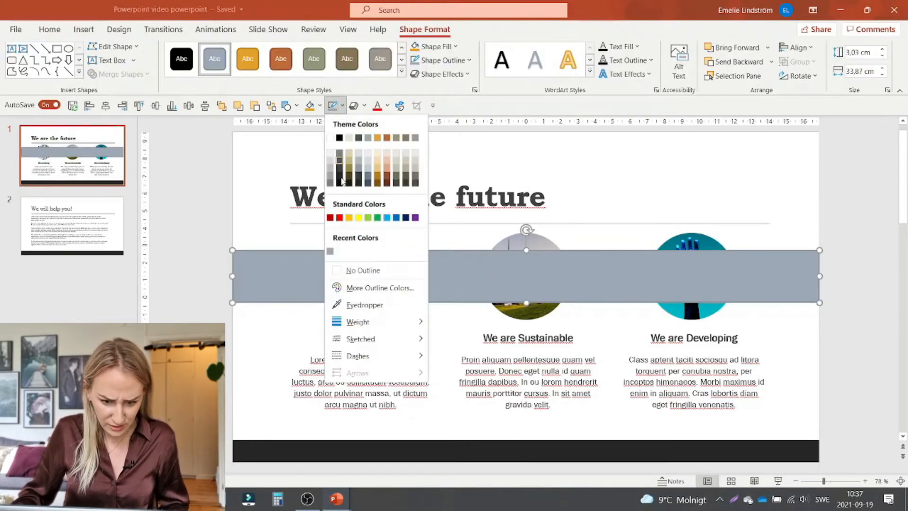
{"action": "left_click", "coordinate": [362, 270]}
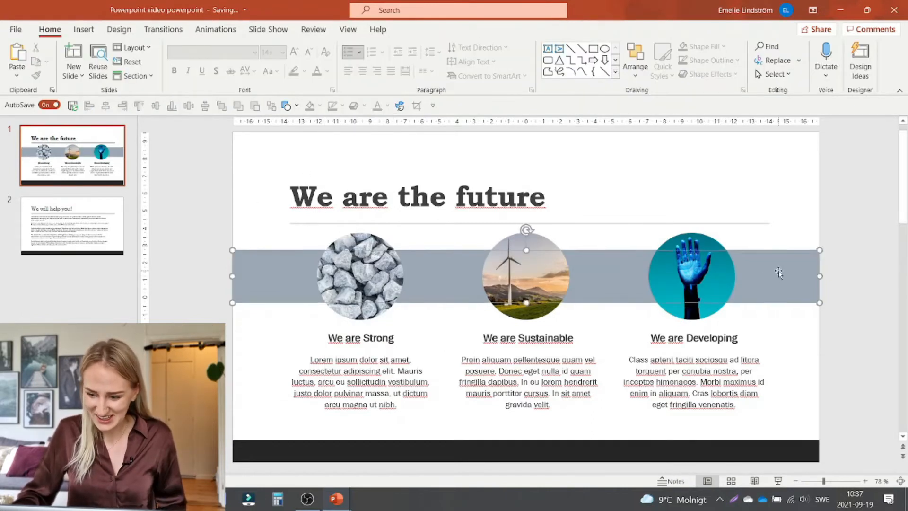
{"action": "left_click", "coordinate": [318, 105]}
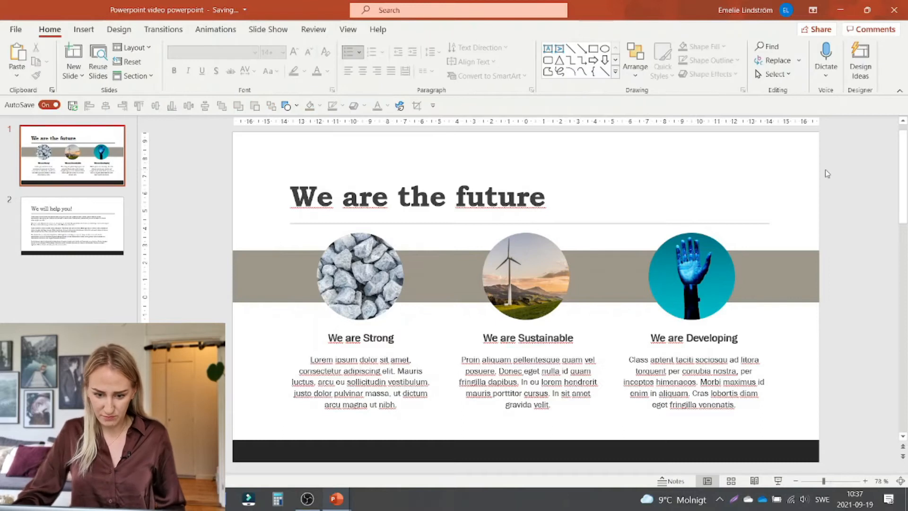
{"action": "mouse_move", "coordinate": [742, 246]}
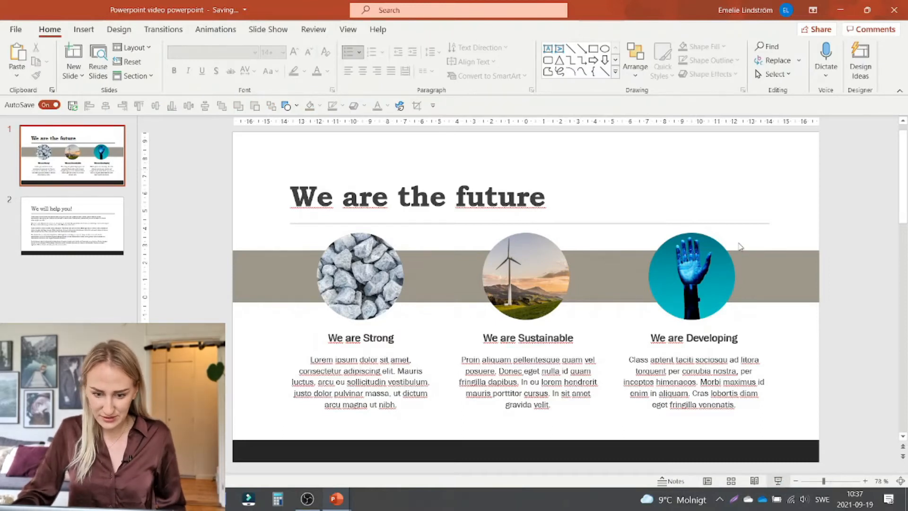
{"action": "key", "text": "F5"}
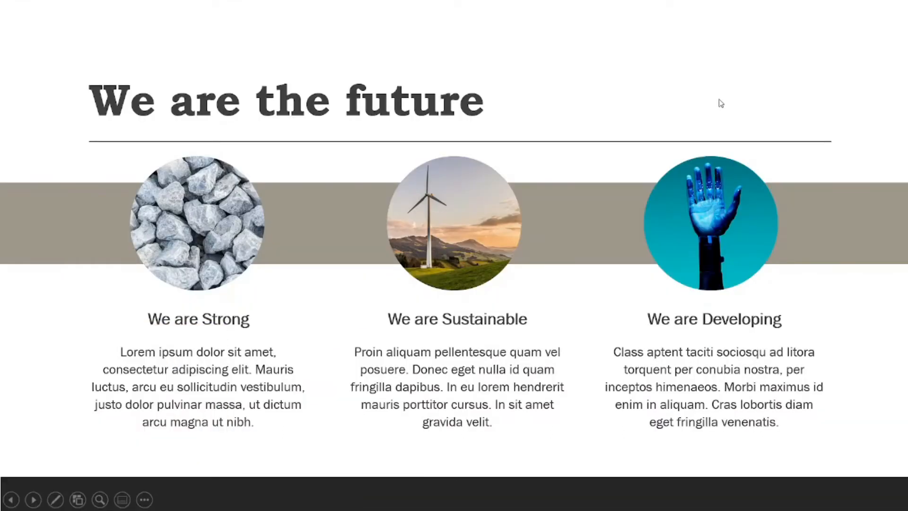
{"action": "mouse_move", "coordinate": [840, 68]}
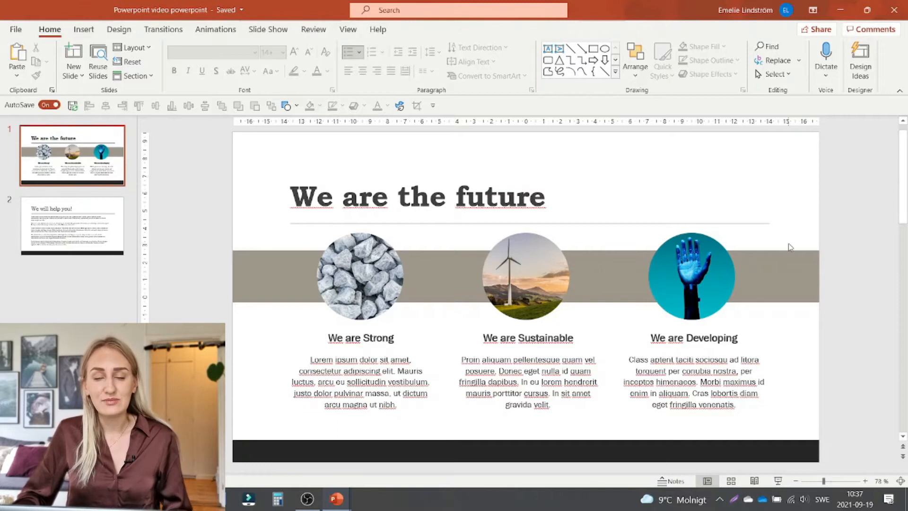
{"action": "mouse_move", "coordinate": [811, 196]}
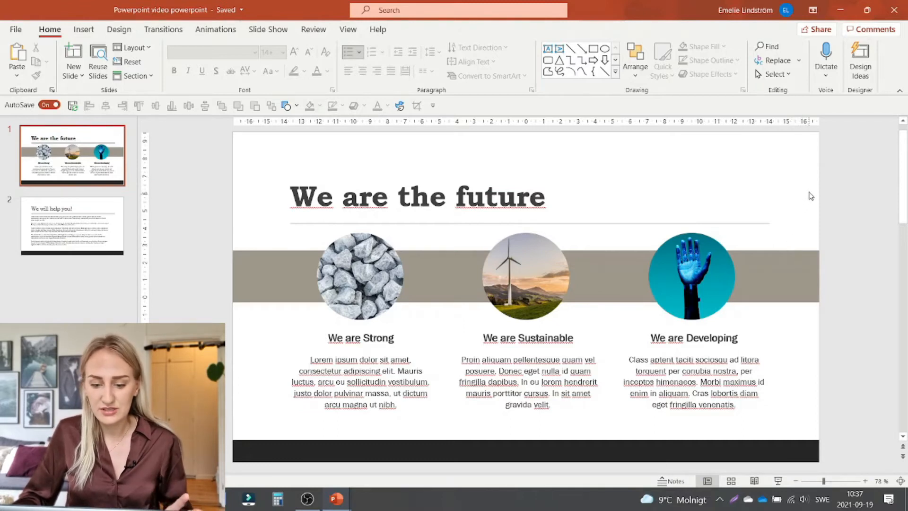
{"action": "mouse_move", "coordinate": [702, 243]}
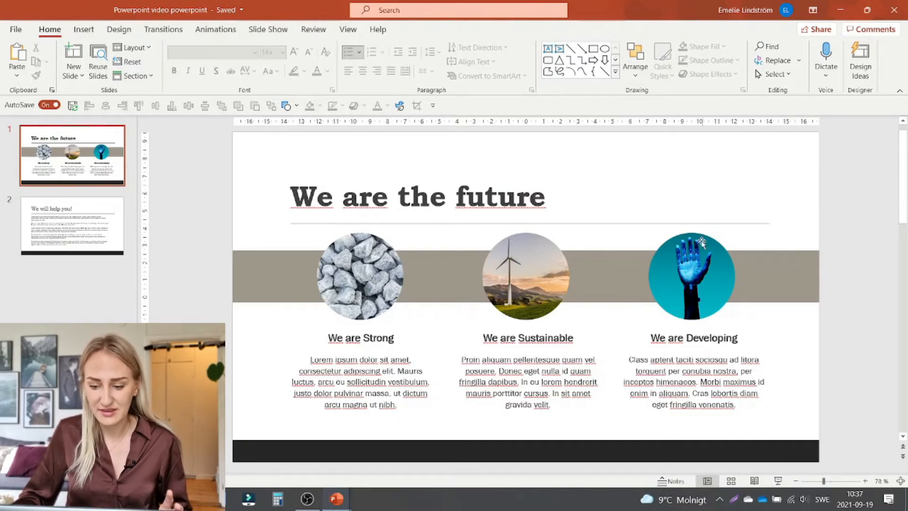
Swap the robotic hand photo for a picture of a woman via Change Picture
{"action": "left_click", "coordinate": [690, 277]}
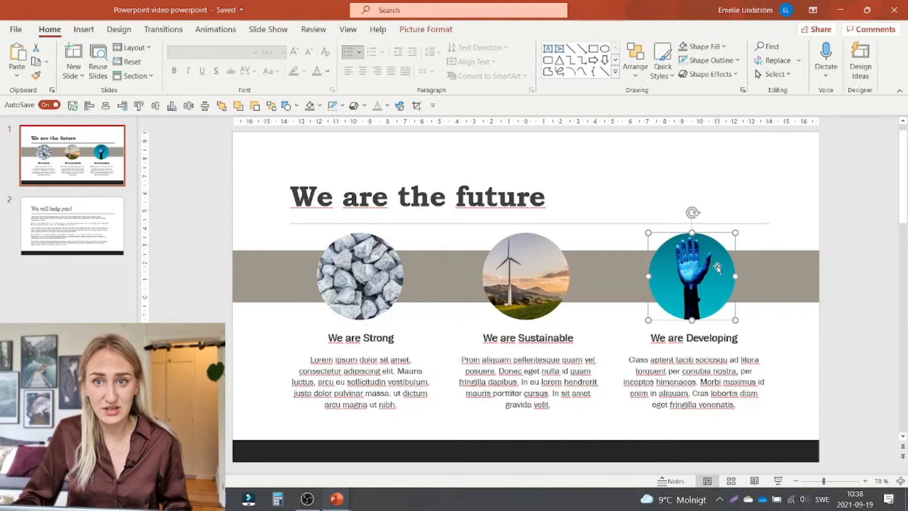
{"action": "left_click", "coordinate": [320, 105]}
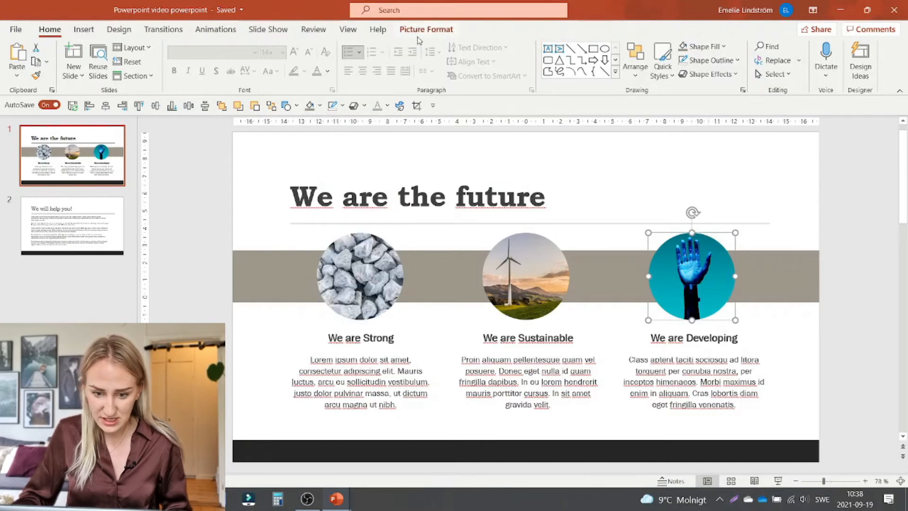
{"action": "left_click", "coordinate": [426, 29]}
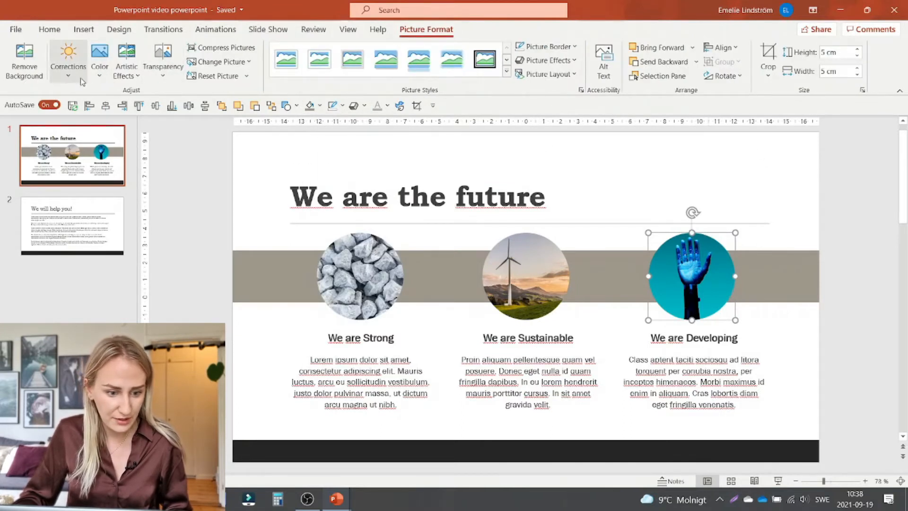
{"action": "left_click", "coordinate": [99, 58]}
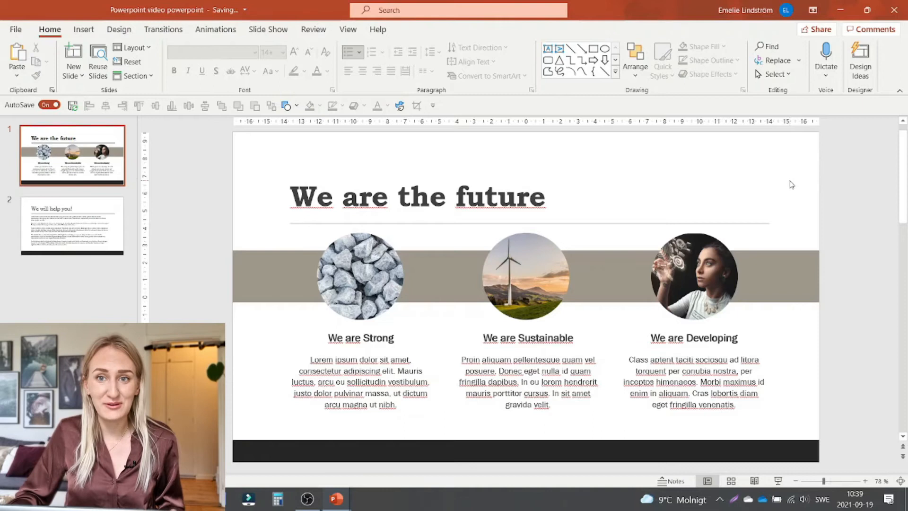
{"action": "left_click", "coordinate": [693, 377]}
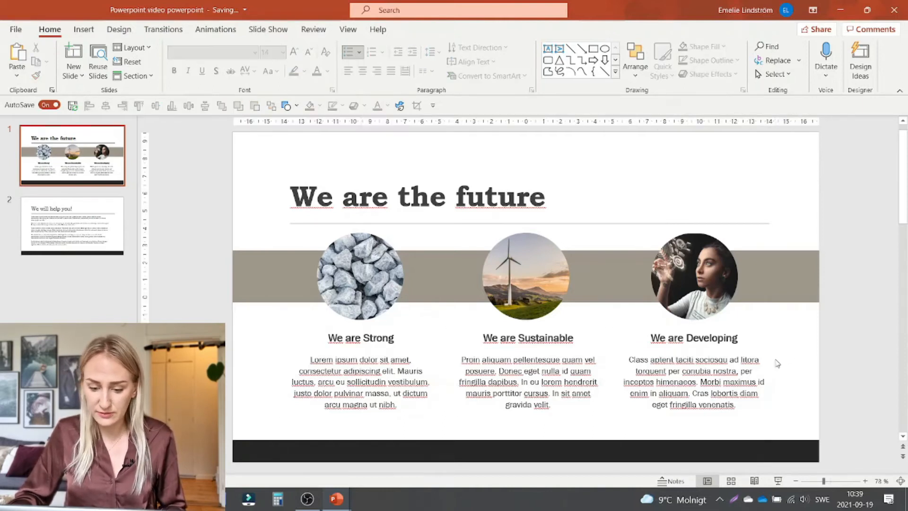
{"action": "mouse_move", "coordinate": [451, 345]}
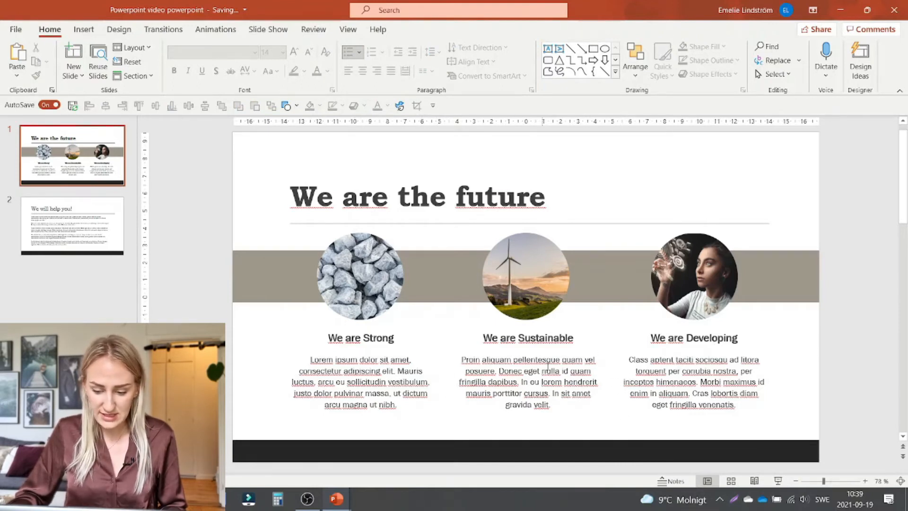
{"action": "mouse_move", "coordinate": [812, 334]}
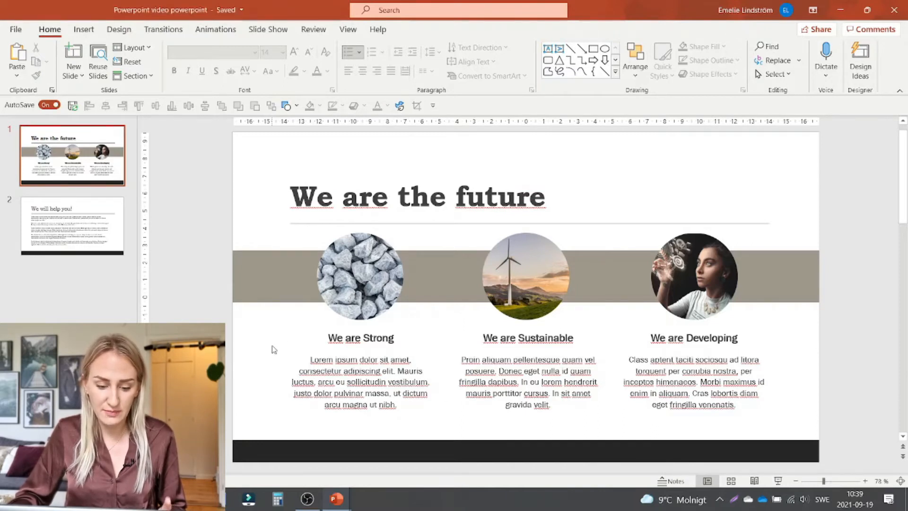
{"action": "mouse_move", "coordinate": [273, 353]}
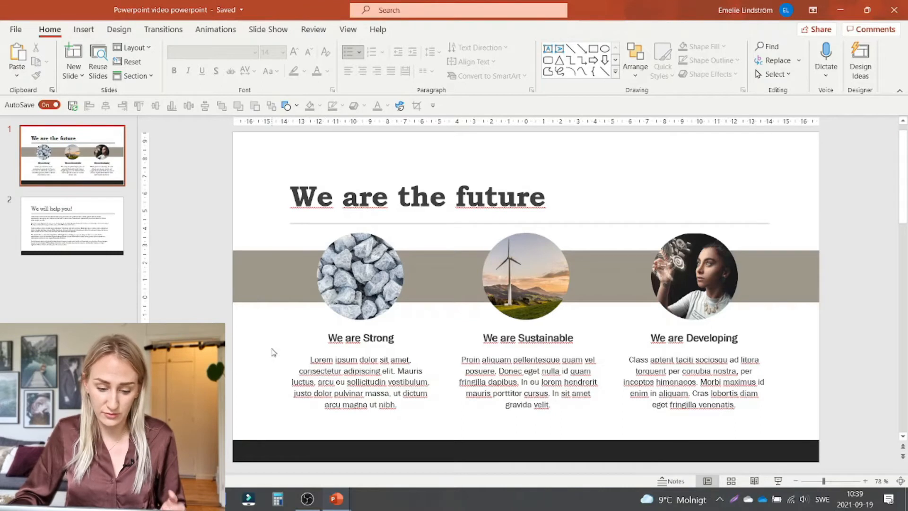
{"action": "mouse_move", "coordinate": [724, 211]}
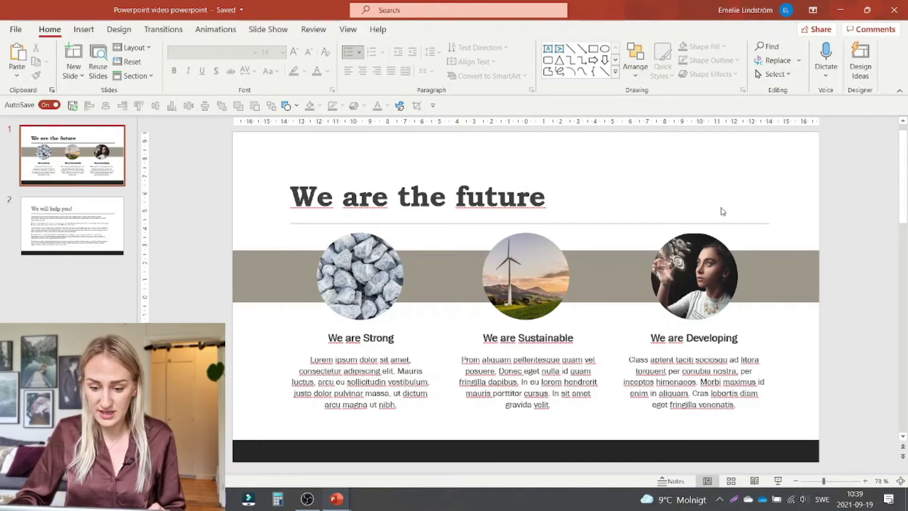
{"action": "mouse_move", "coordinate": [805, 175]}
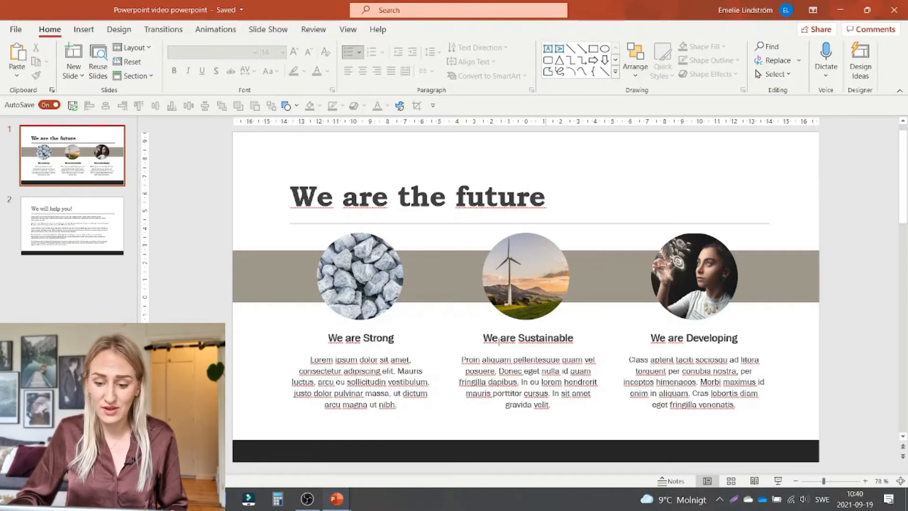
On the We will help you! slide, browse the new-slide layouts and dismiss them
{"action": "left_click", "coordinate": [72, 225]}
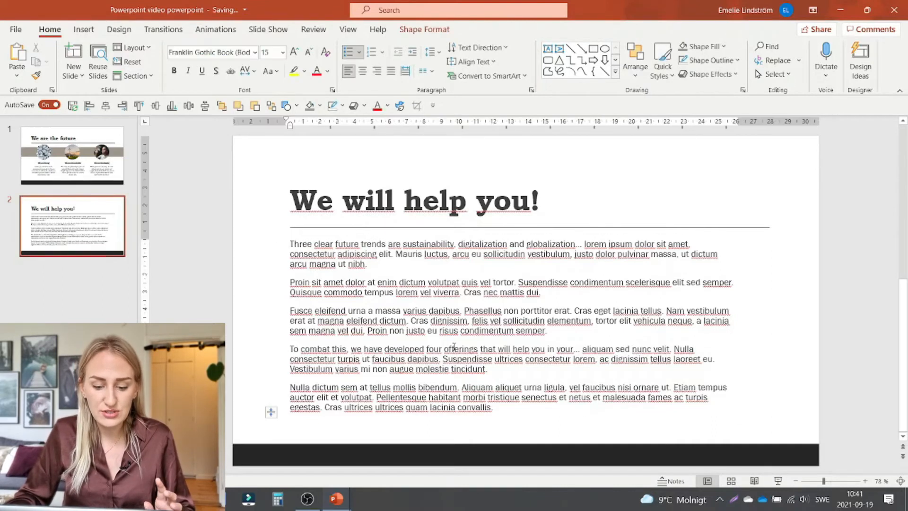
{"action": "left_click", "coordinate": [162, 159]}
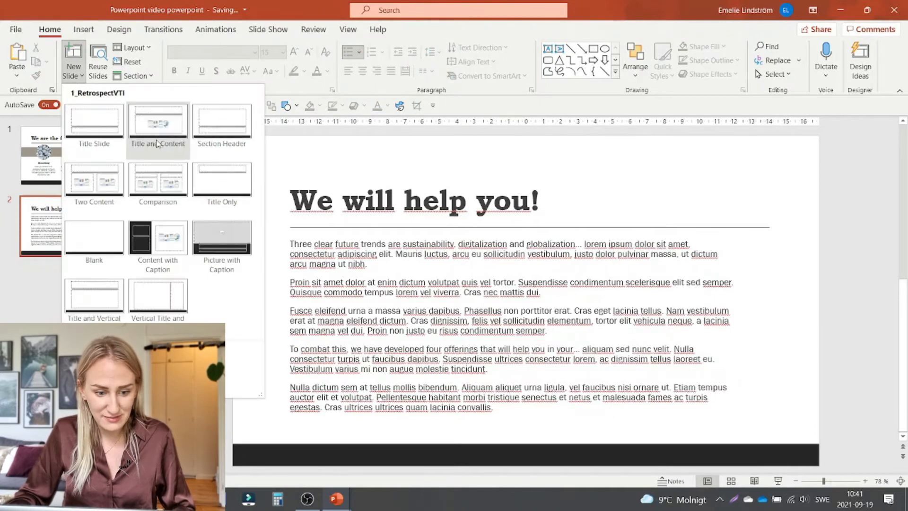
{"action": "mouse_move", "coordinate": [729, 155]}
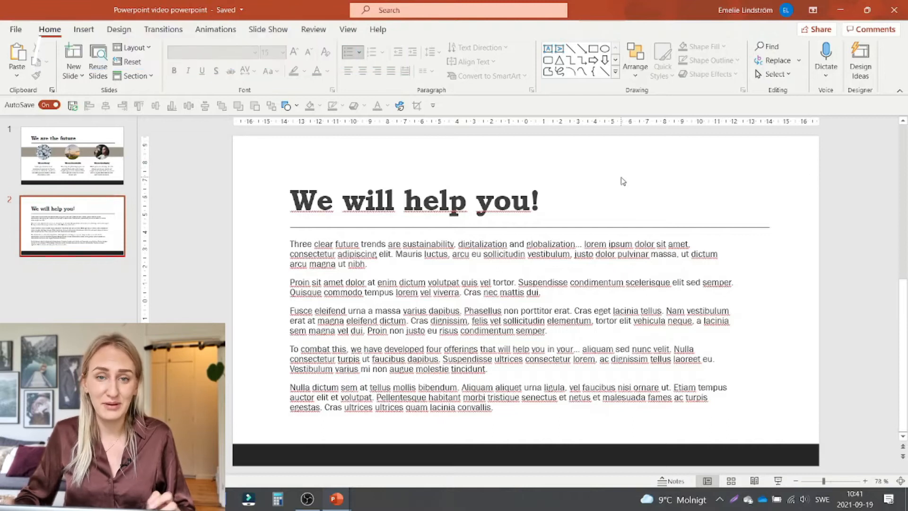
{"action": "left_click", "coordinate": [543, 262]}
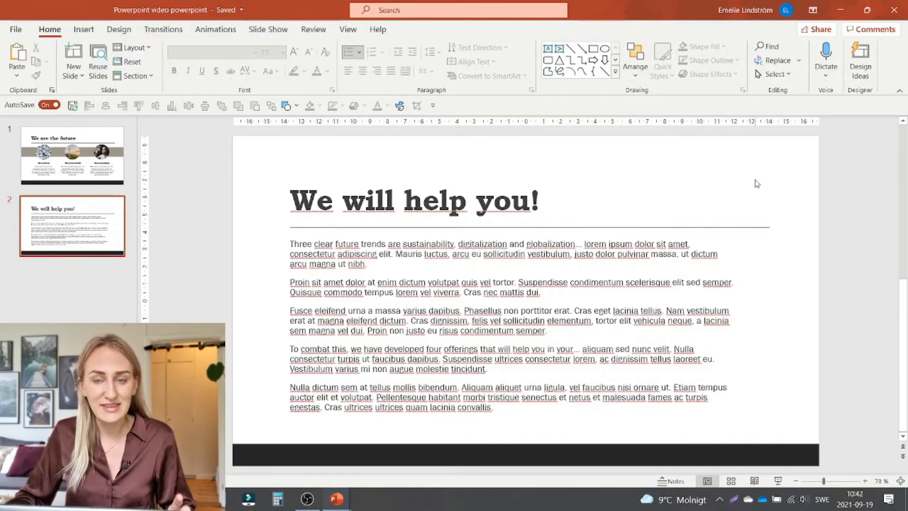
{"action": "mouse_move", "coordinate": [790, 177]}
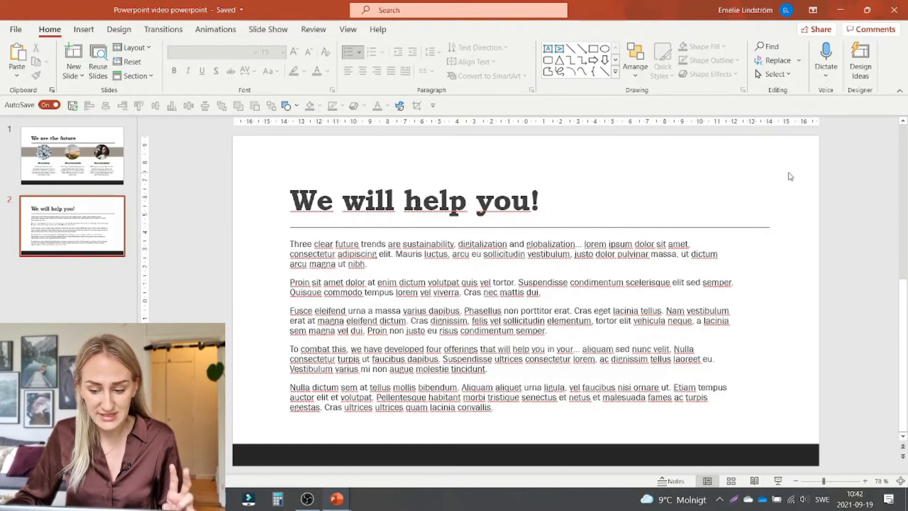
{"action": "mouse_move", "coordinate": [577, 176]}
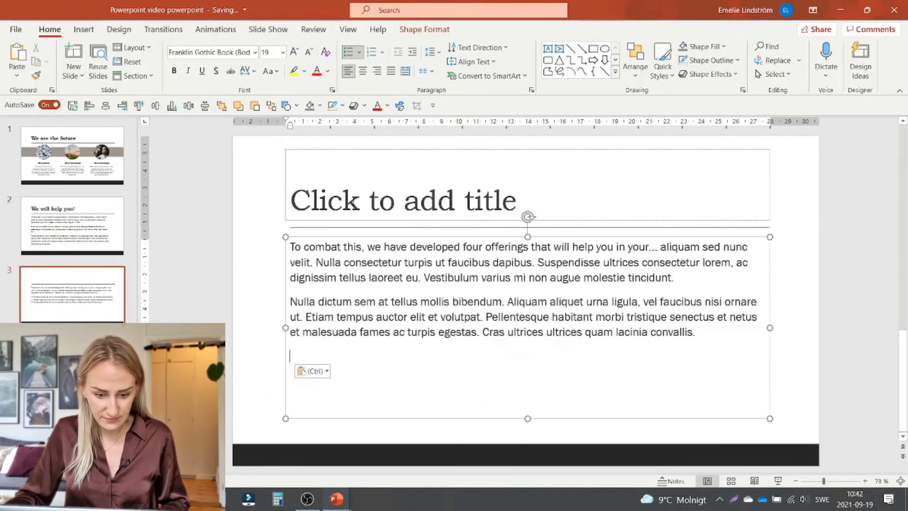
Name the third slide 'Offerings' and return to the We will help you! slide
{"action": "type", "text": "Offerings"}
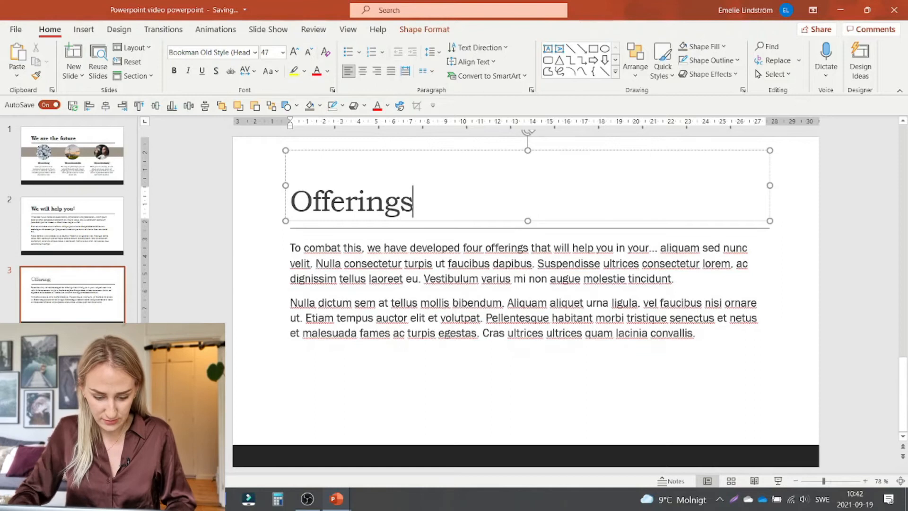
{"action": "left_click", "coordinate": [72, 226]}
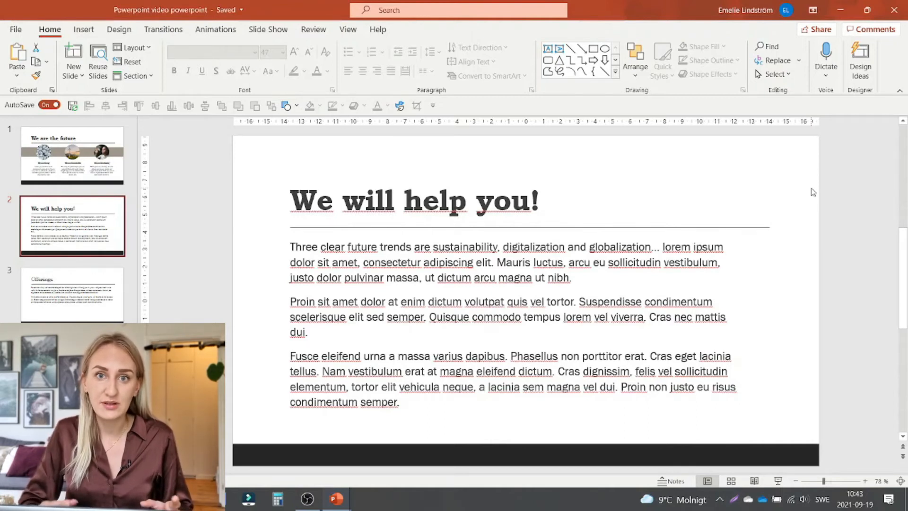
{"action": "mouse_move", "coordinate": [443, 187]}
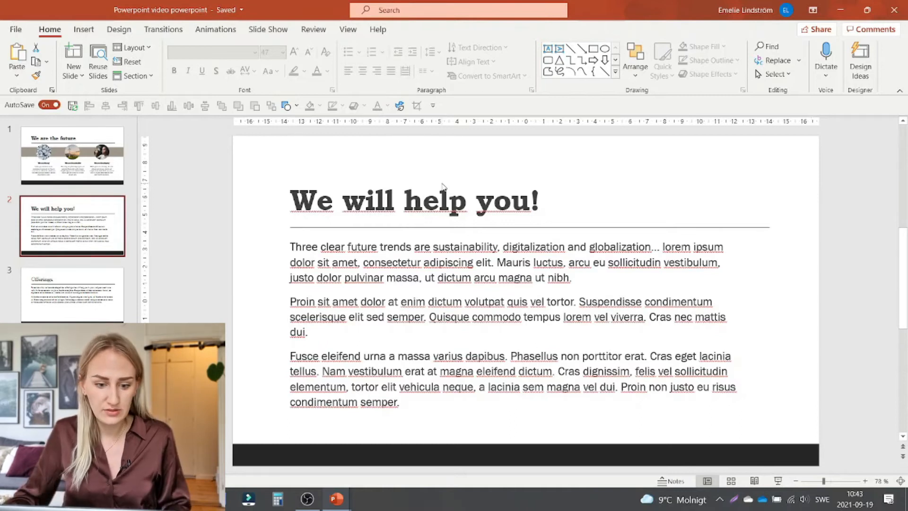
{"action": "mouse_move", "coordinate": [305, 231]}
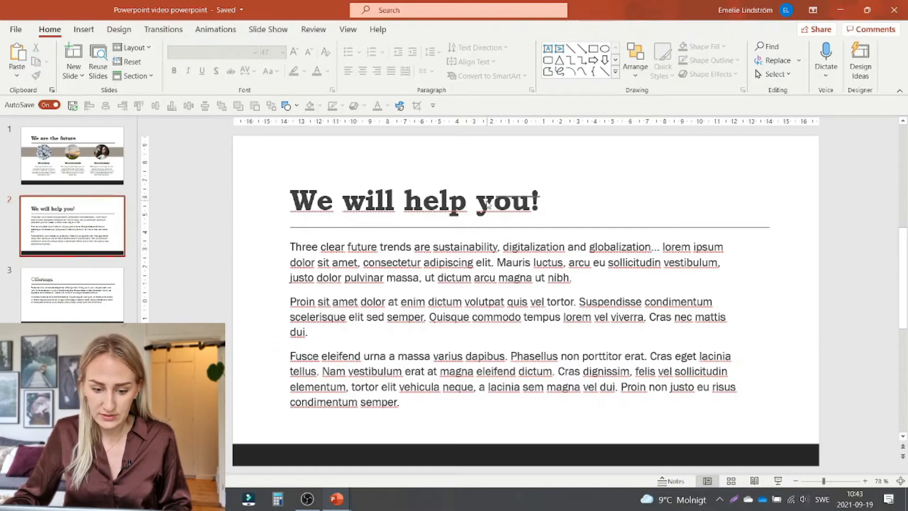
Replace the 'We will help you!' title with the sustainability, digitalization and globalization trends text
{"action": "left_click", "coordinate": [413, 201]}
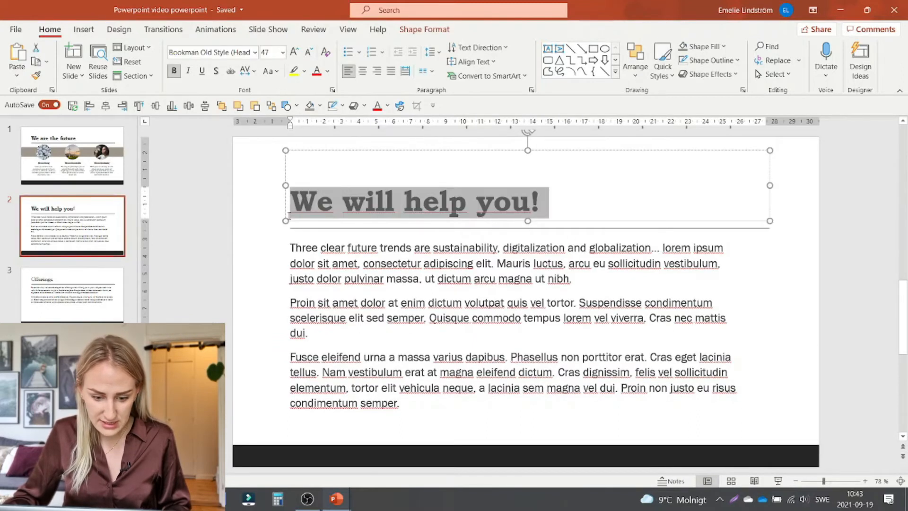
{"action": "type", "text": "Sustainability, digitalization and globalization will be the driving trends for your business in the next three y"}
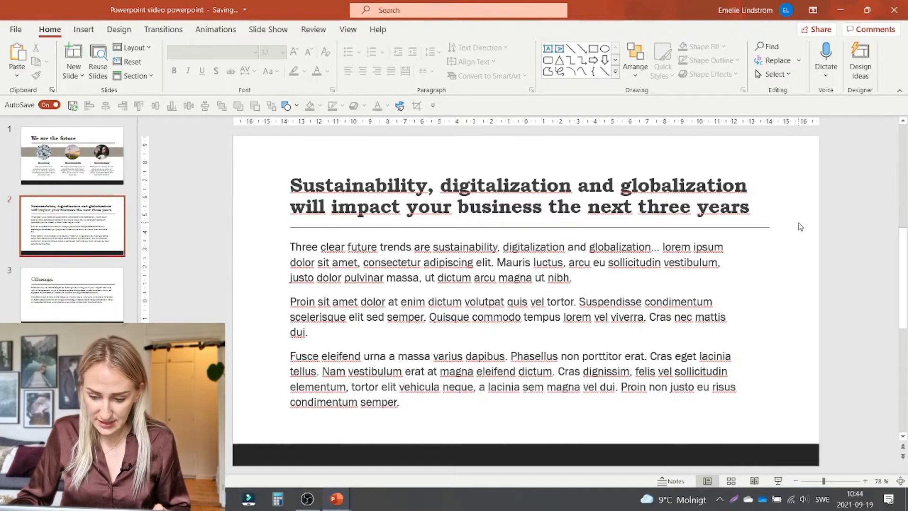
{"action": "mouse_move", "coordinate": [806, 232]}
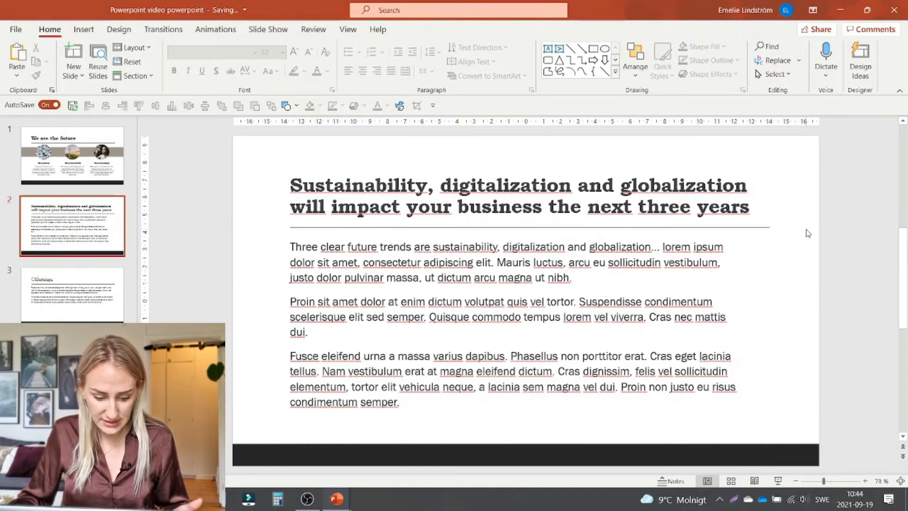
{"action": "mouse_move", "coordinate": [571, 178]}
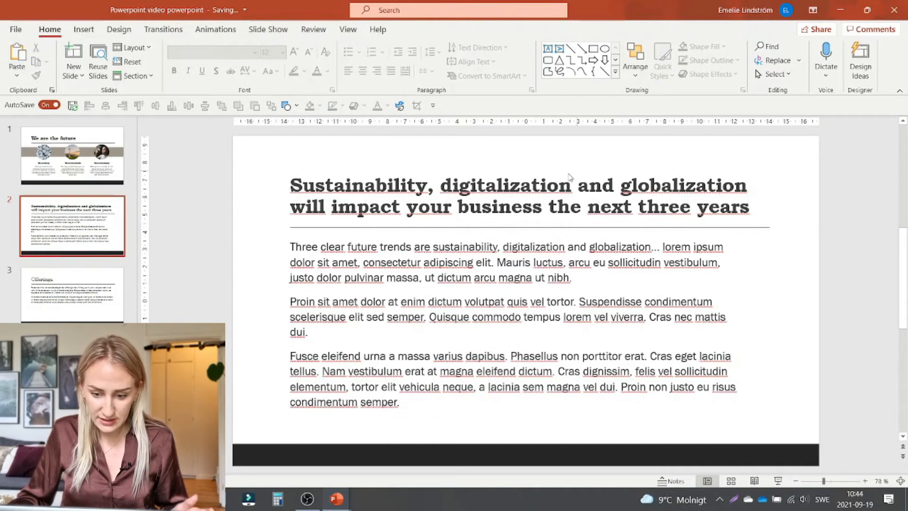
{"action": "mouse_move", "coordinate": [805, 191]}
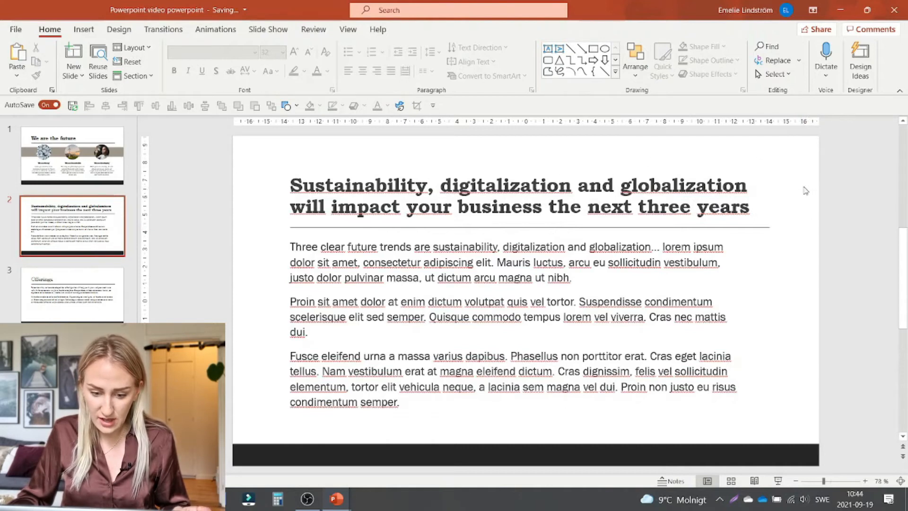
{"action": "mouse_move", "coordinate": [802, 192]}
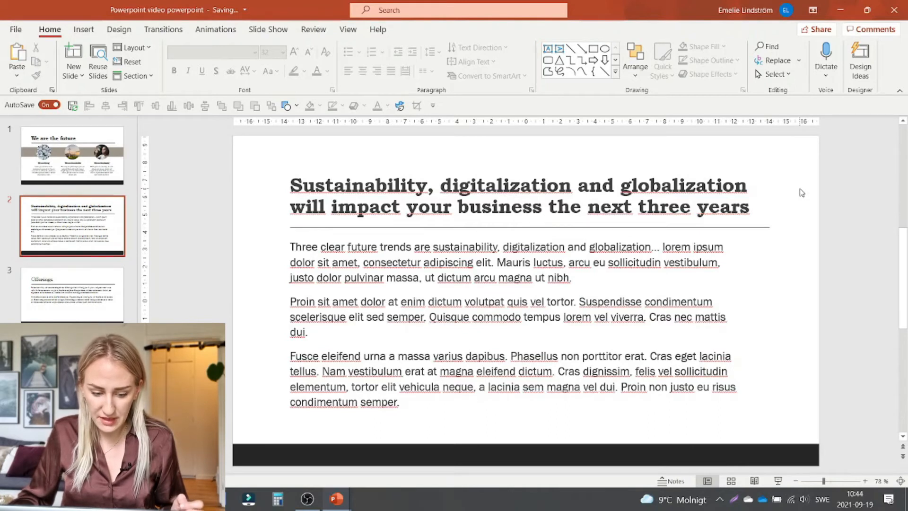
{"action": "mouse_move", "coordinate": [739, 279]}
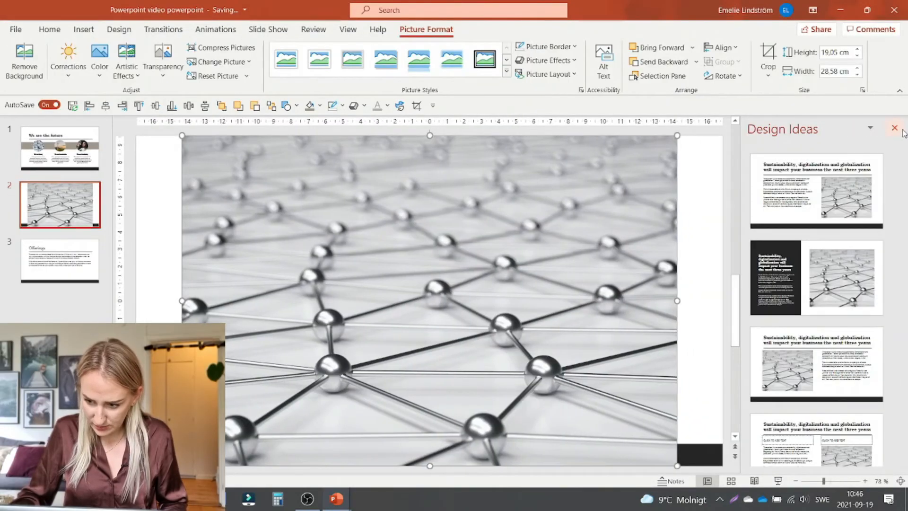
Dismiss the Design Ideas pane and select the network photo to resize and reposition it
{"action": "left_click", "coordinate": [894, 128]}
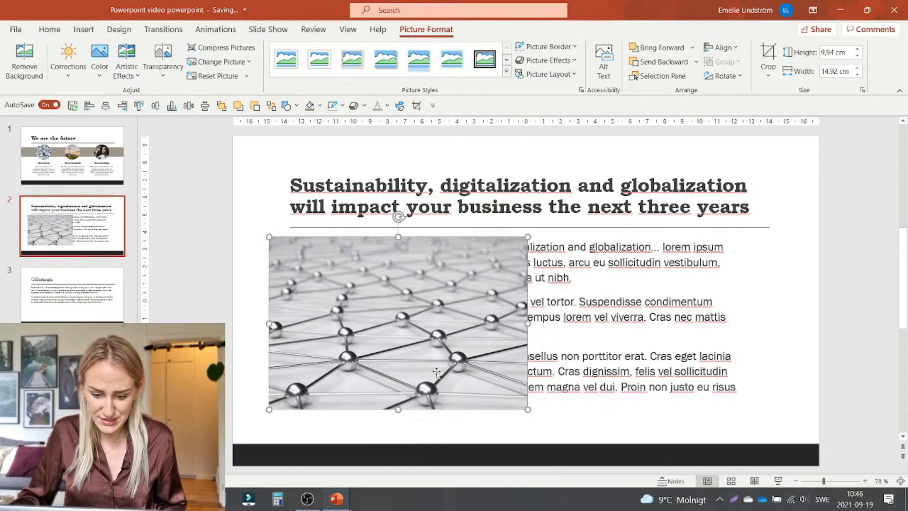
{"action": "mouse_move", "coordinate": [823, 207]}
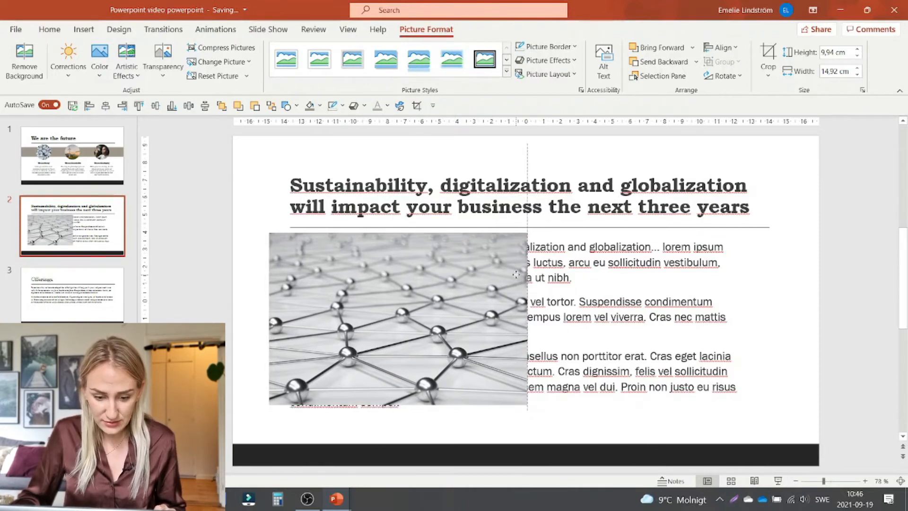
{"action": "left_click", "coordinate": [399, 319]}
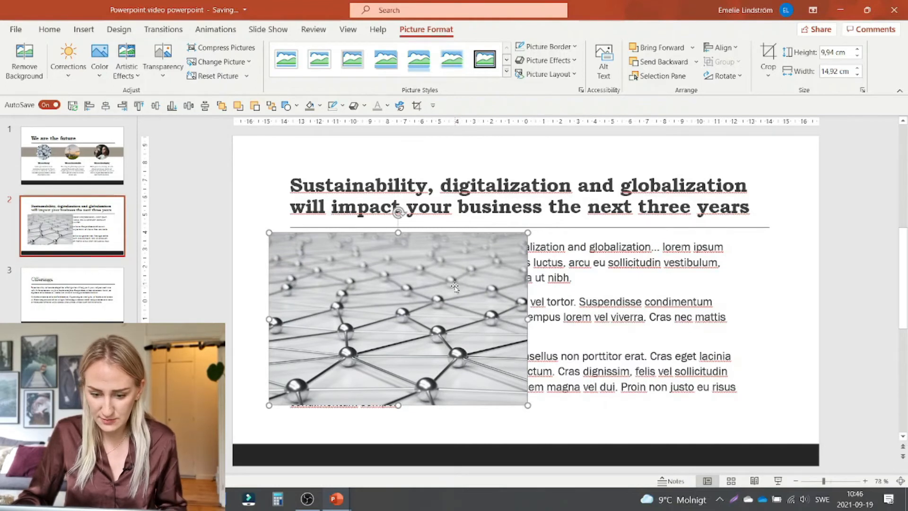
{"action": "mouse_move", "coordinate": [806, 239]}
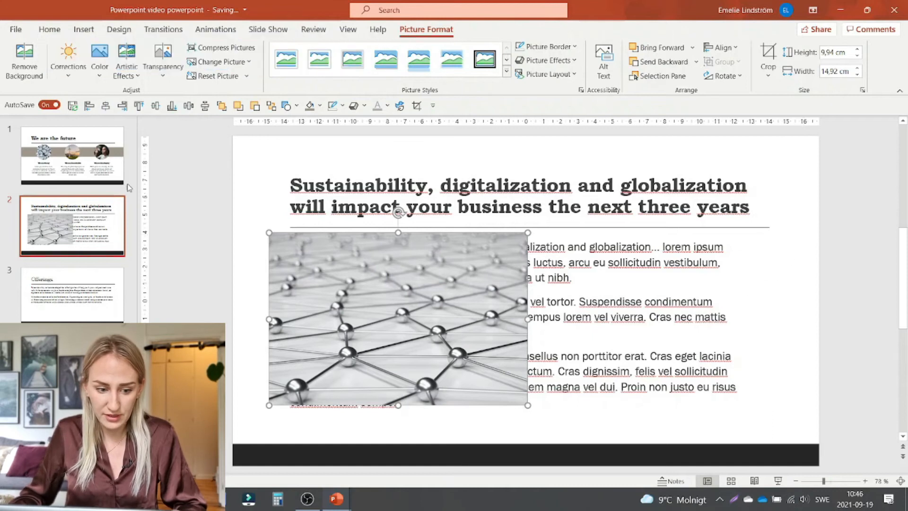
Inspect the grey band and circular stones picture on the We are the future slide, then return to the trends slide
{"action": "left_click", "coordinate": [72, 155]}
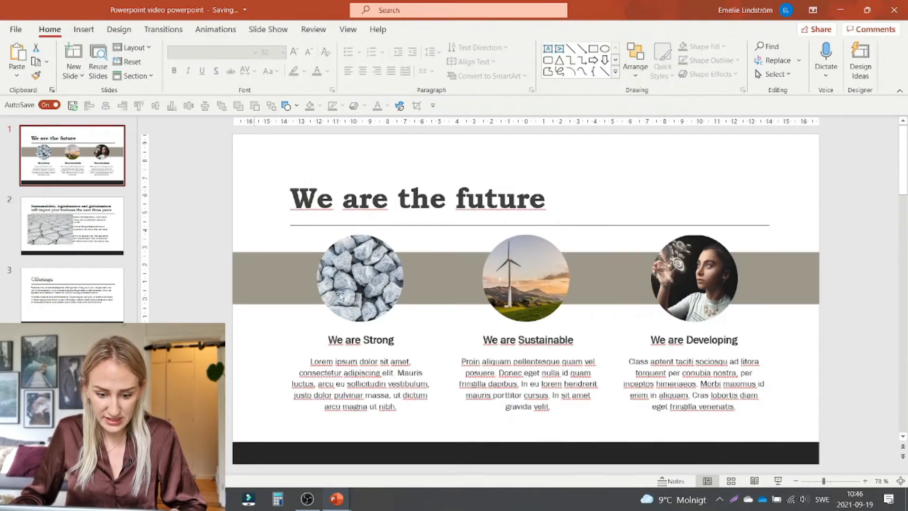
{"action": "left_click", "coordinate": [361, 376]}
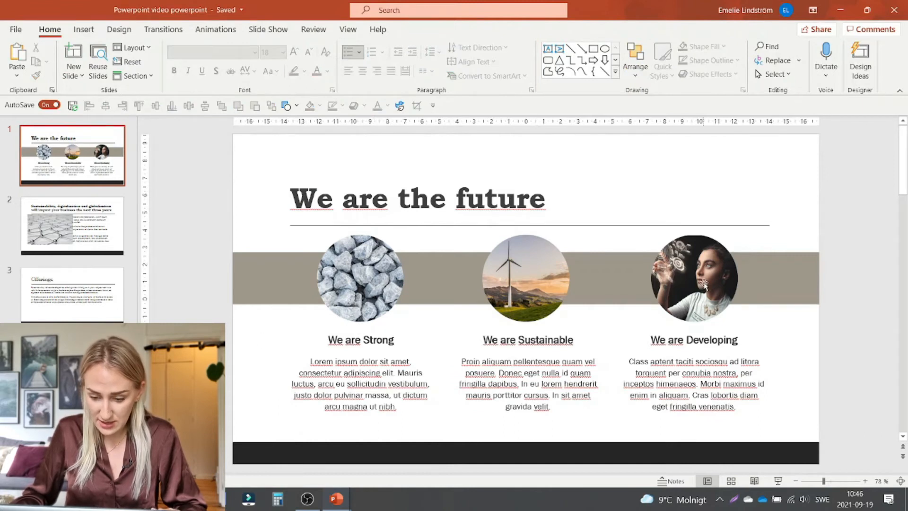
{"action": "mouse_move", "coordinate": [797, 277]}
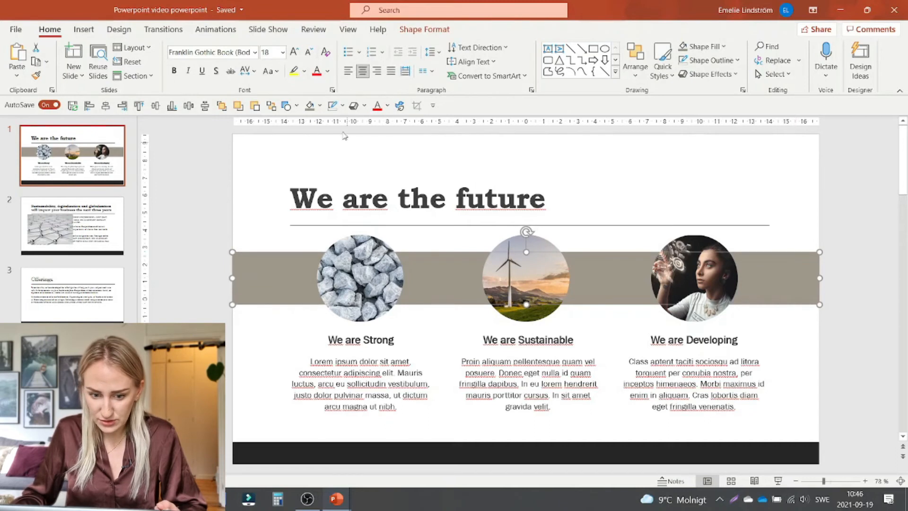
{"action": "mouse_move", "coordinate": [530, 176]}
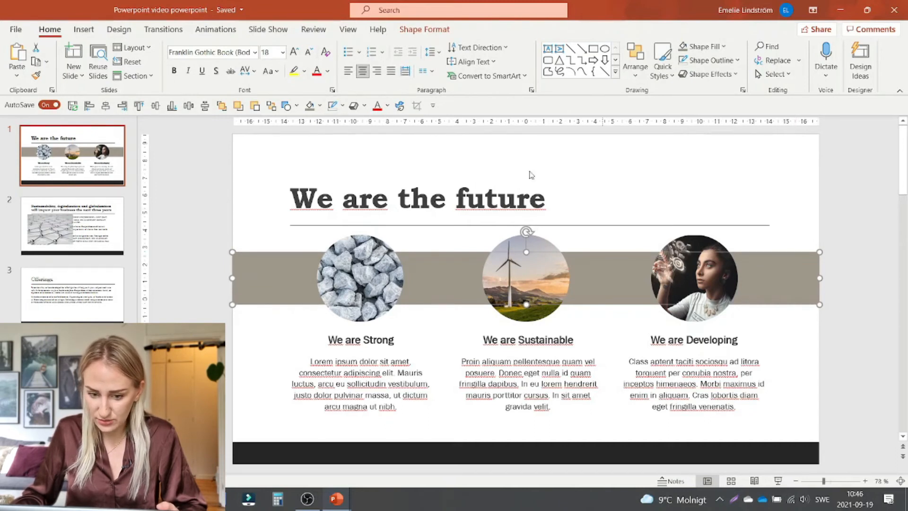
{"action": "mouse_move", "coordinate": [785, 247]}
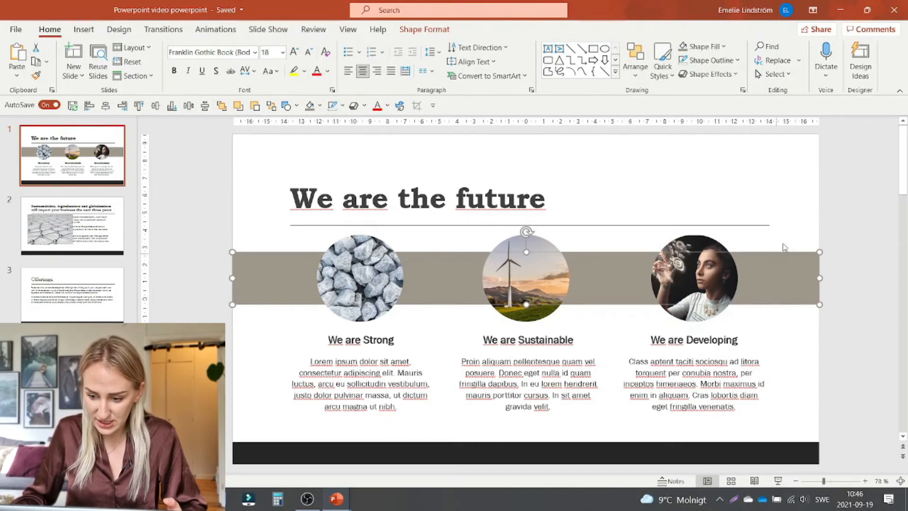
{"action": "left_click", "coordinate": [834, 279]}
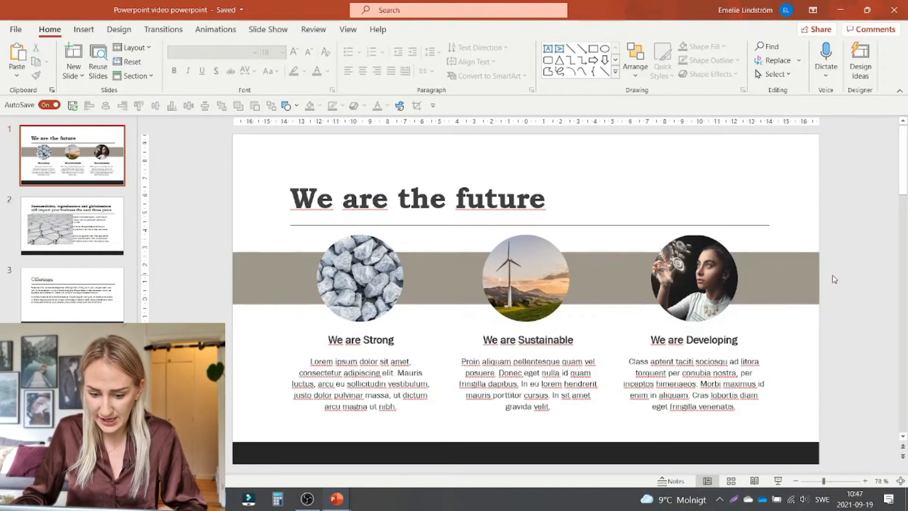
{"action": "left_click", "coordinate": [359, 278]}
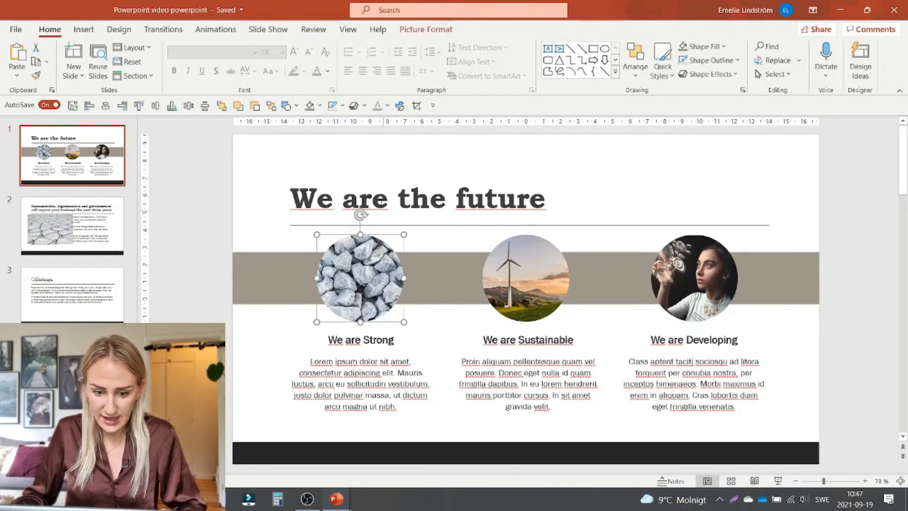
{"action": "left_click", "coordinate": [334, 105]}
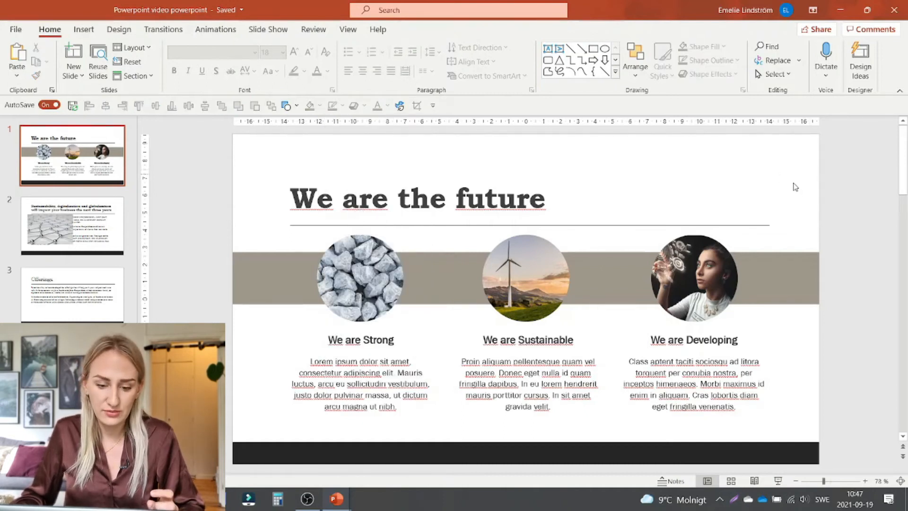
{"action": "mouse_move", "coordinate": [588, 169]}
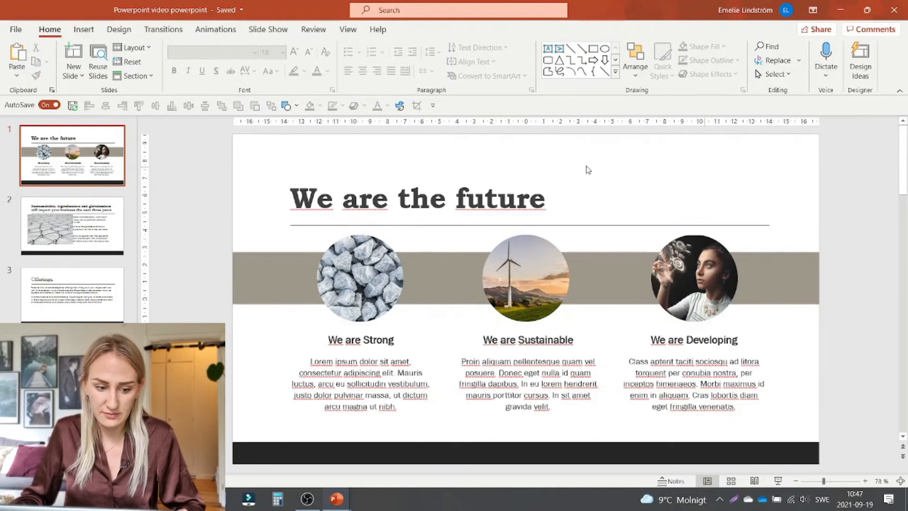
{"action": "left_click", "coordinate": [72, 225]}
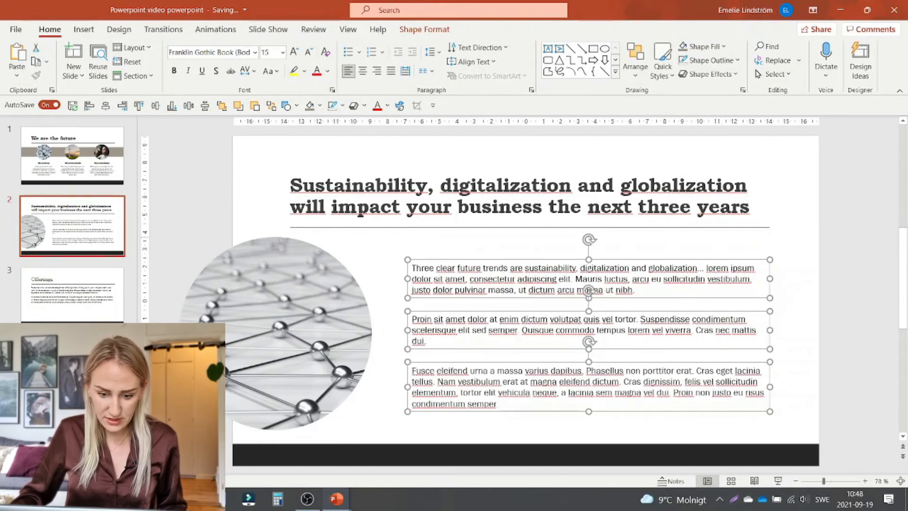
{"action": "mouse_move", "coordinate": [805, 281]}
{"action": "type", "text": "Globalization"}
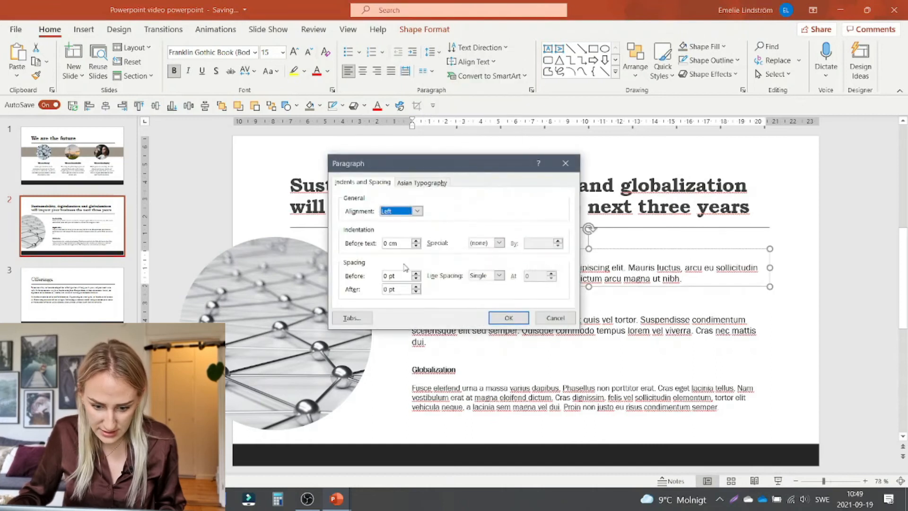
Apply the paragraph spacing settings to the Sustainability text box
{"action": "left_click", "coordinate": [508, 318]}
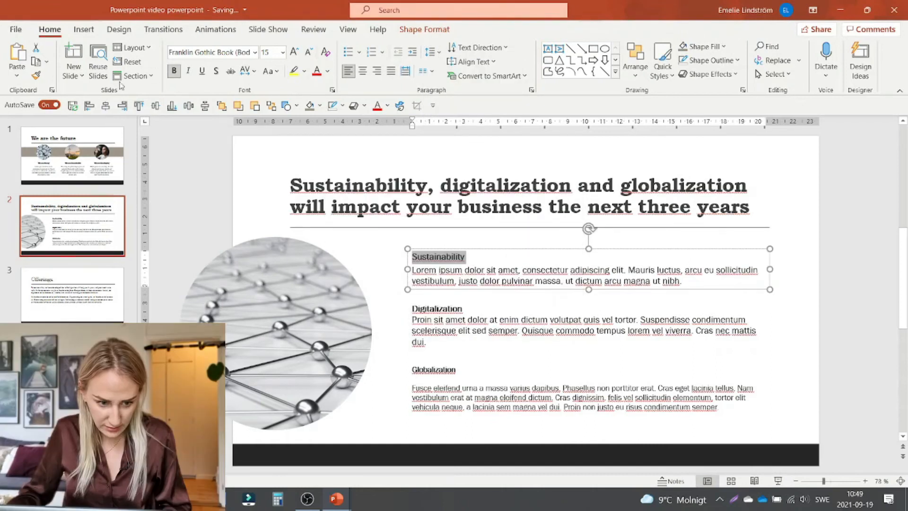
{"action": "left_click", "coordinate": [437, 308]}
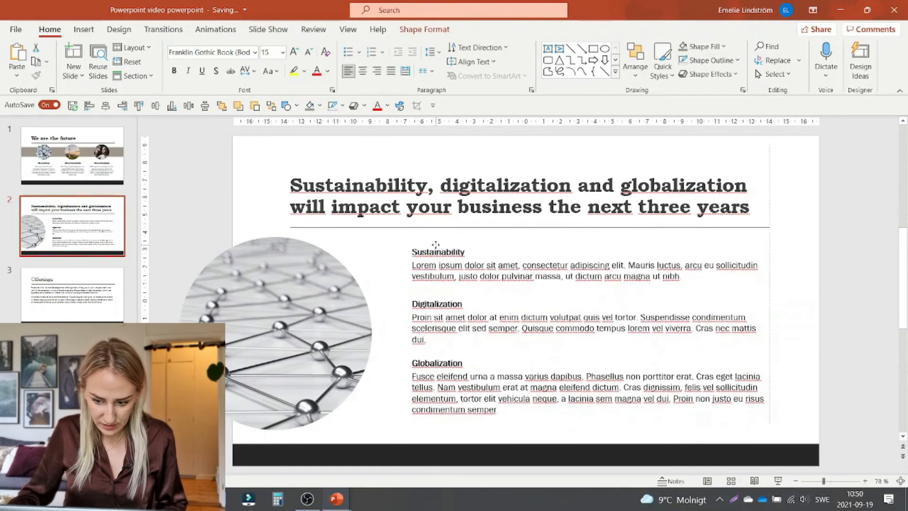
Draw a ring circle beside the Sustainability heading next to the section text boxes
{"action": "left_click", "coordinate": [579, 265]}
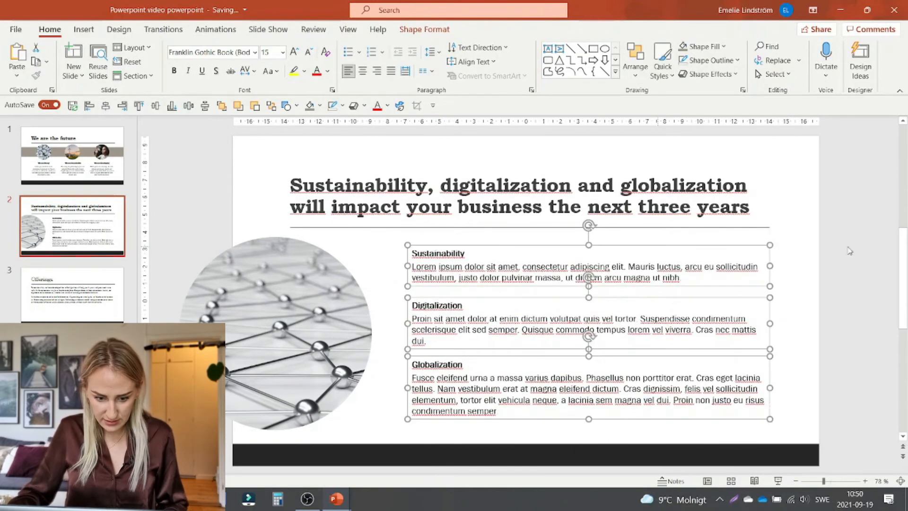
{"action": "left_click", "coordinate": [385, 250]}
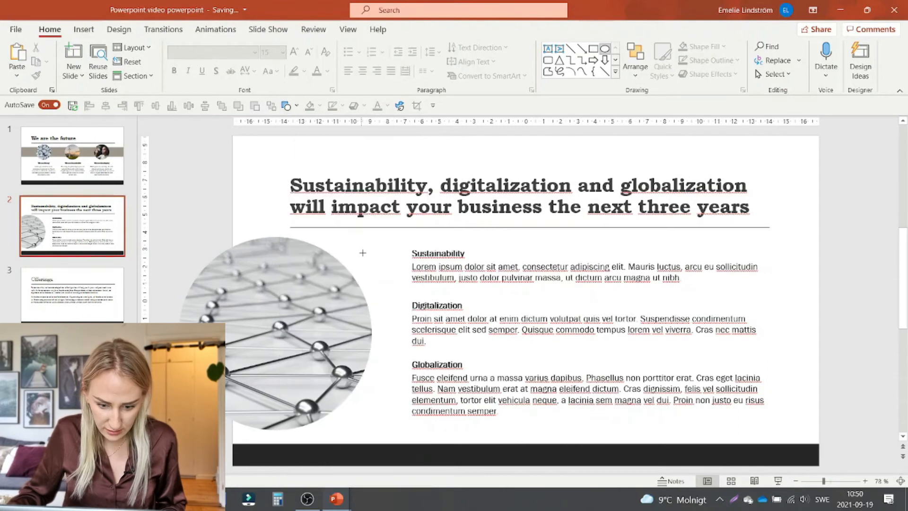
{"action": "left_click", "coordinate": [389, 264]}
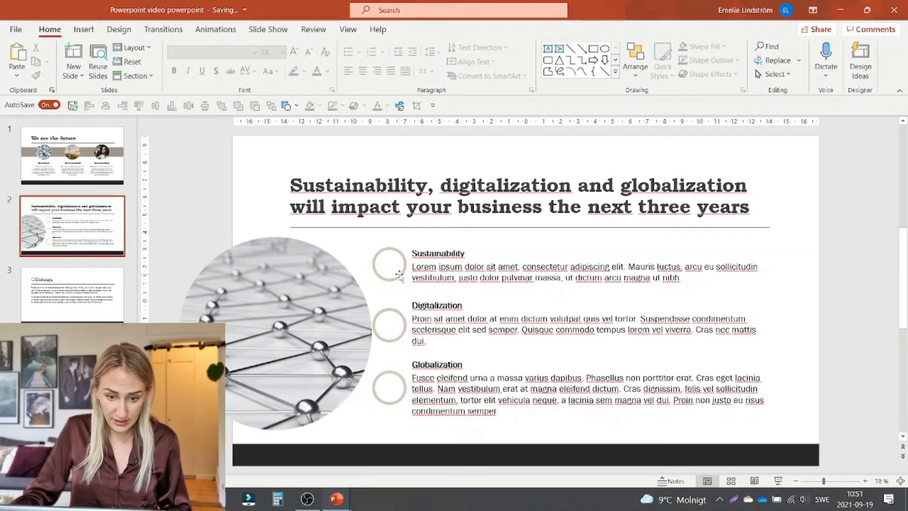
{"action": "left_click", "coordinate": [389, 265]}
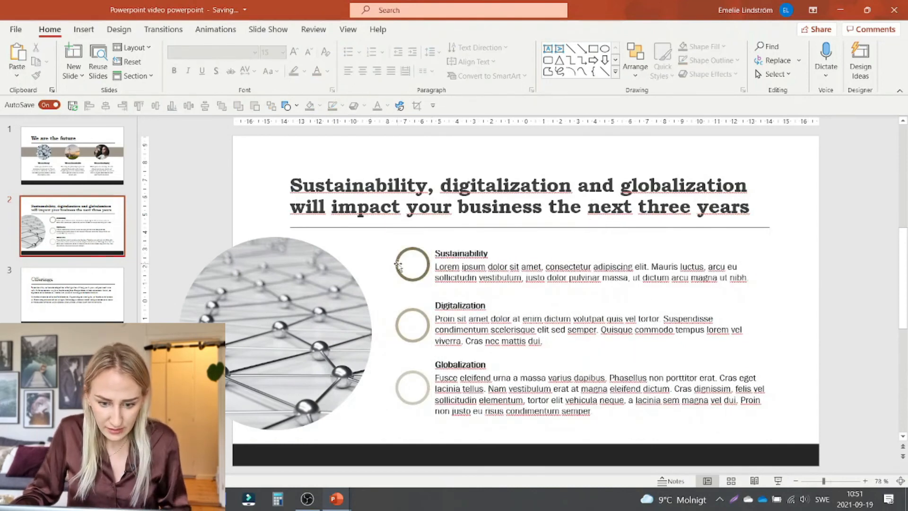
Choose the straight Line shape to connect the photo to the Sustainability ring
{"action": "left_click", "coordinate": [288, 105]}
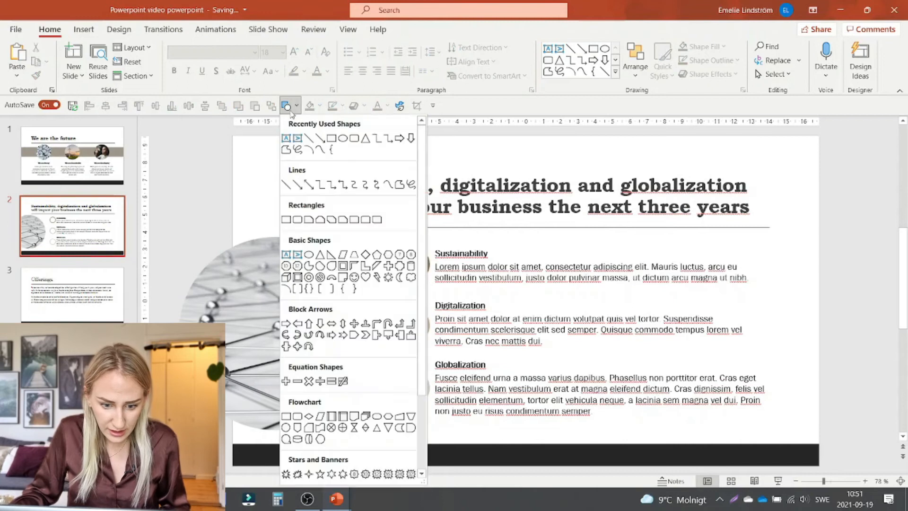
{"action": "left_click", "coordinate": [283, 184]}
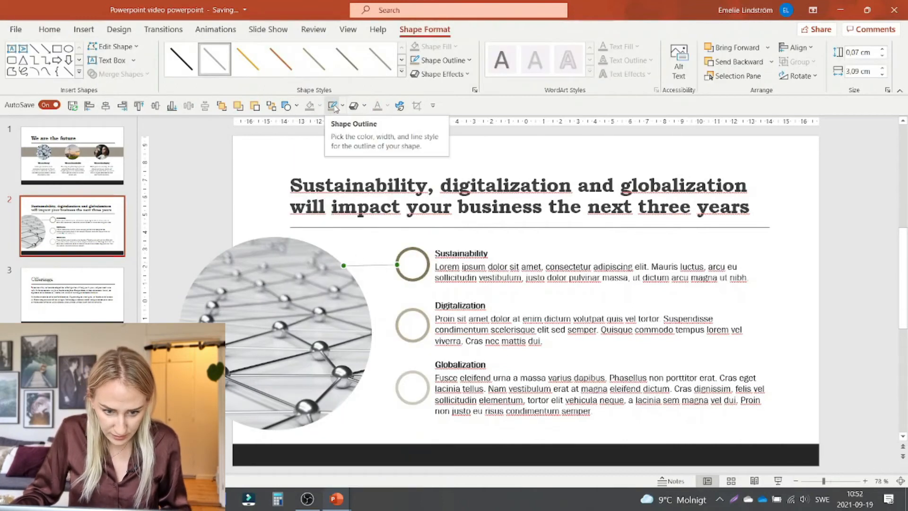
{"action": "left_click", "coordinate": [411, 265]}
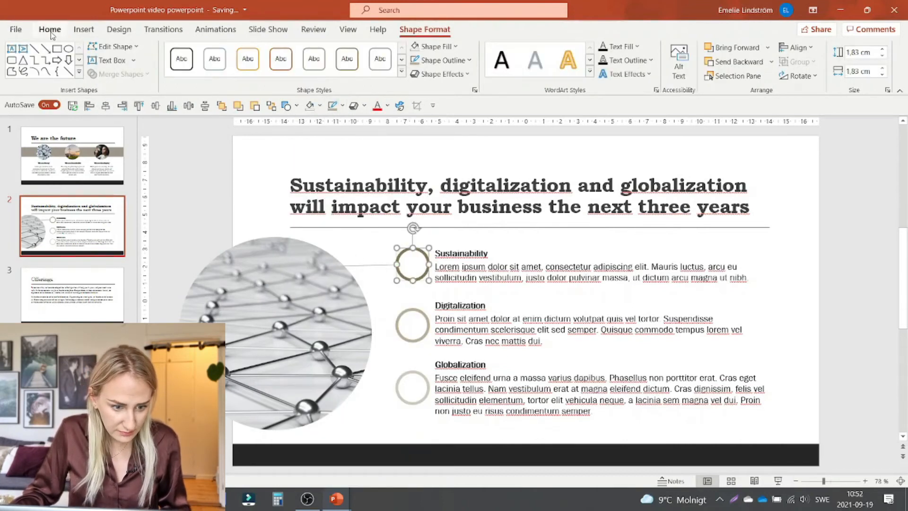
{"action": "left_click", "coordinate": [49, 29]}
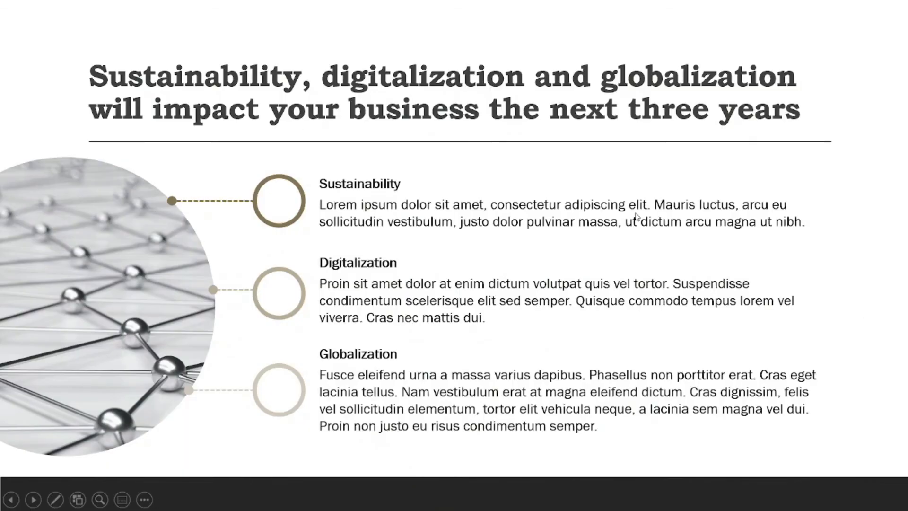
{"action": "mouse_move", "coordinate": [874, 183]}
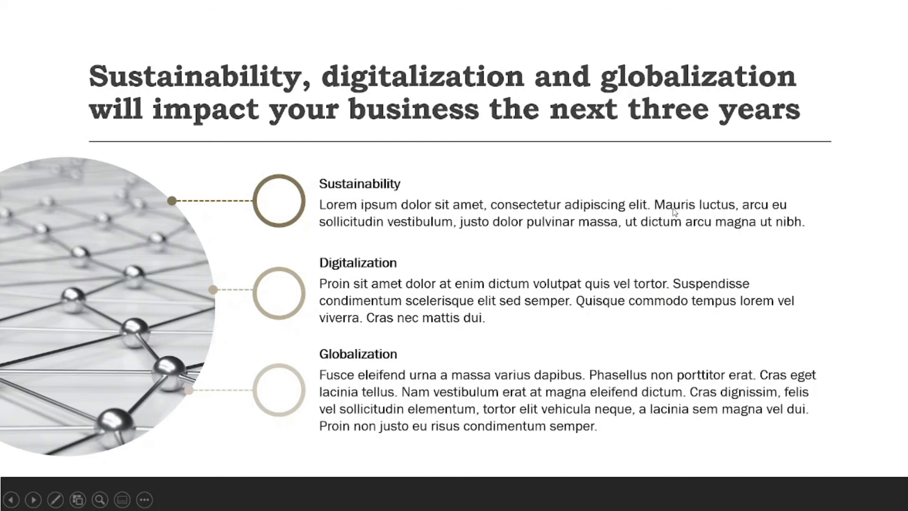
{"action": "mouse_move", "coordinate": [387, 216]}
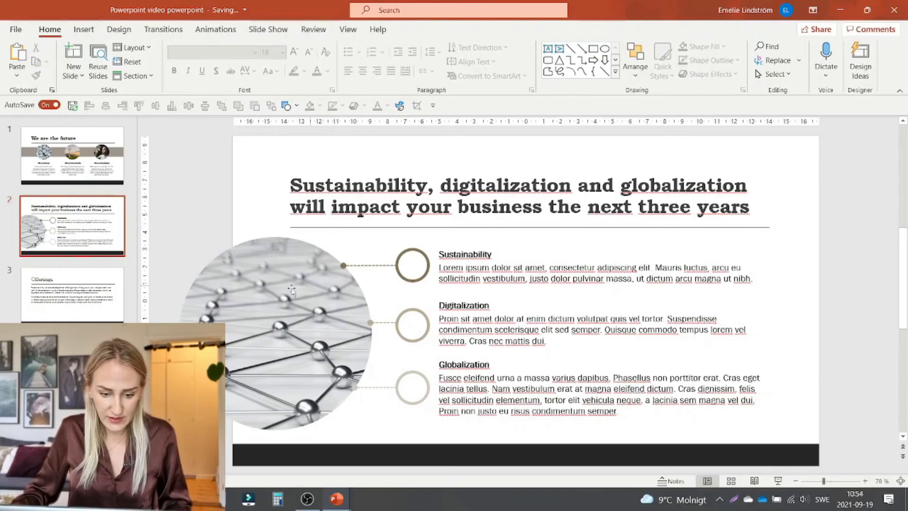
{"action": "mouse_move", "coordinate": [423, 249]}
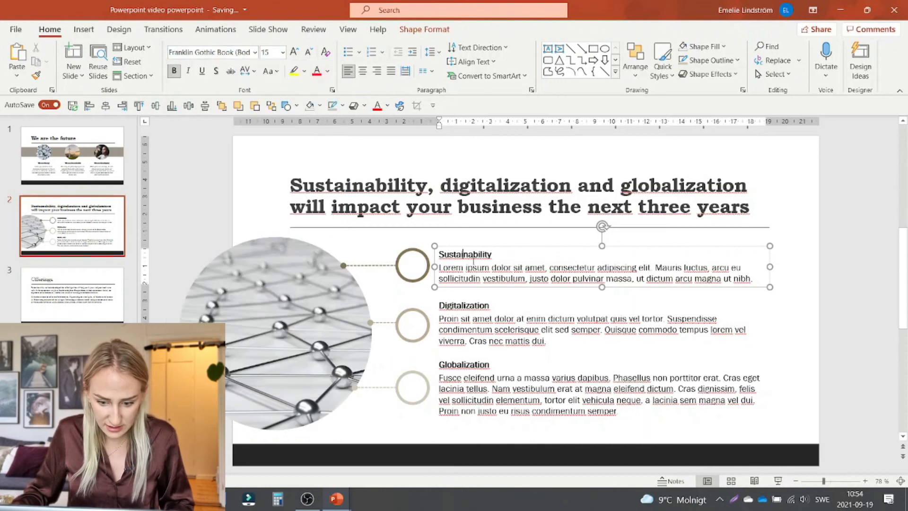
Set the three section headings in Bookman Old Style
{"action": "left_click", "coordinate": [253, 52]}
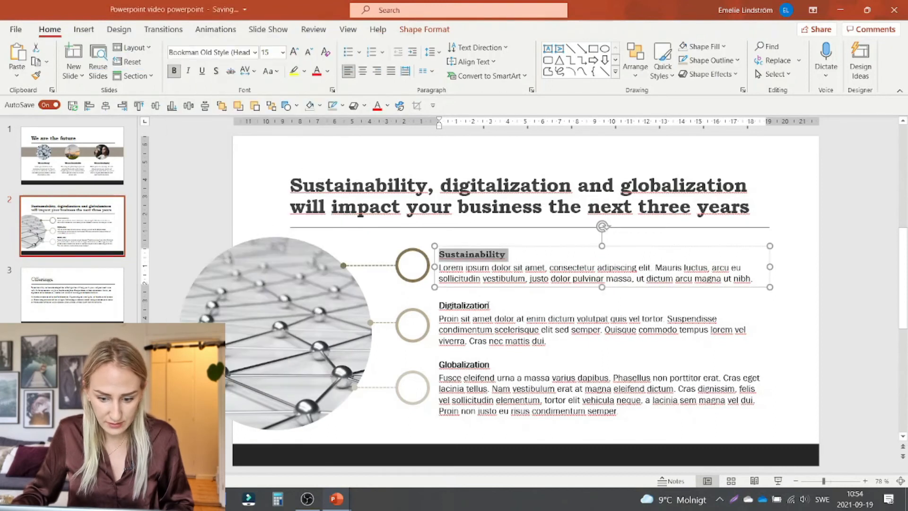
{"action": "left_click", "coordinate": [464, 306]}
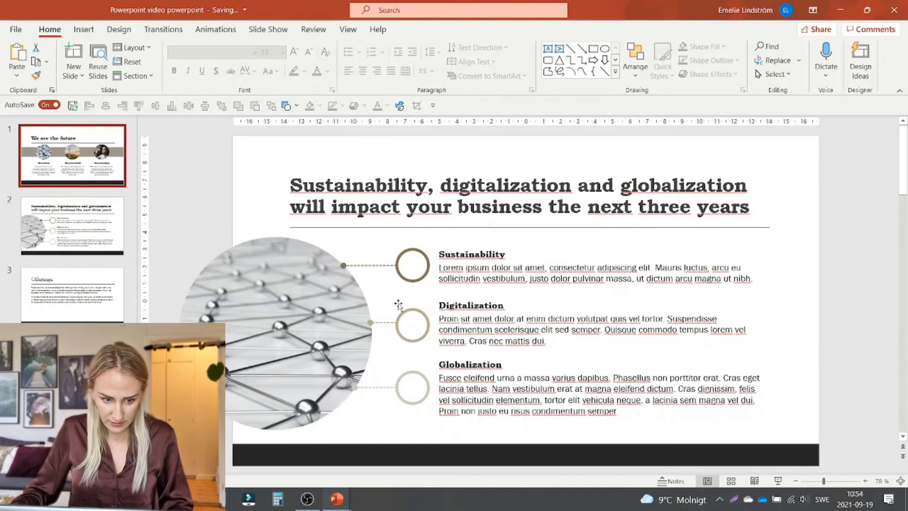
Review the We are the future and trends slides, then move to the Offerings slide
{"action": "left_click", "coordinate": [72, 154]}
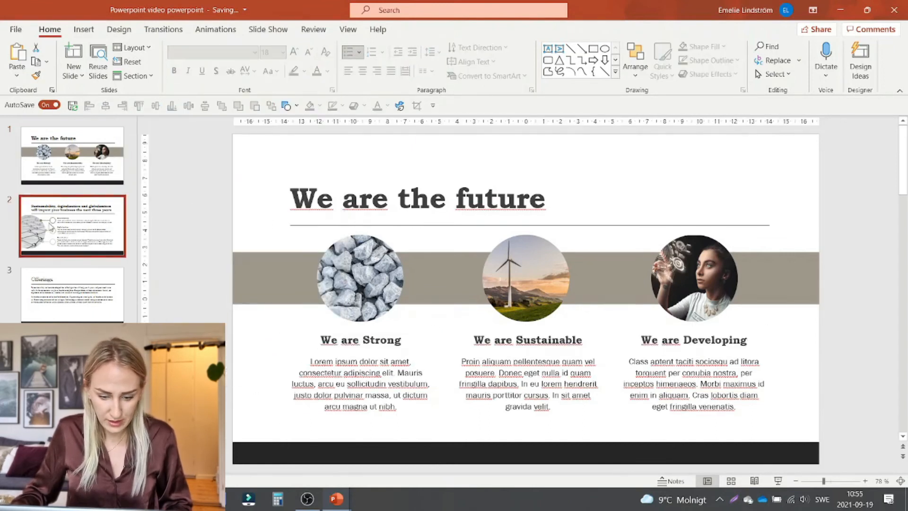
{"action": "left_click", "coordinate": [72, 155]}
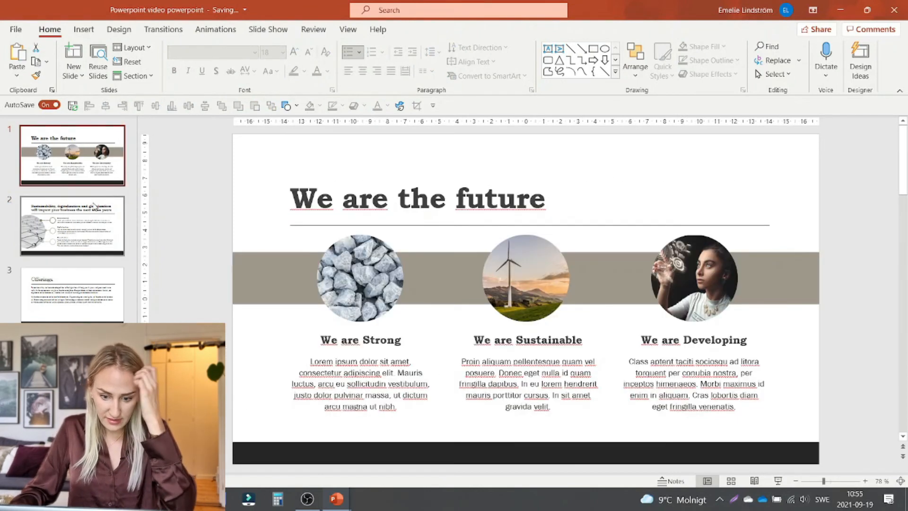
{"action": "left_click", "coordinate": [73, 226]}
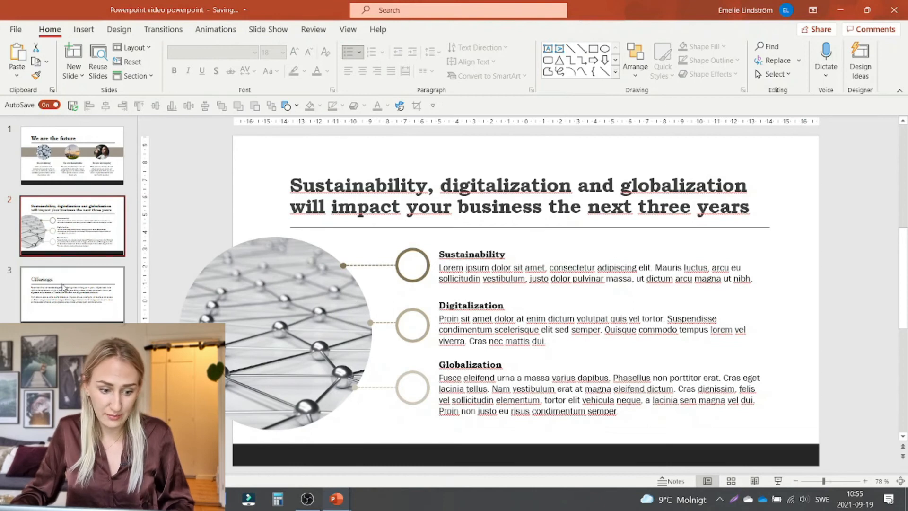
{"action": "left_click", "coordinate": [71, 293]}
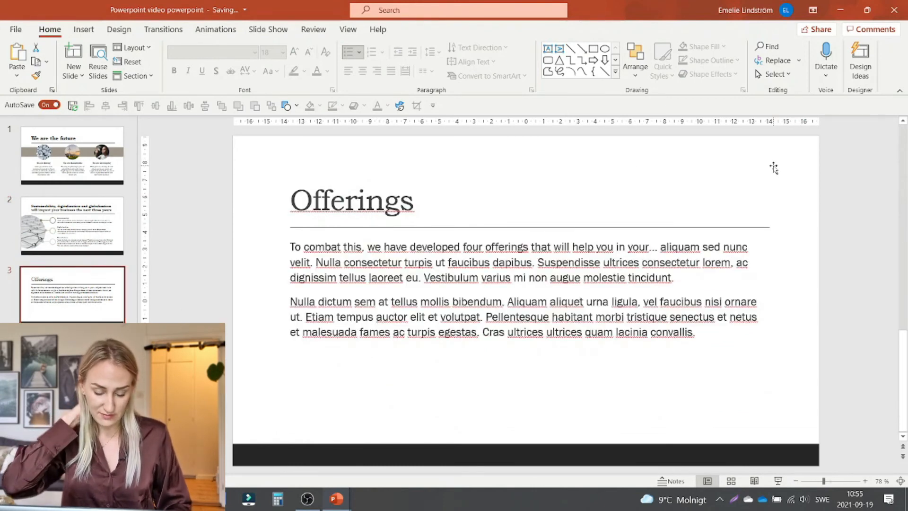
{"action": "mouse_move", "coordinate": [799, 210]}
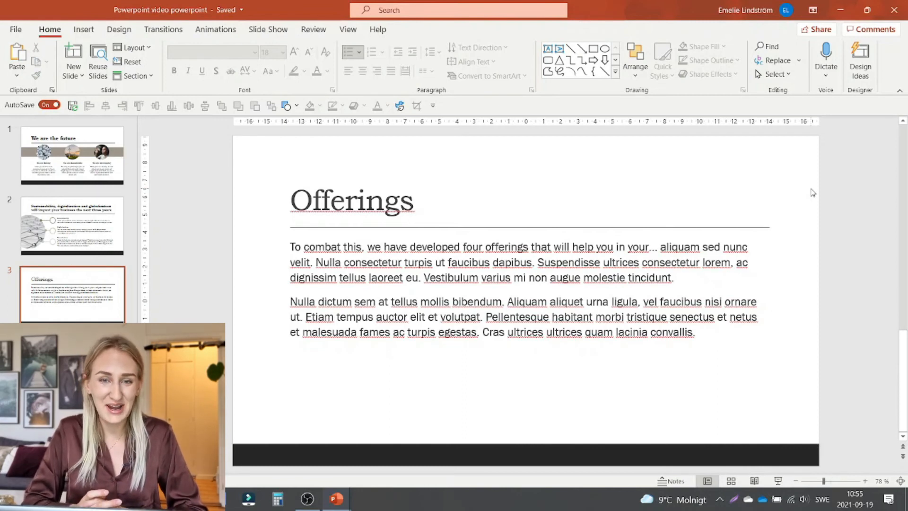
{"action": "mouse_move", "coordinate": [597, 432]}
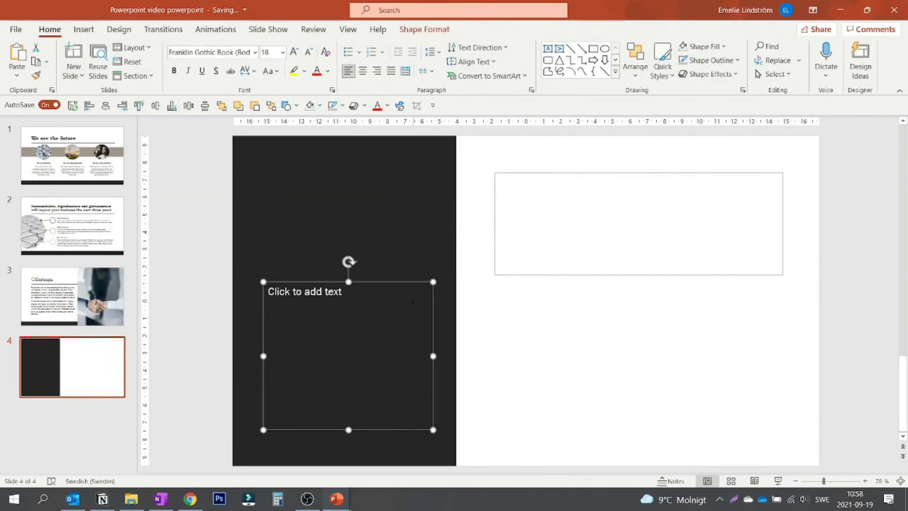
Add another business icon beside the third slide's paragraphs
{"action": "left_click", "coordinate": [72, 297]}
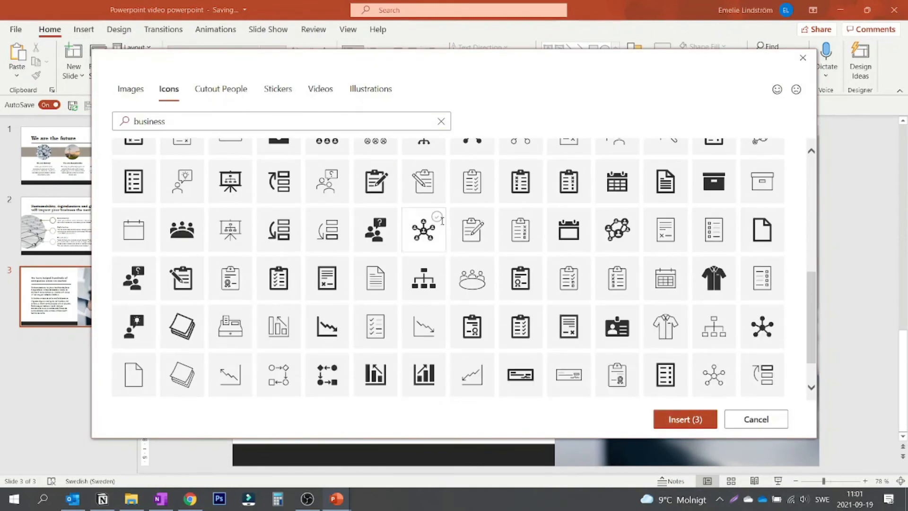
{"action": "left_click", "coordinate": [685, 419]}
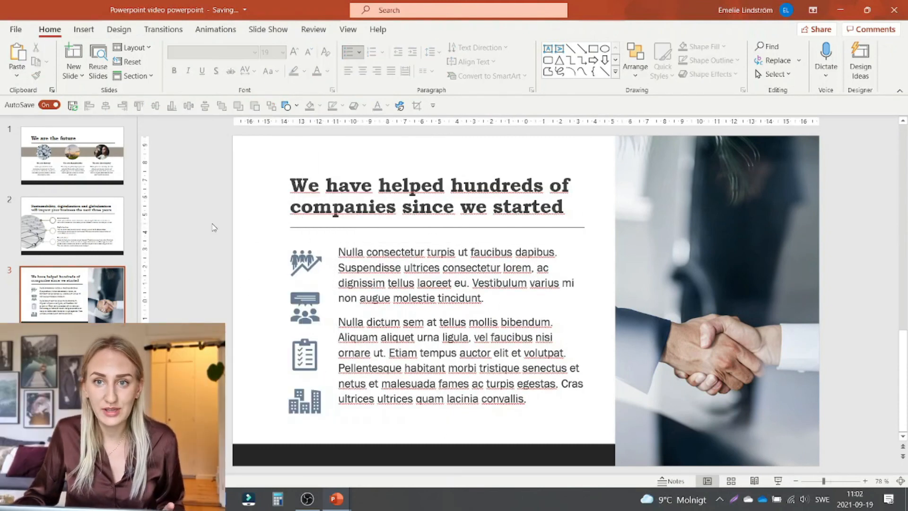
{"action": "mouse_move", "coordinate": [239, 252]}
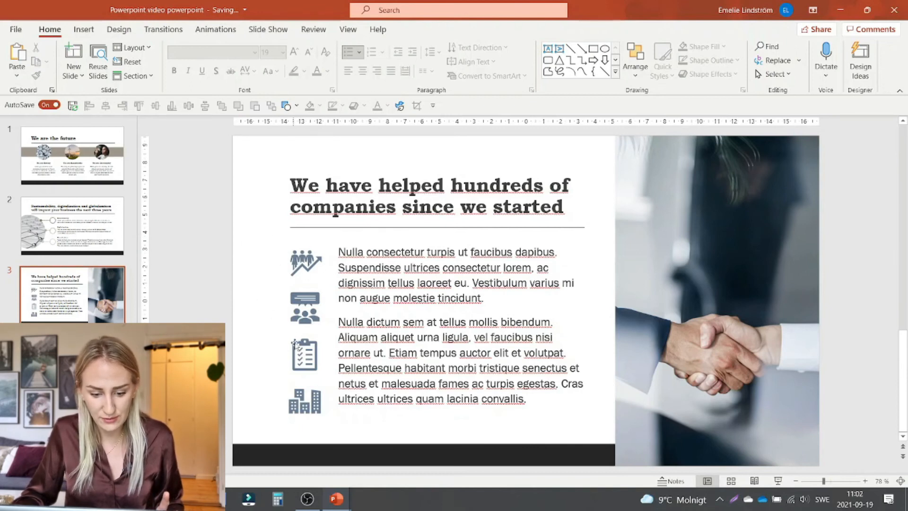
Distribute the column of four icons vertically beside the paragraph text box
{"action": "left_click", "coordinate": [305, 401]}
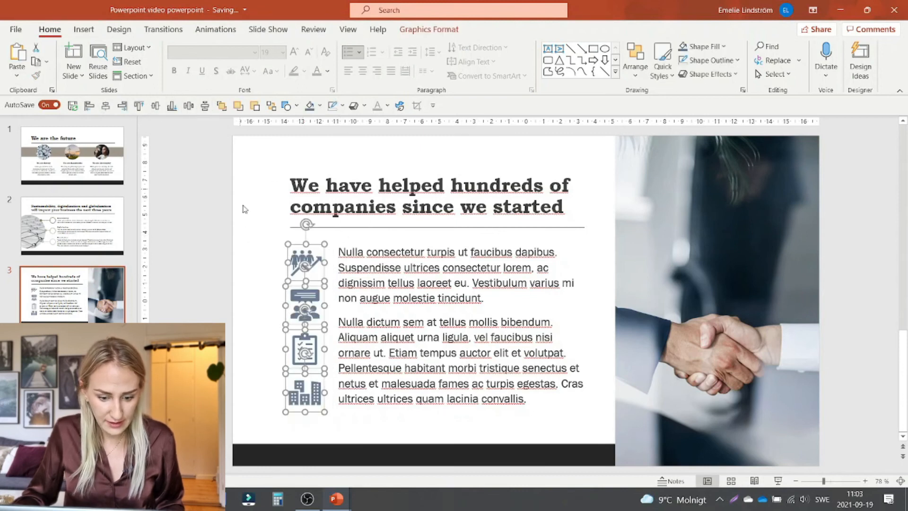
{"action": "left_click", "coordinate": [243, 208]}
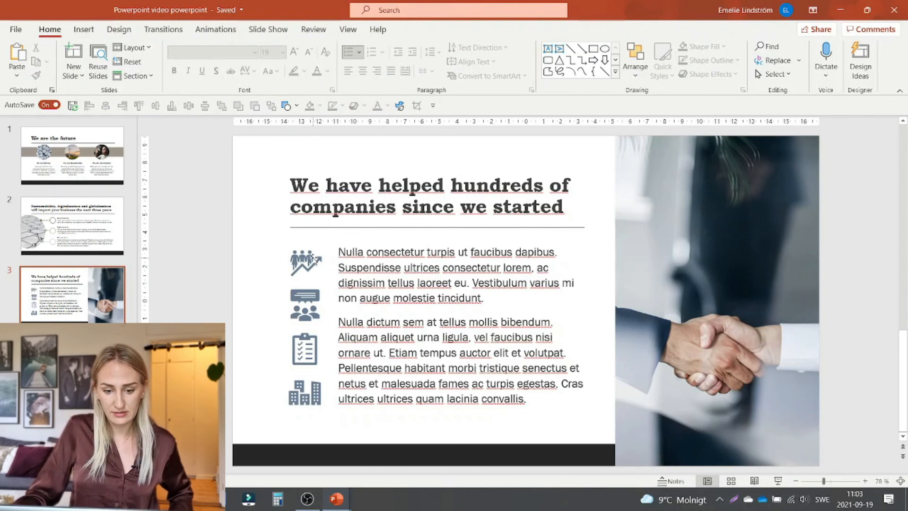
{"action": "left_click", "coordinate": [458, 333]}
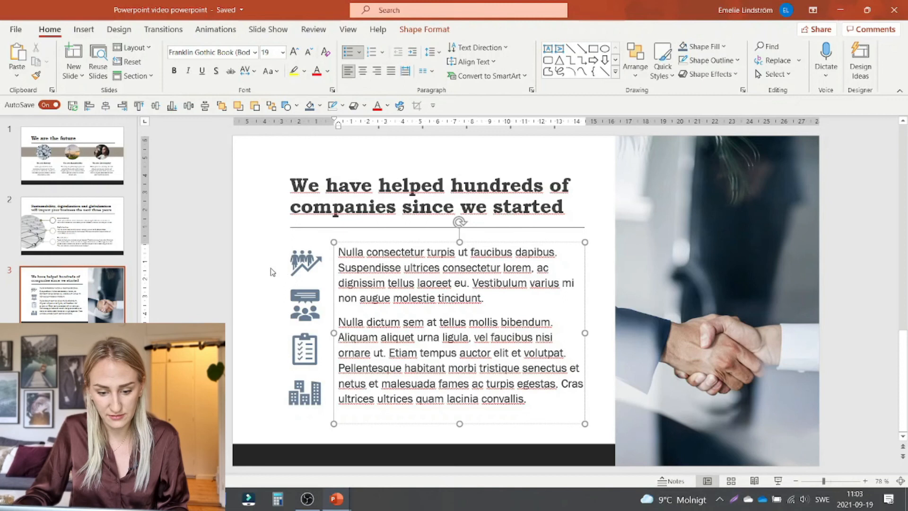
{"action": "left_click", "coordinate": [272, 273]}
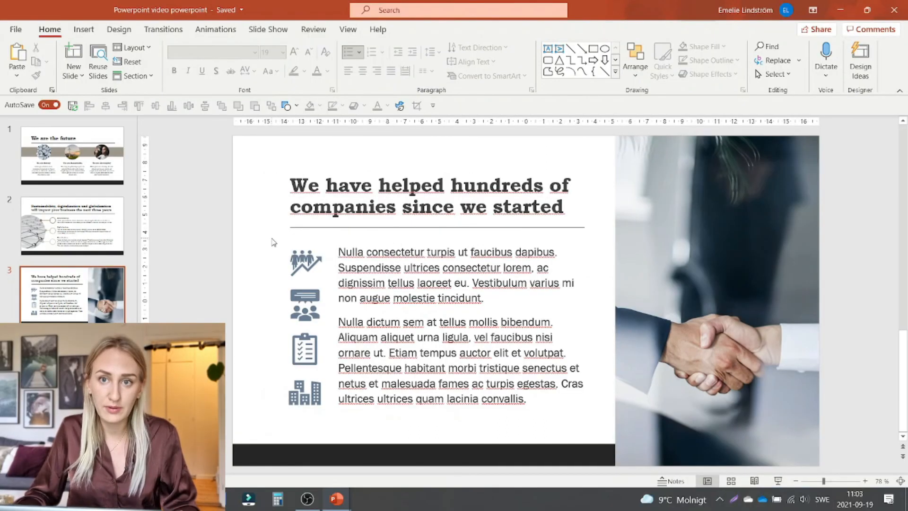
Return to the first slide and start the full-screen slideshow
{"action": "left_click", "coordinate": [72, 155]}
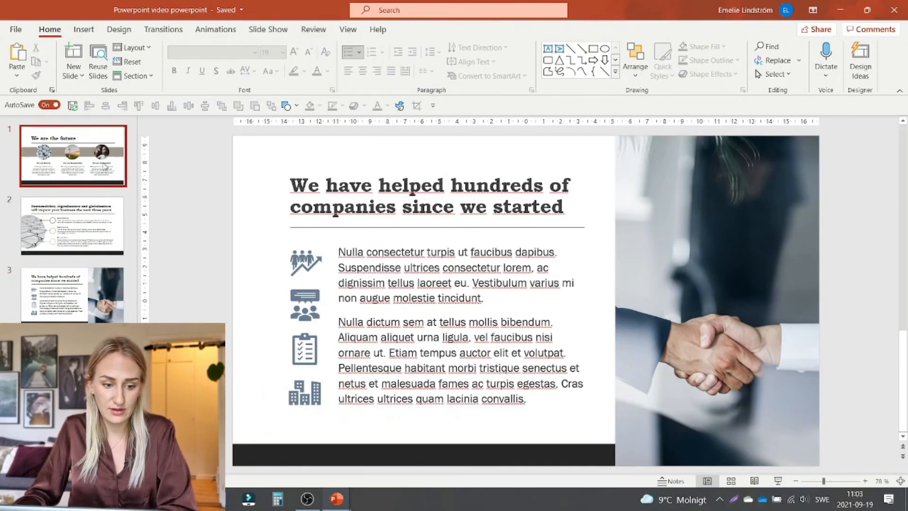
{"action": "left_click", "coordinate": [73, 155]}
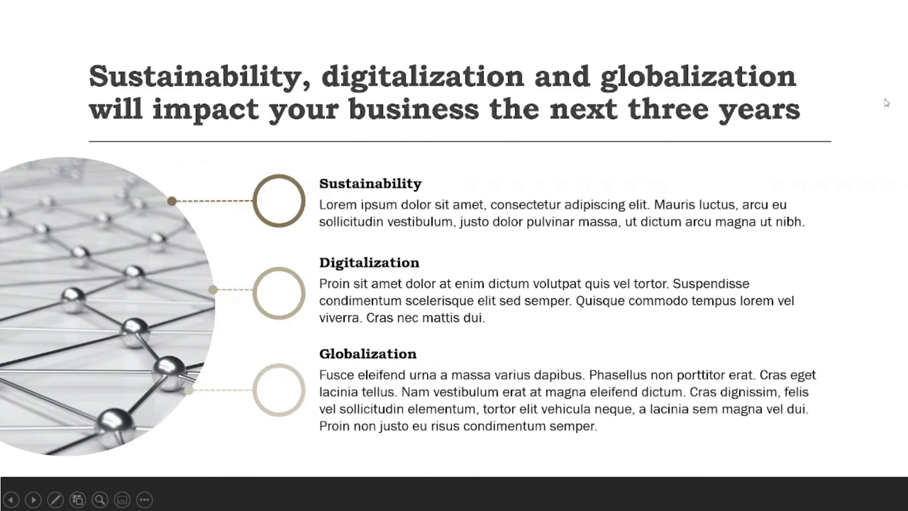
{"action": "left_click", "coordinate": [33, 500]}
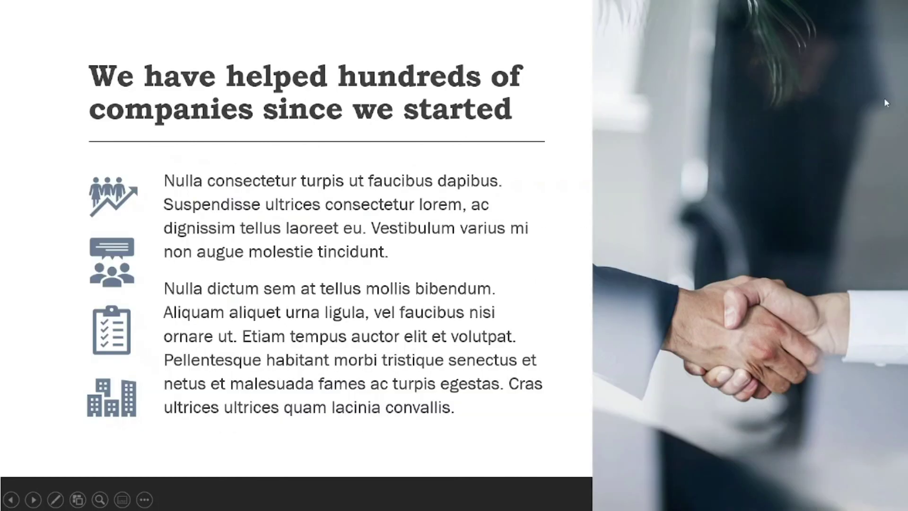
{"action": "key", "text": "Escape"}
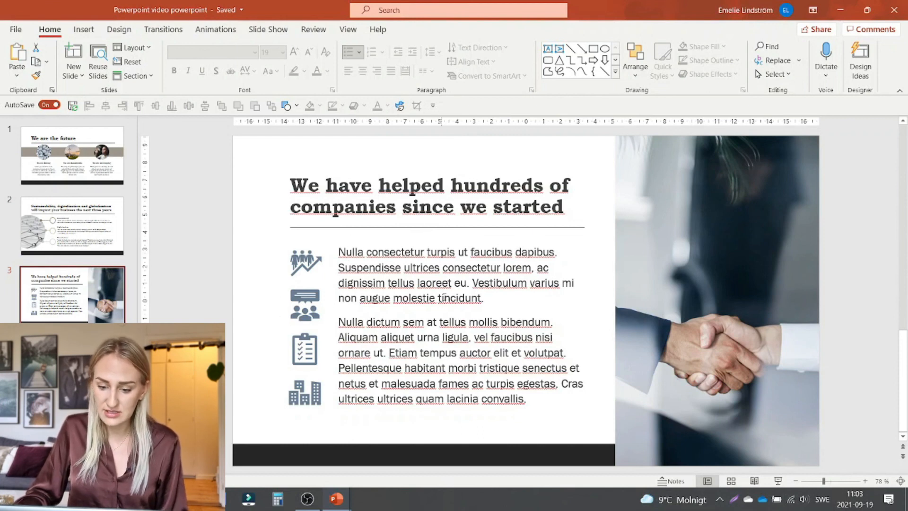
{"action": "mouse_move", "coordinate": [616, 443]}
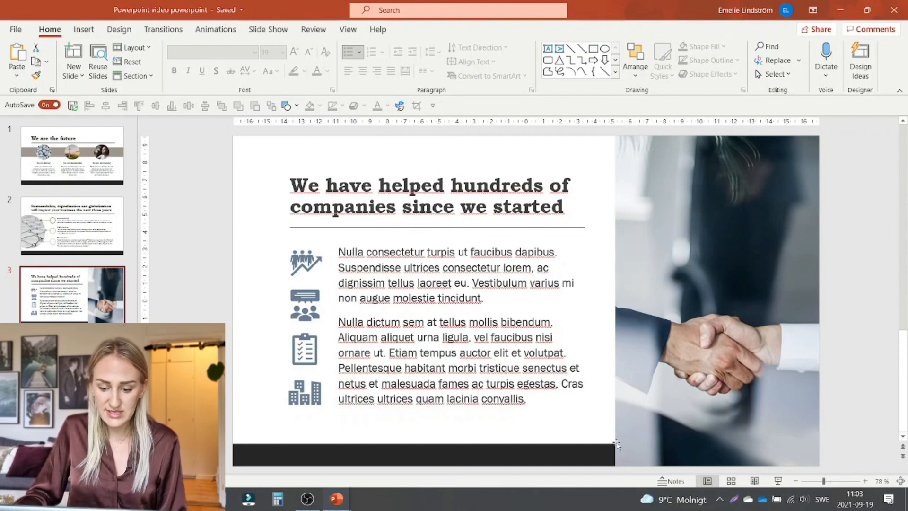
{"action": "mouse_move", "coordinate": [259, 364]}
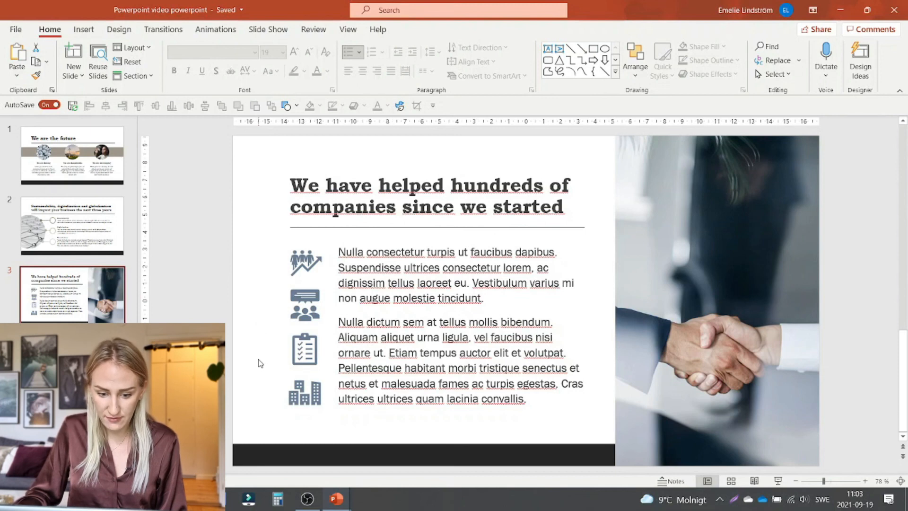
{"action": "mouse_move", "coordinate": [571, 226]}
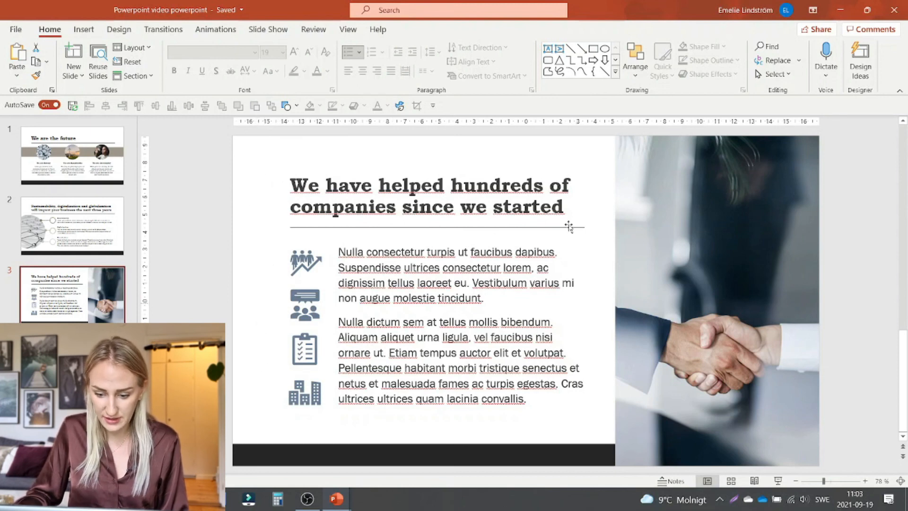